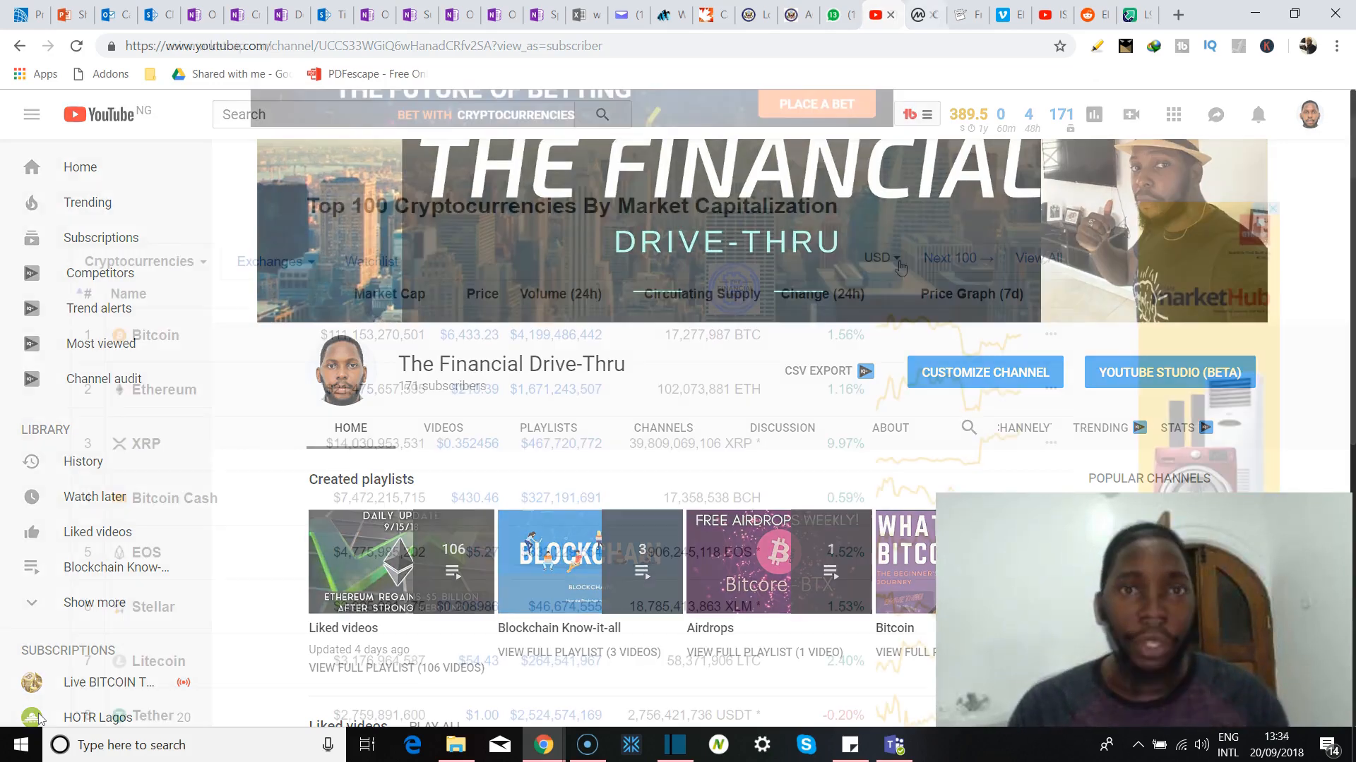
Sort CoinMarketCap's top 100 by 24-hour change so Electroneum leads at 37.84%.
click(923, 16)
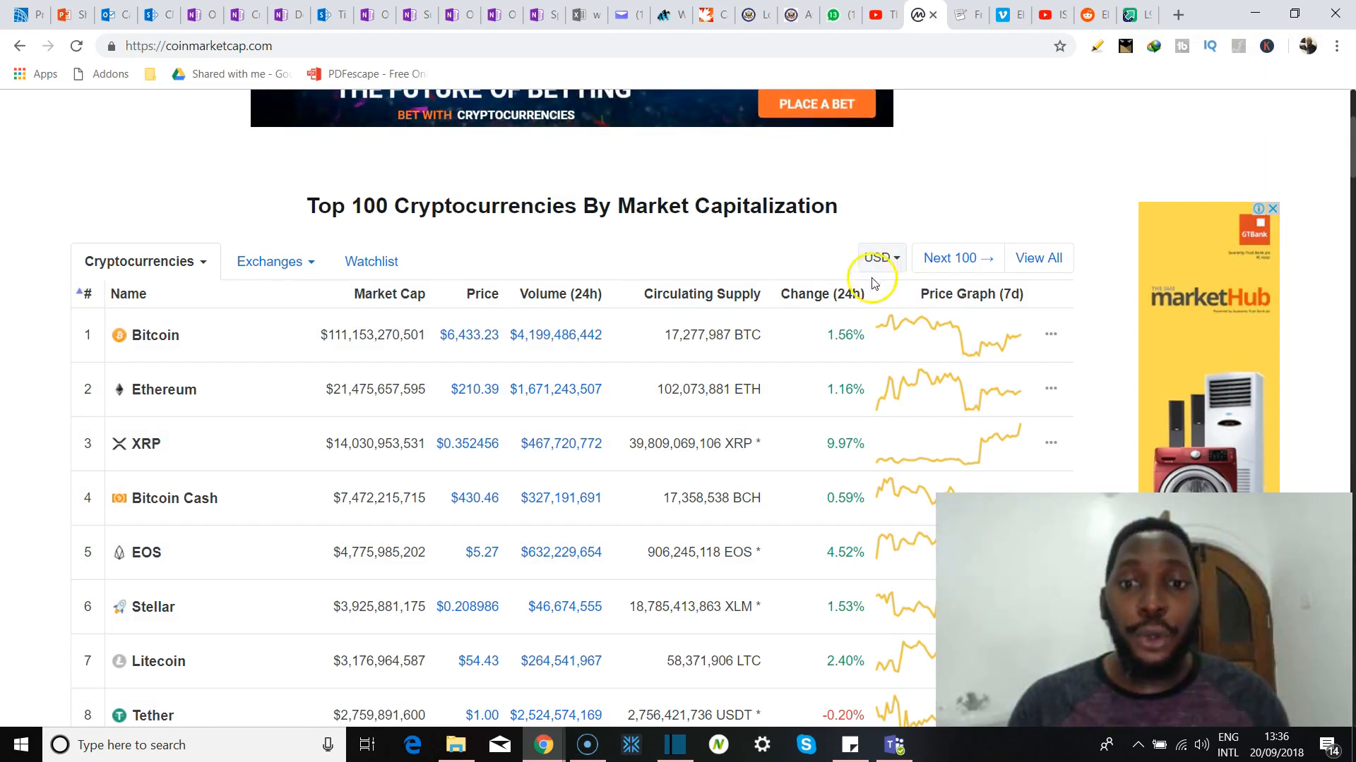
click(817, 294)
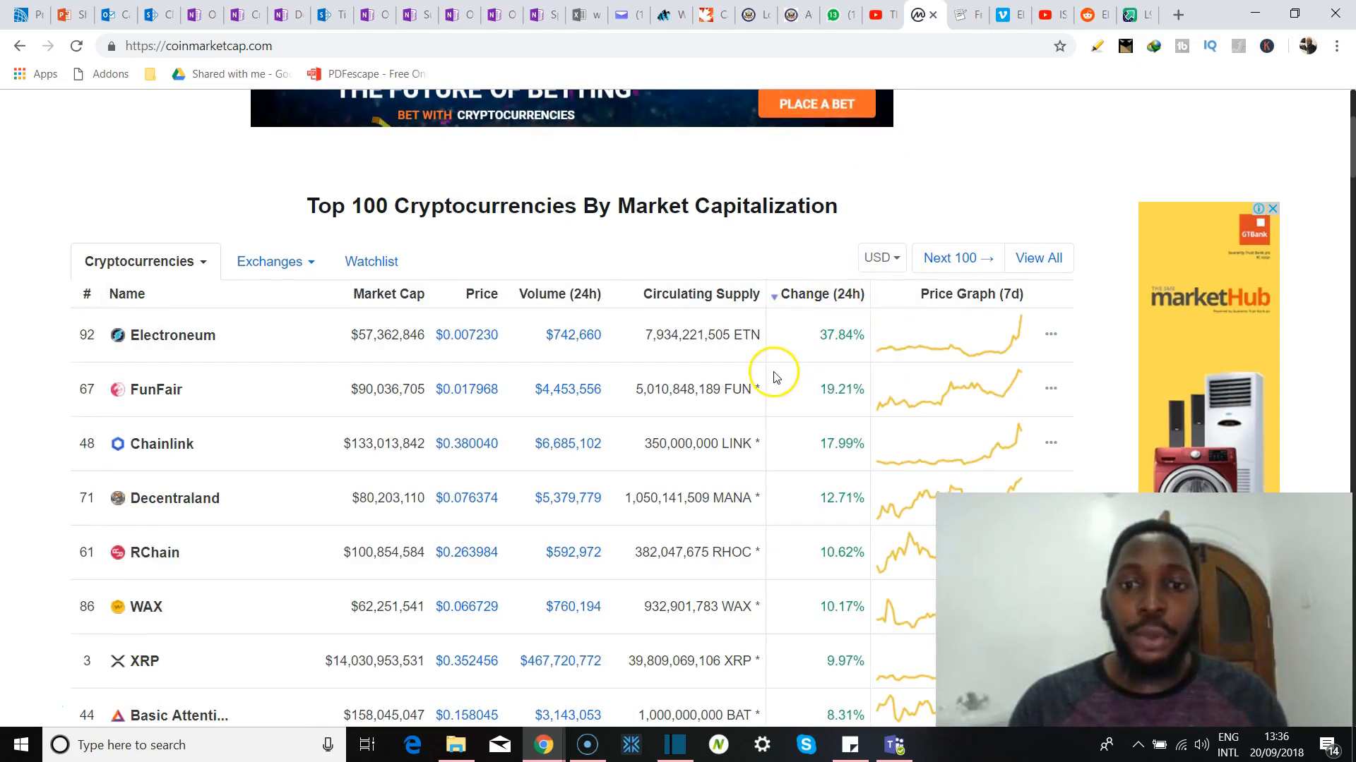
mouse_move(843, 355)
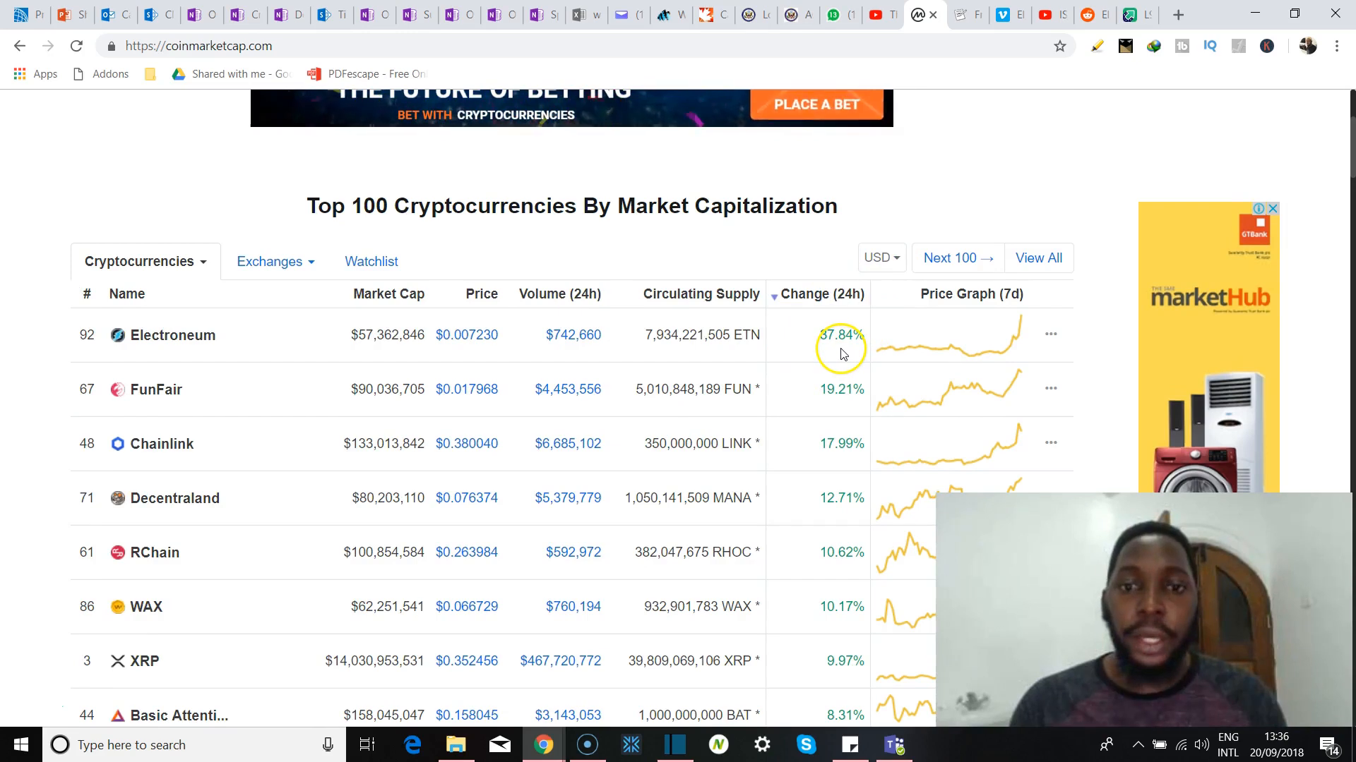
mouse_move(891, 356)
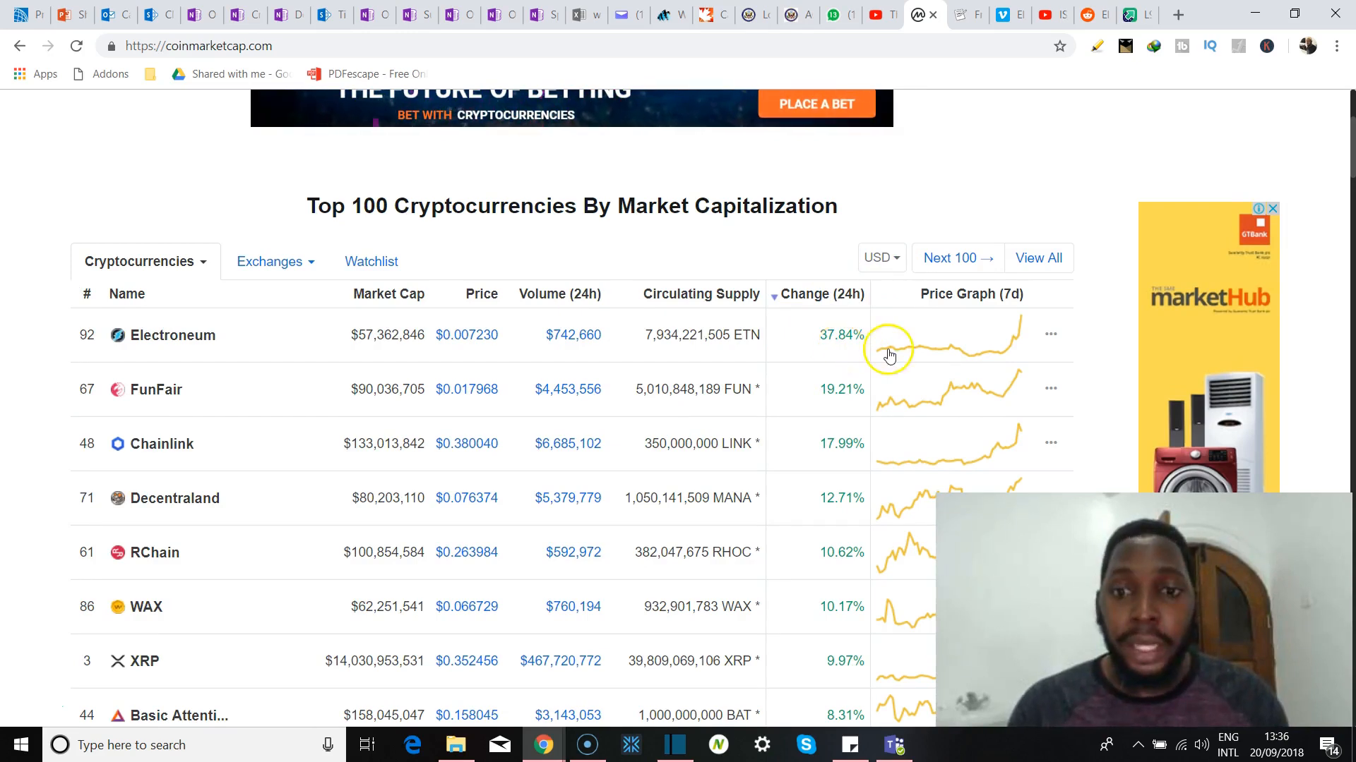
mouse_move(879, 363)
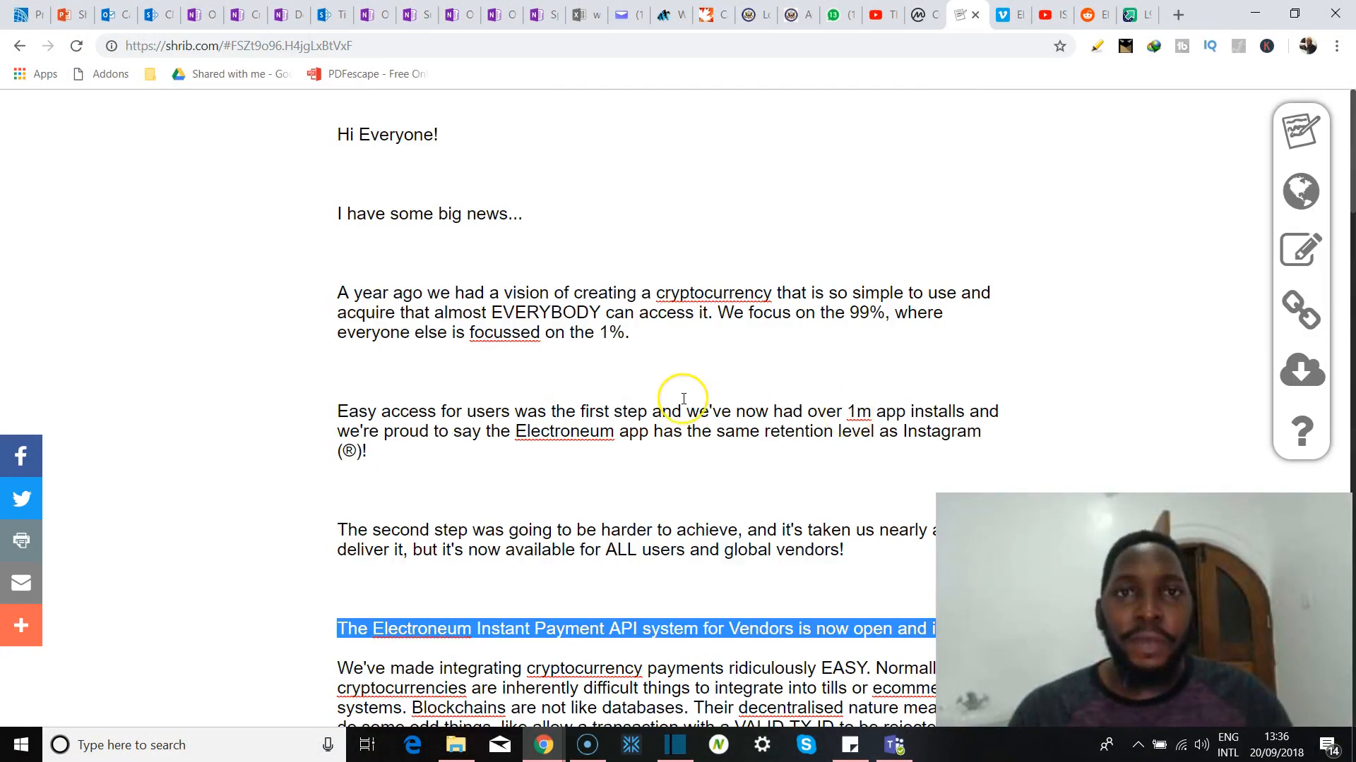
mouse_move(683, 398)
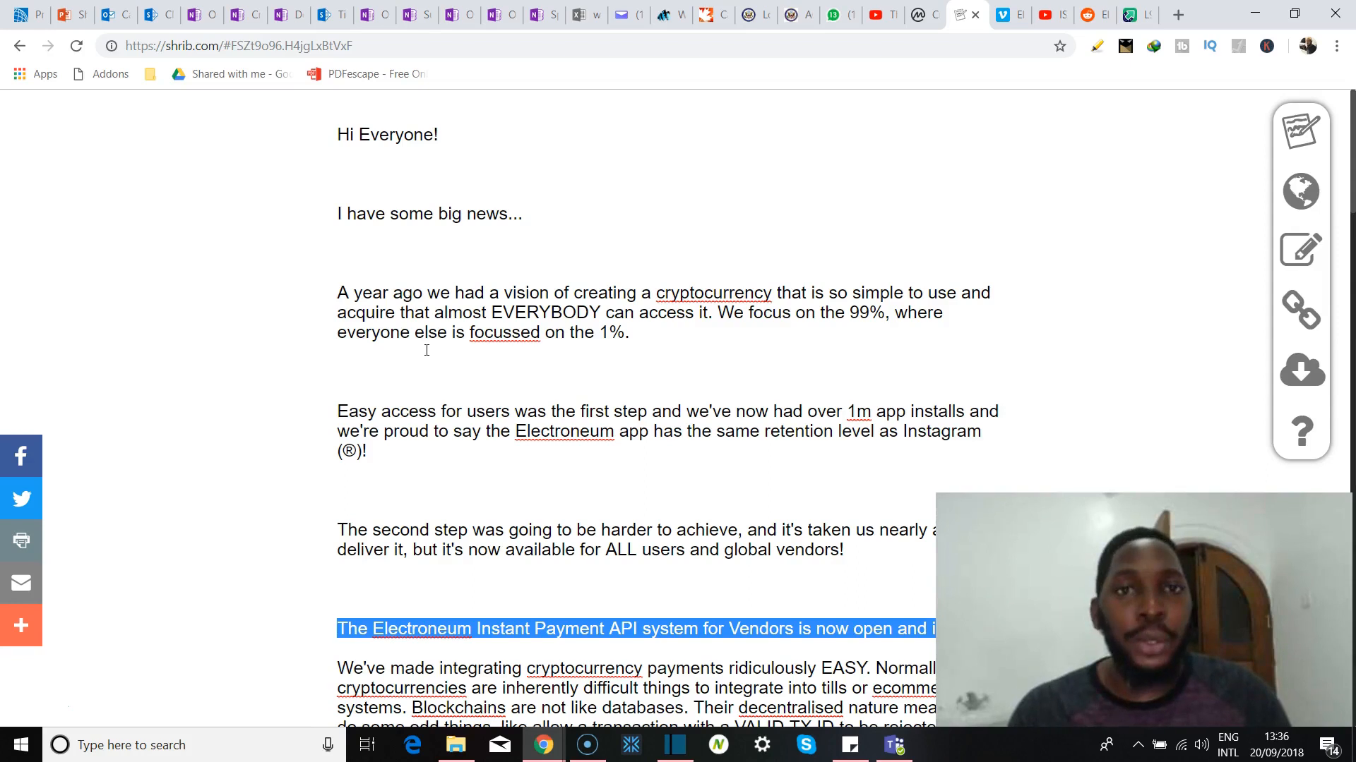
Scroll the Electroneum announcement down to the Instant Payment API for Vendors beta line.
scroll(down, 3)
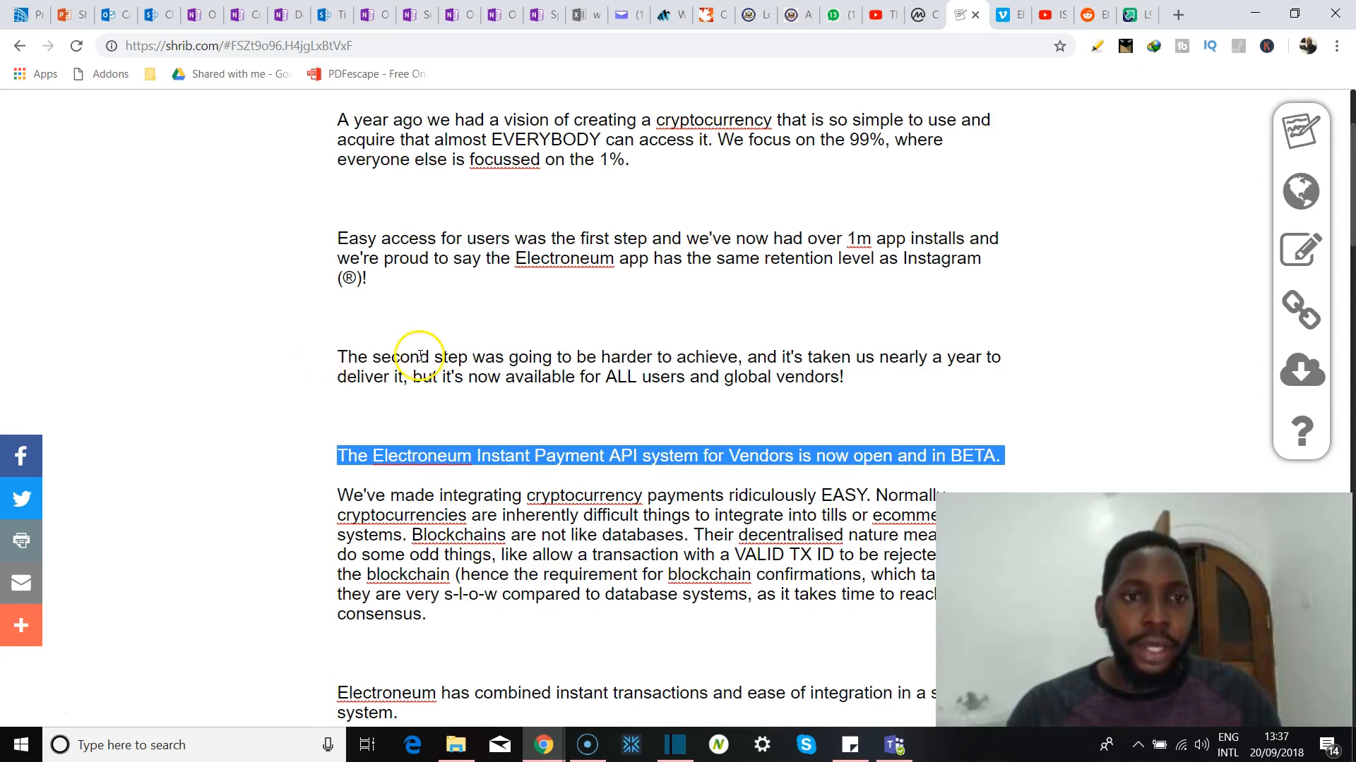
mouse_move(480, 319)
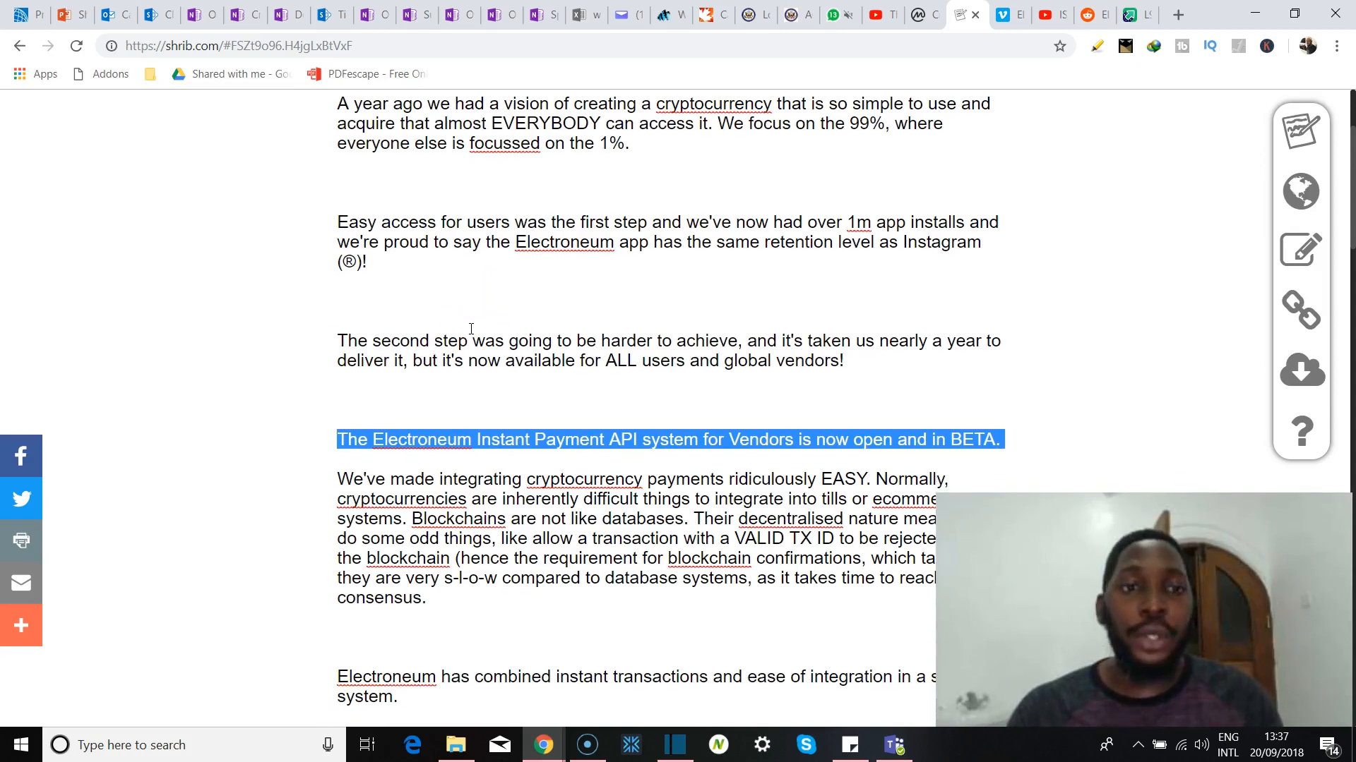
scroll(down, 3)
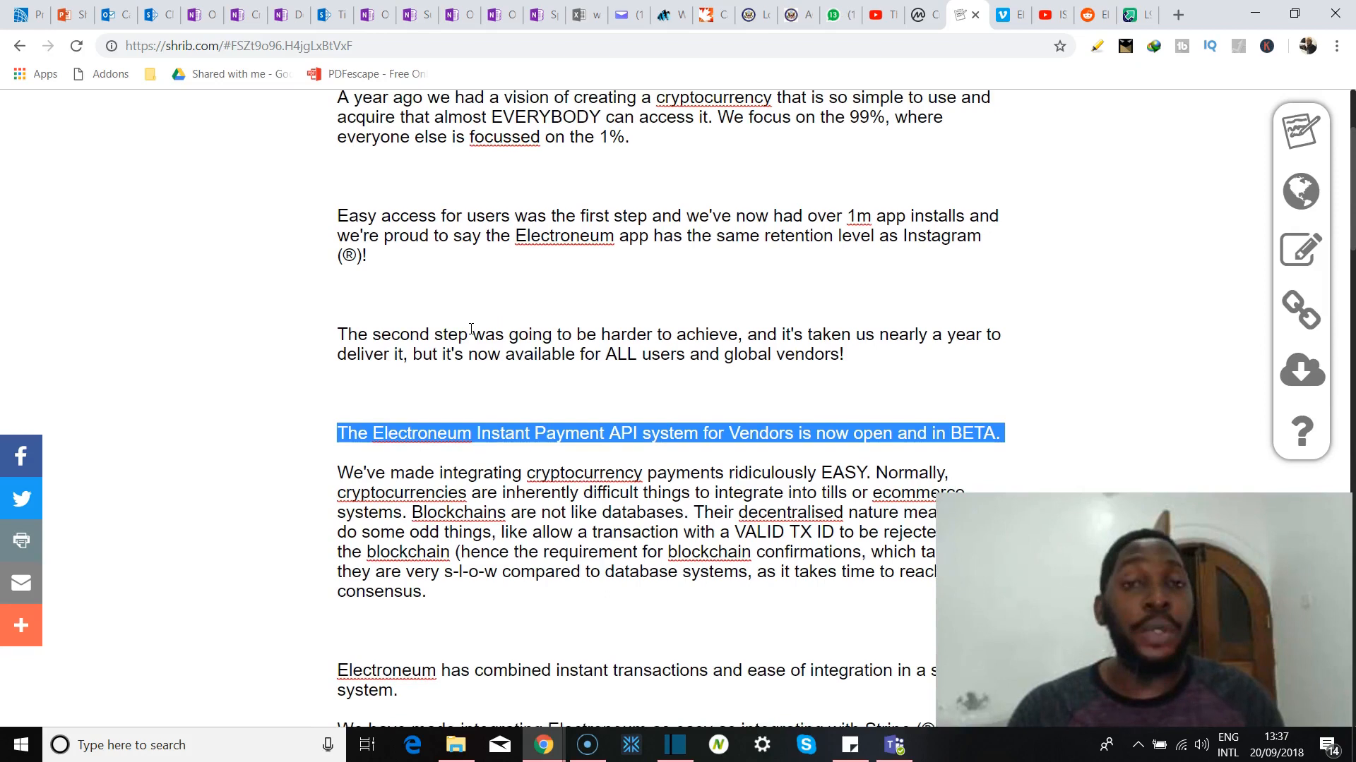
scroll(down, 3)
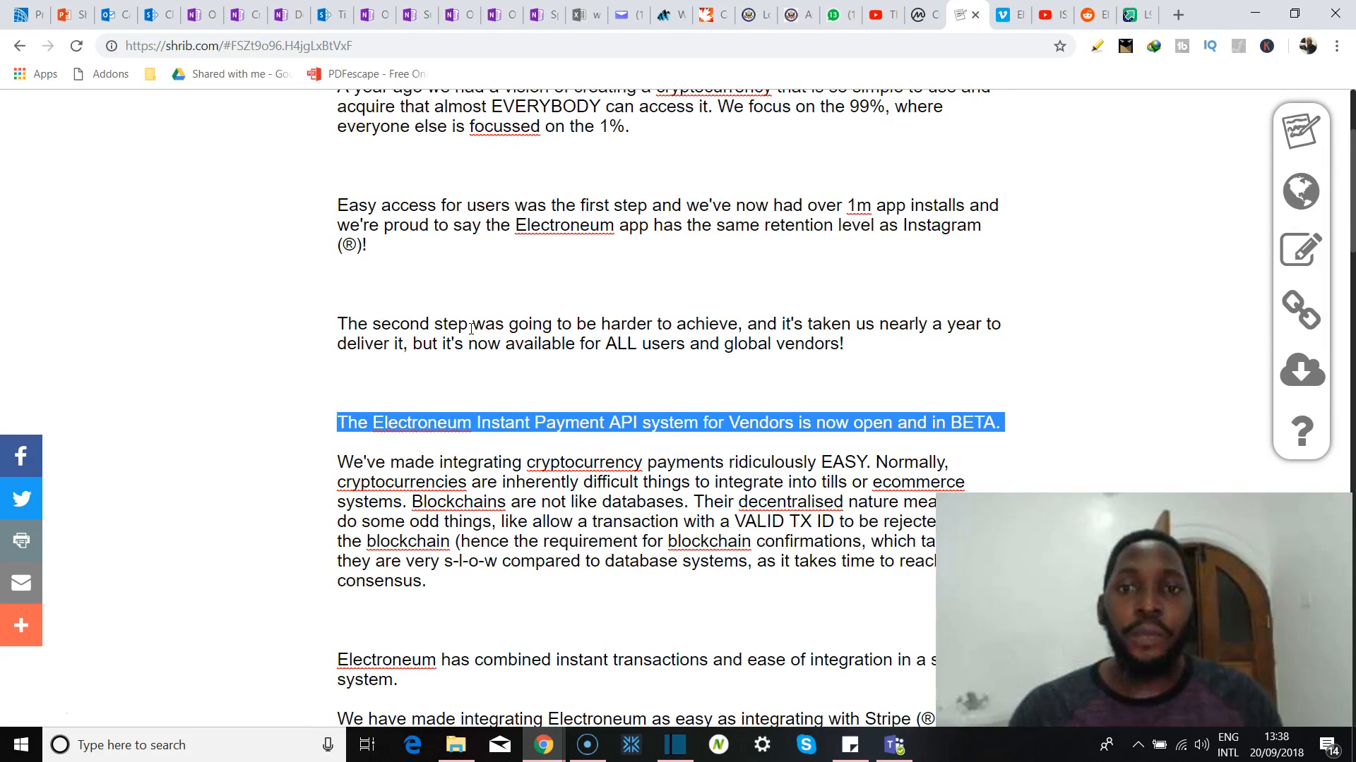
scroll(down, 3)
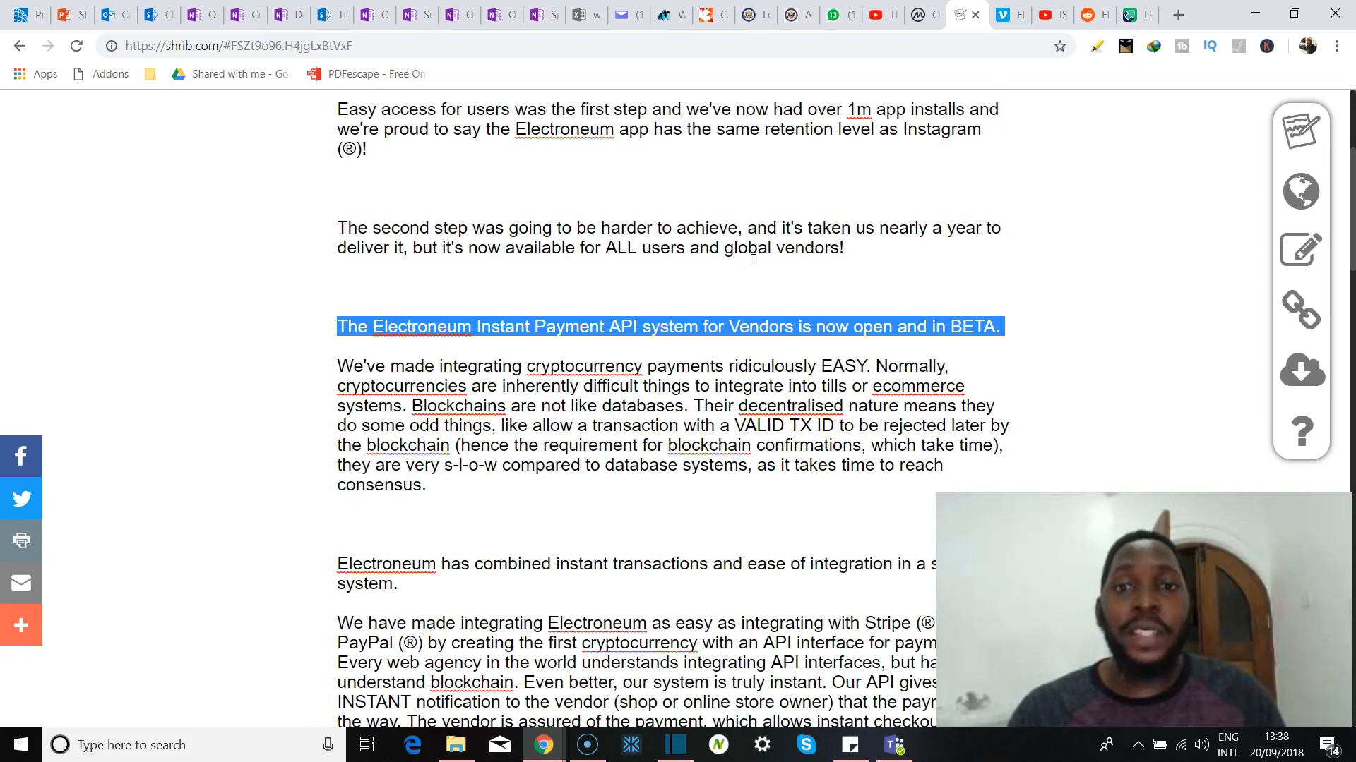
scroll(down, 3)
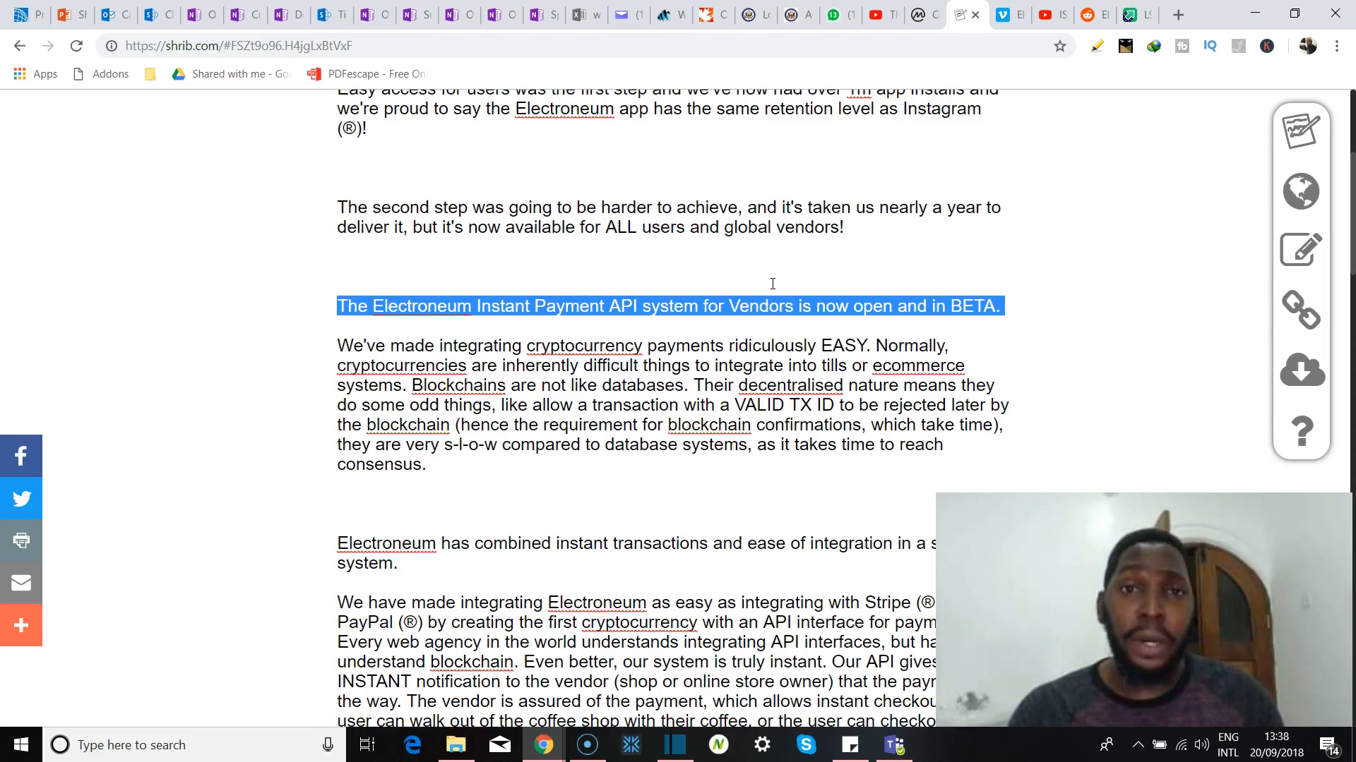
scroll(down, 3)
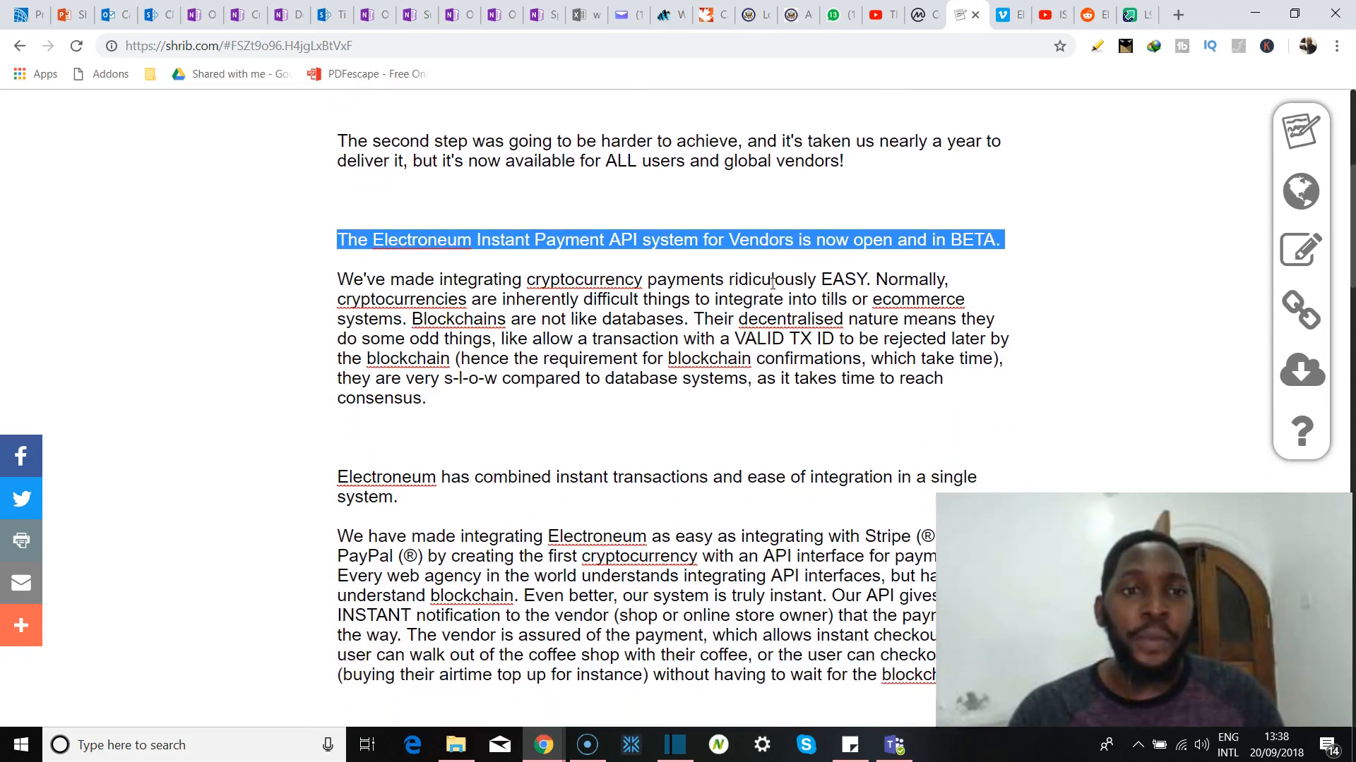
scroll(up, 3)
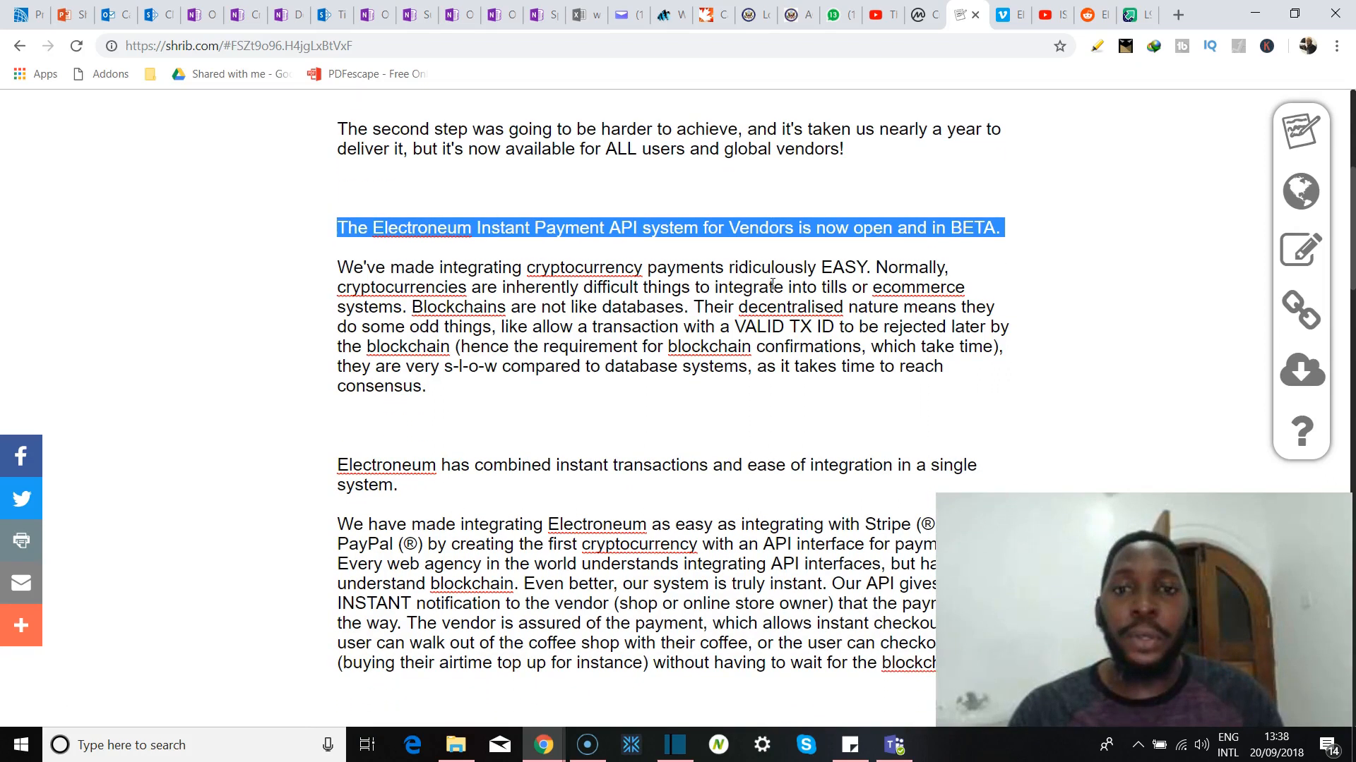
scroll(down, 3)
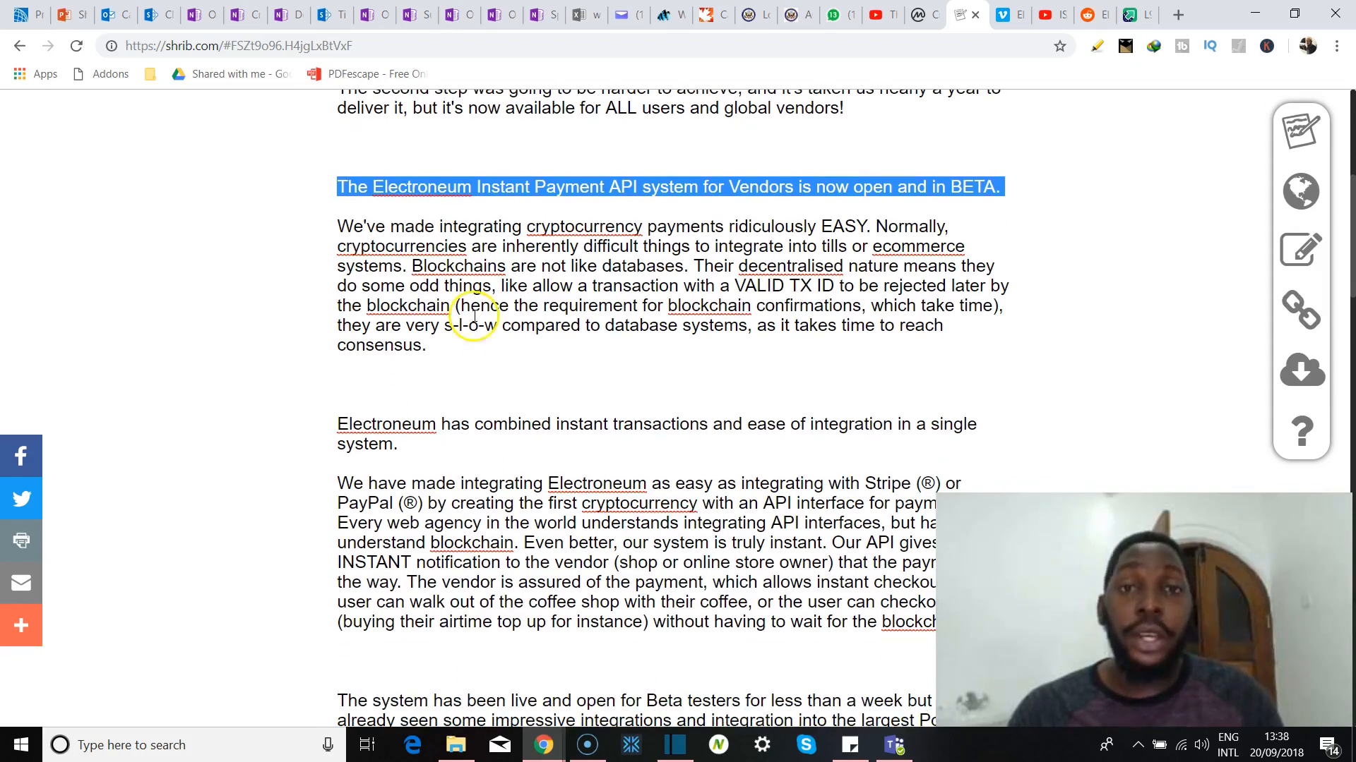
Read on through the announcement to the ETN Academy Vimeo video link.
scroll(down, 3)
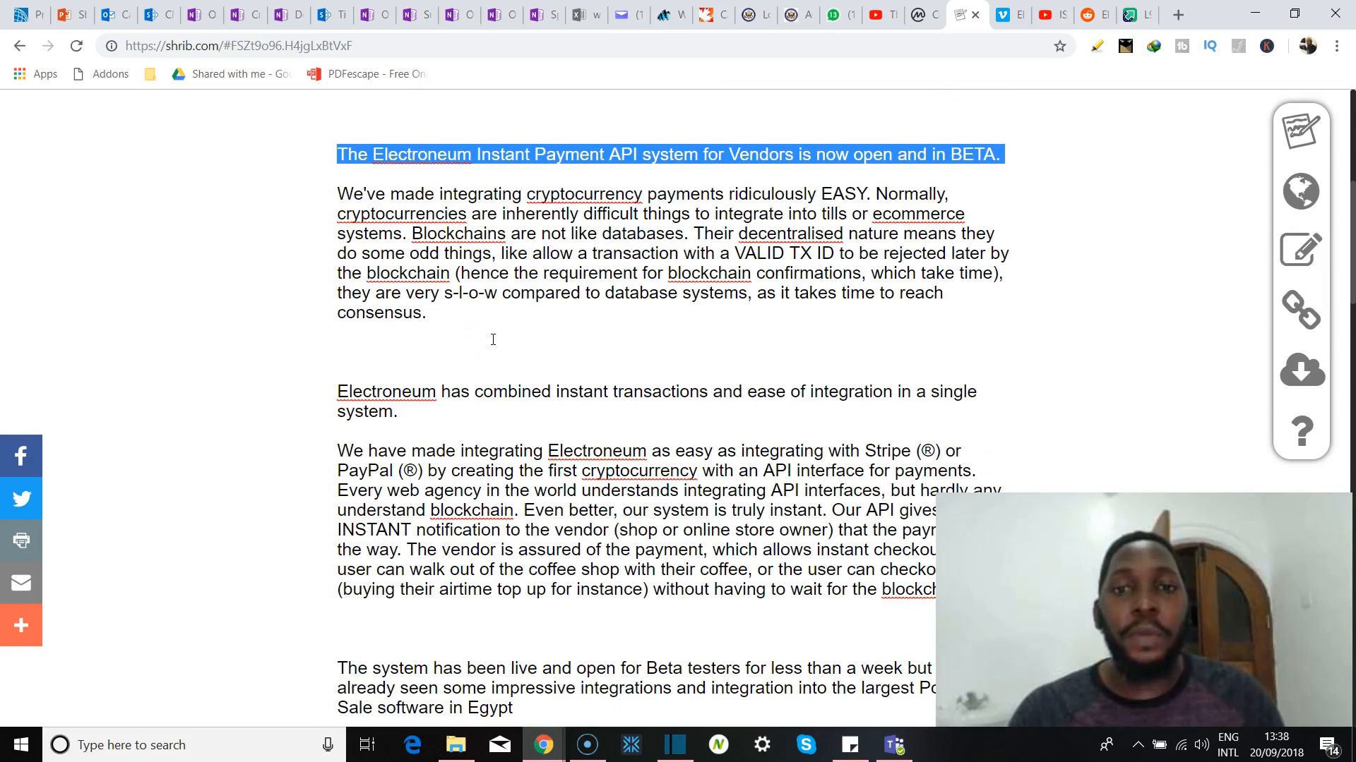
scroll(up, 3)
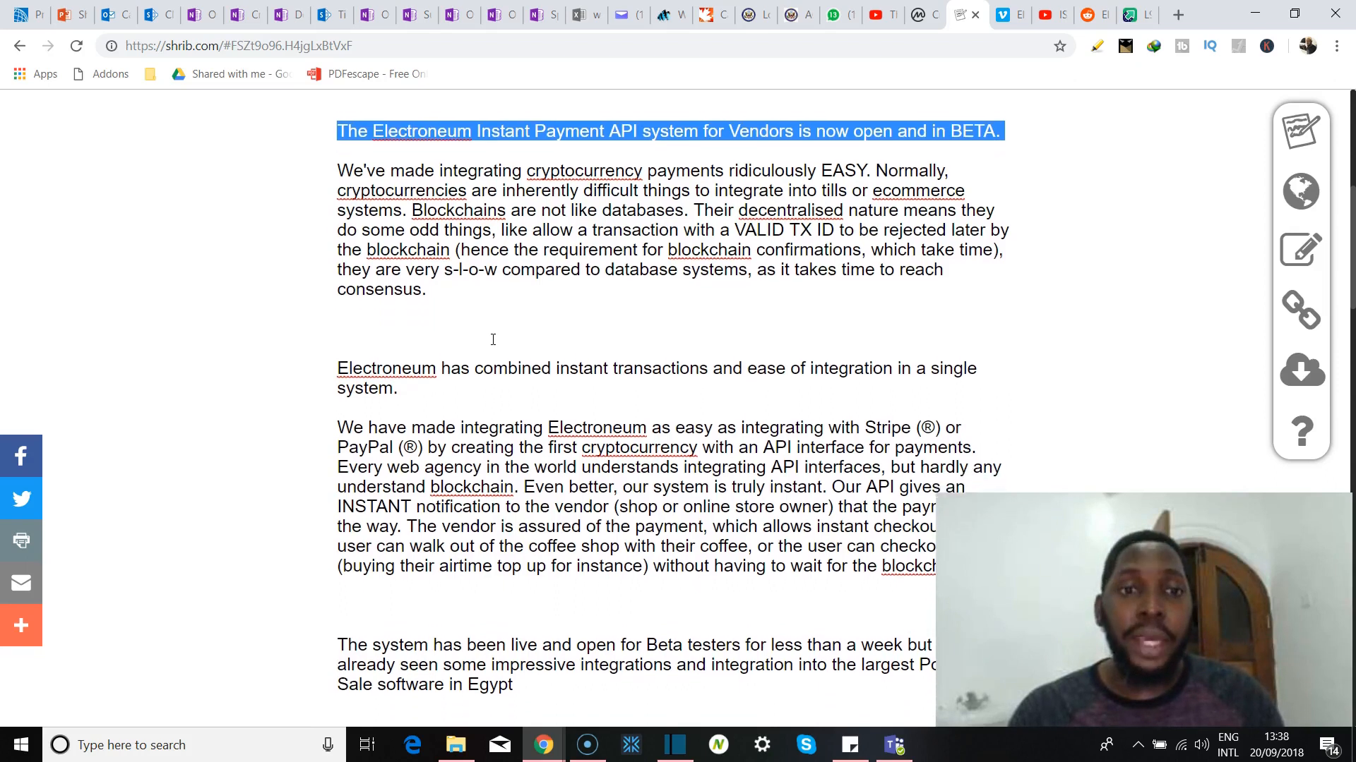
scroll(up, 3)
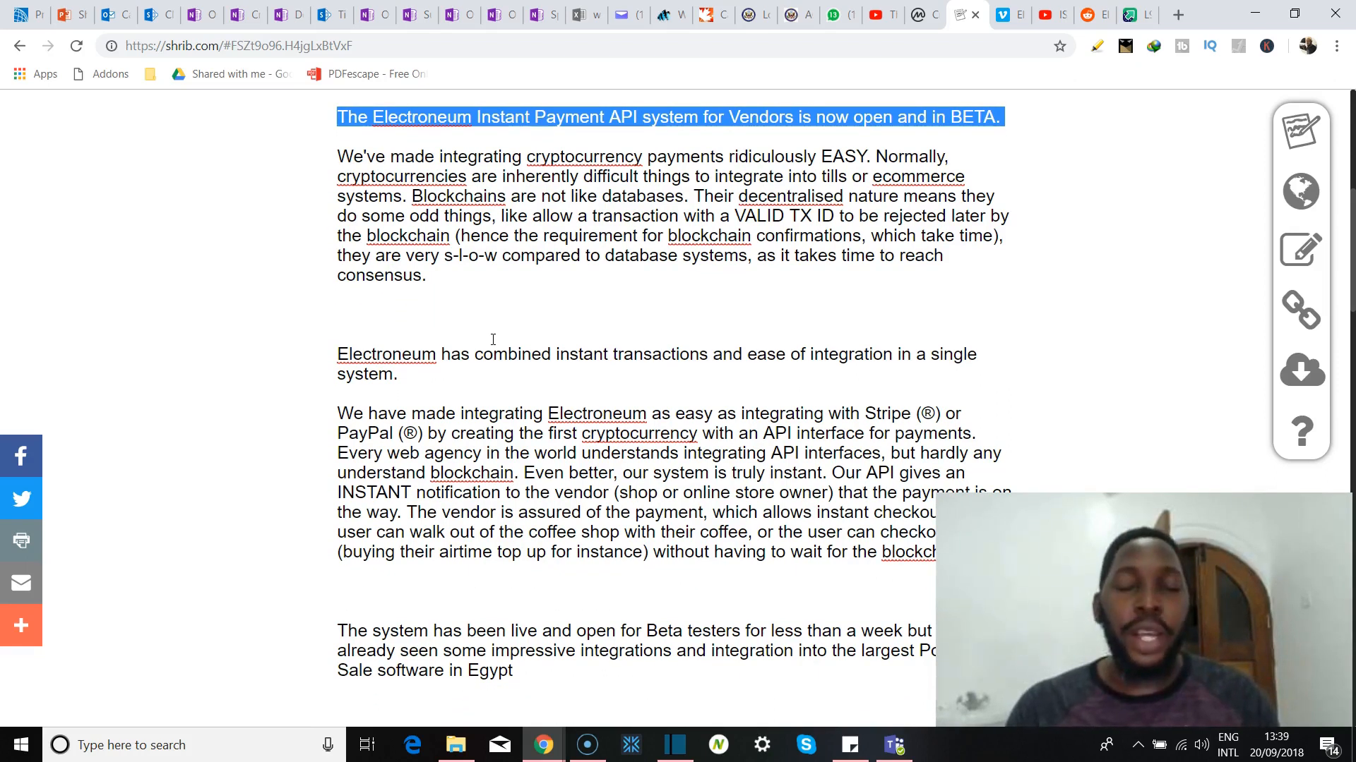
scroll(down, 3)
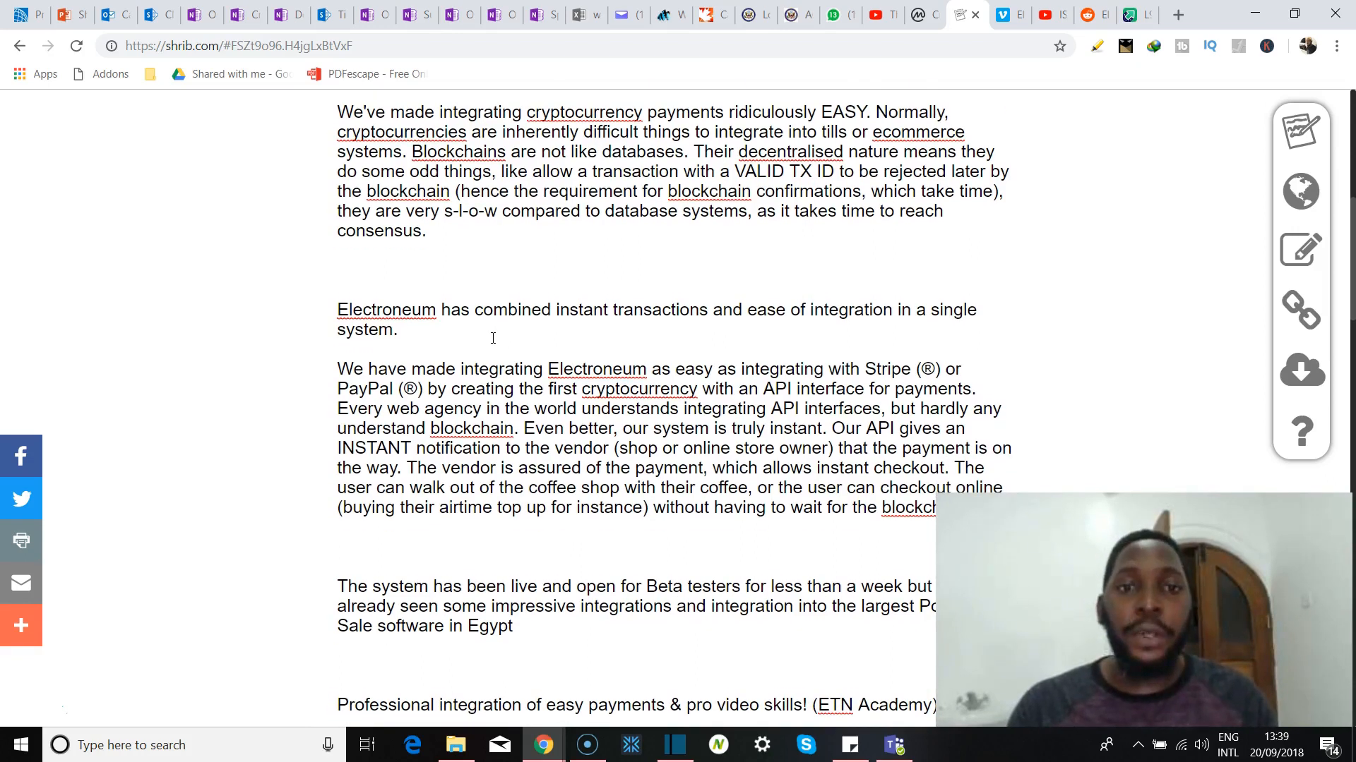
scroll(up, 3)
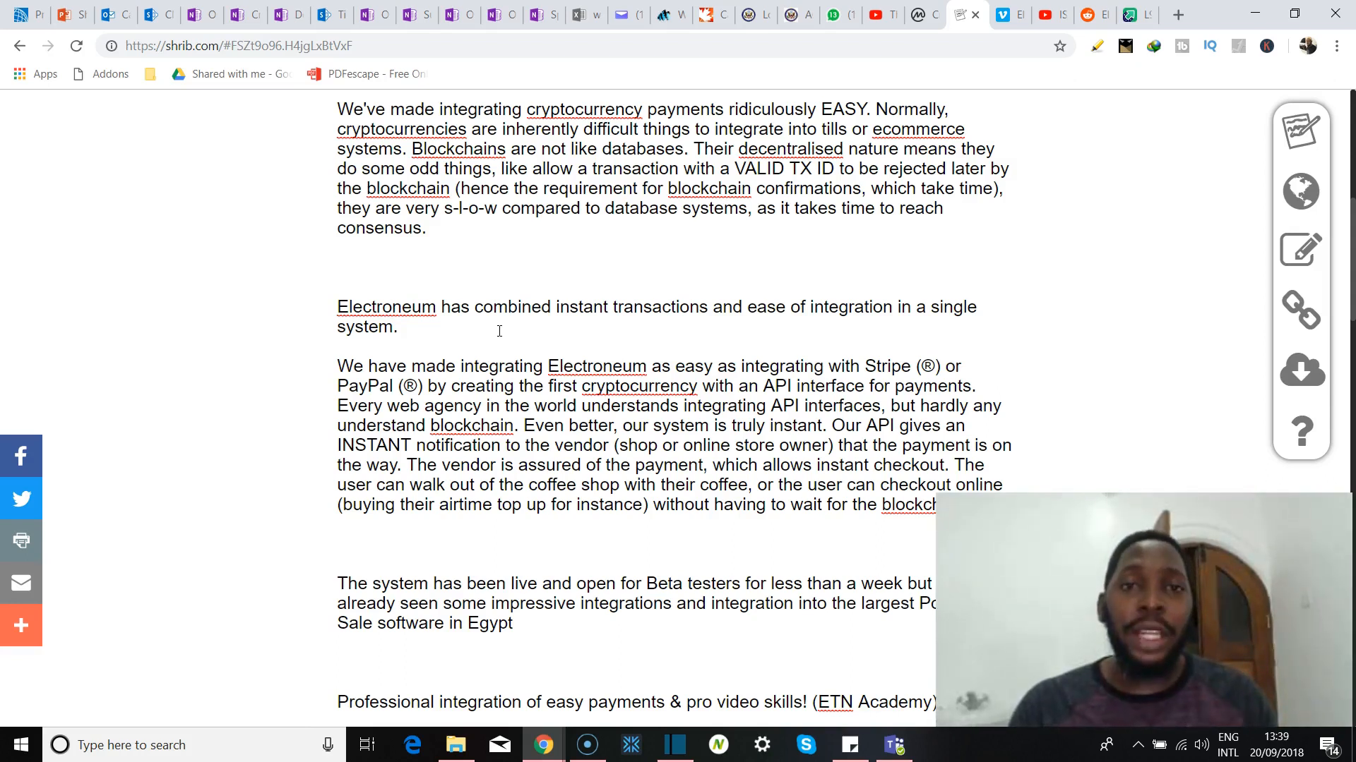
scroll(down, 3)
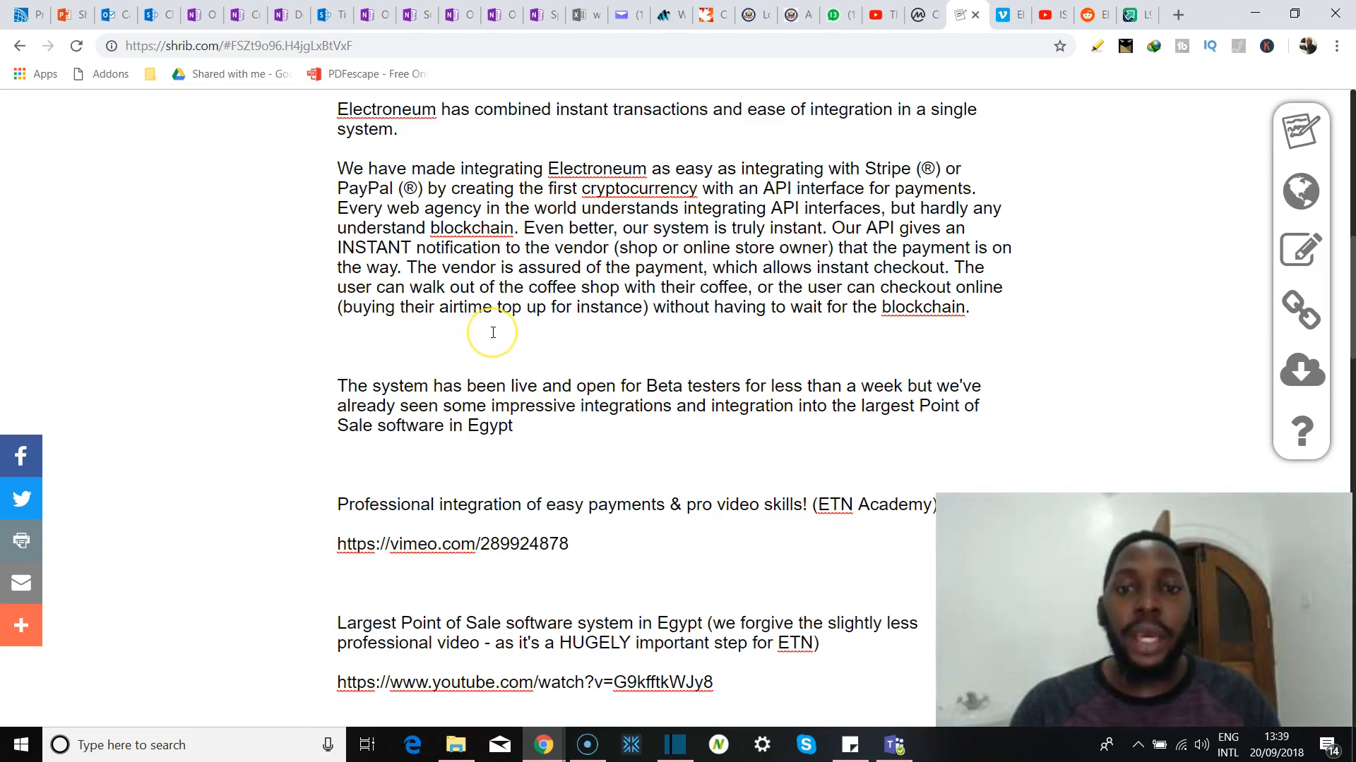
scroll(down, 3)
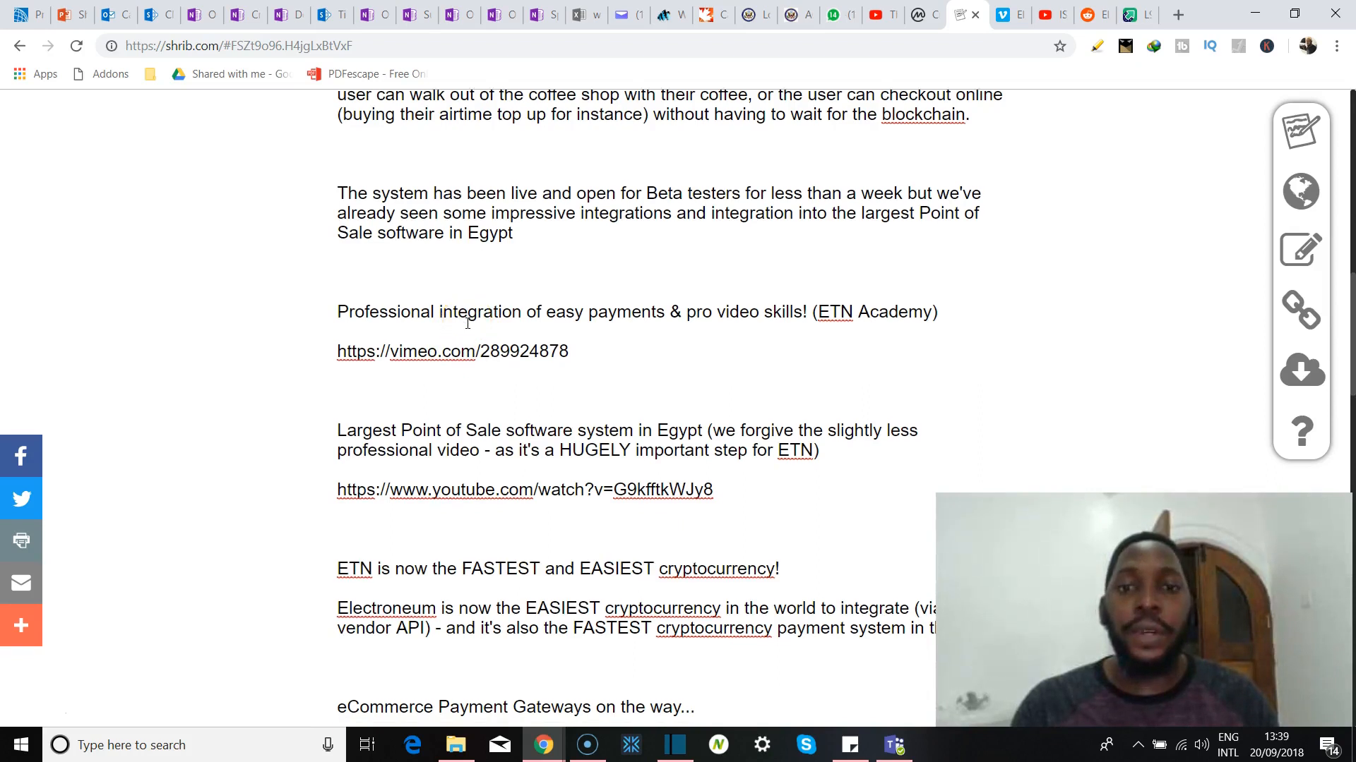
scroll(down, 3)
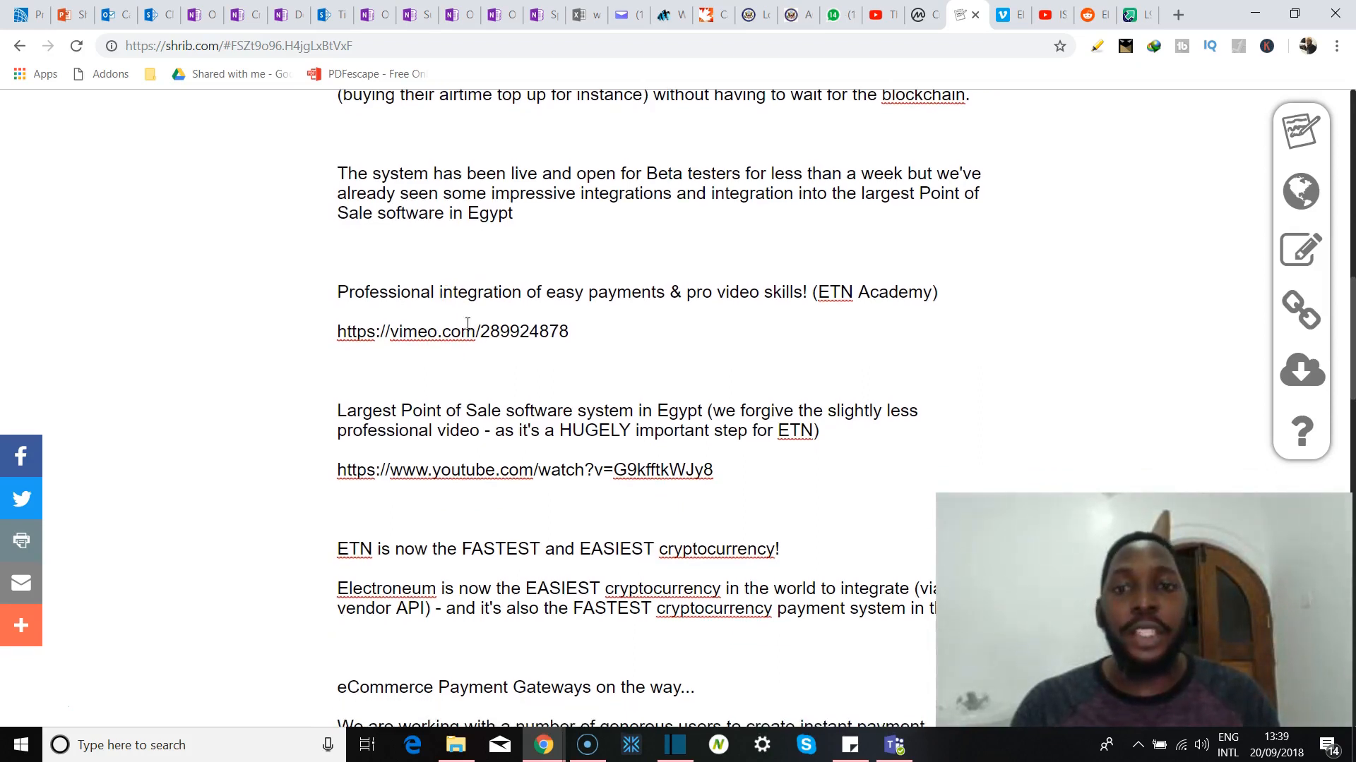
mouse_move(746, 264)
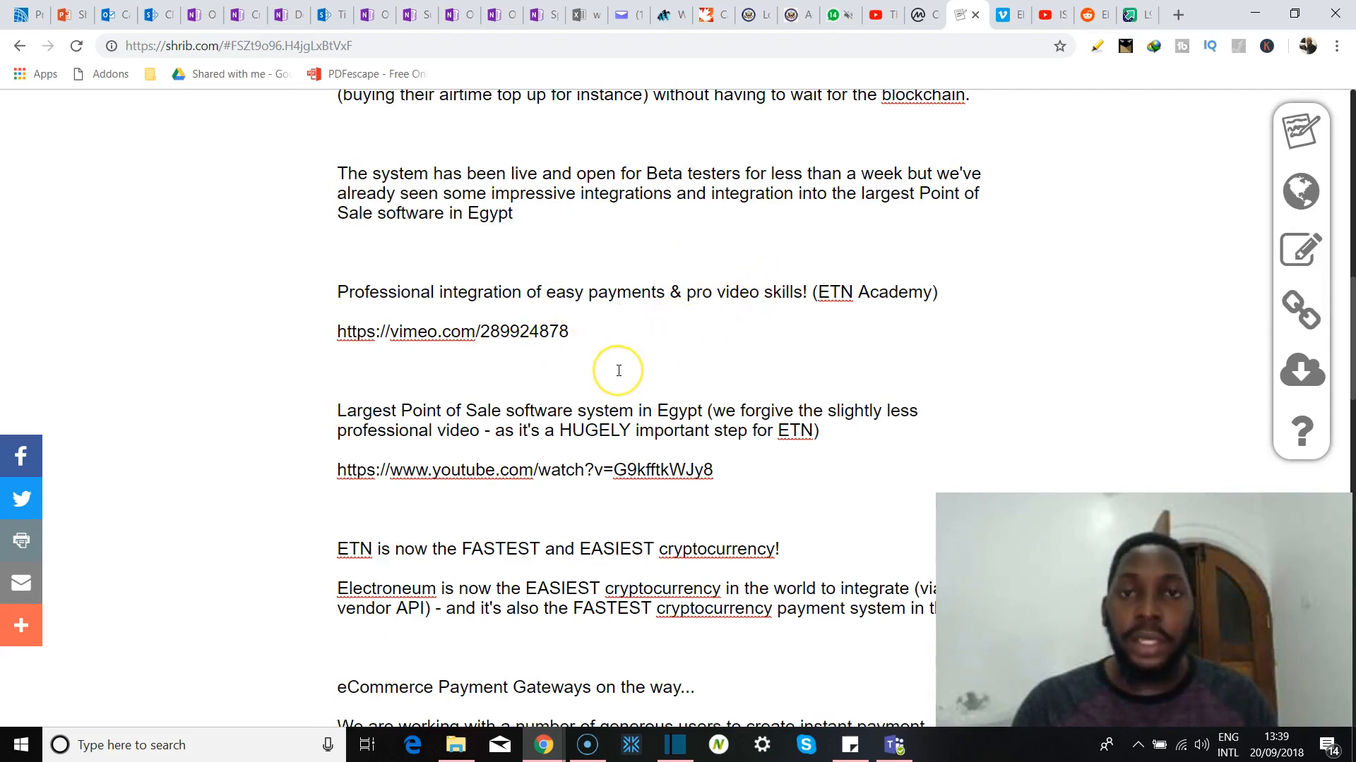
scroll(down, 3)
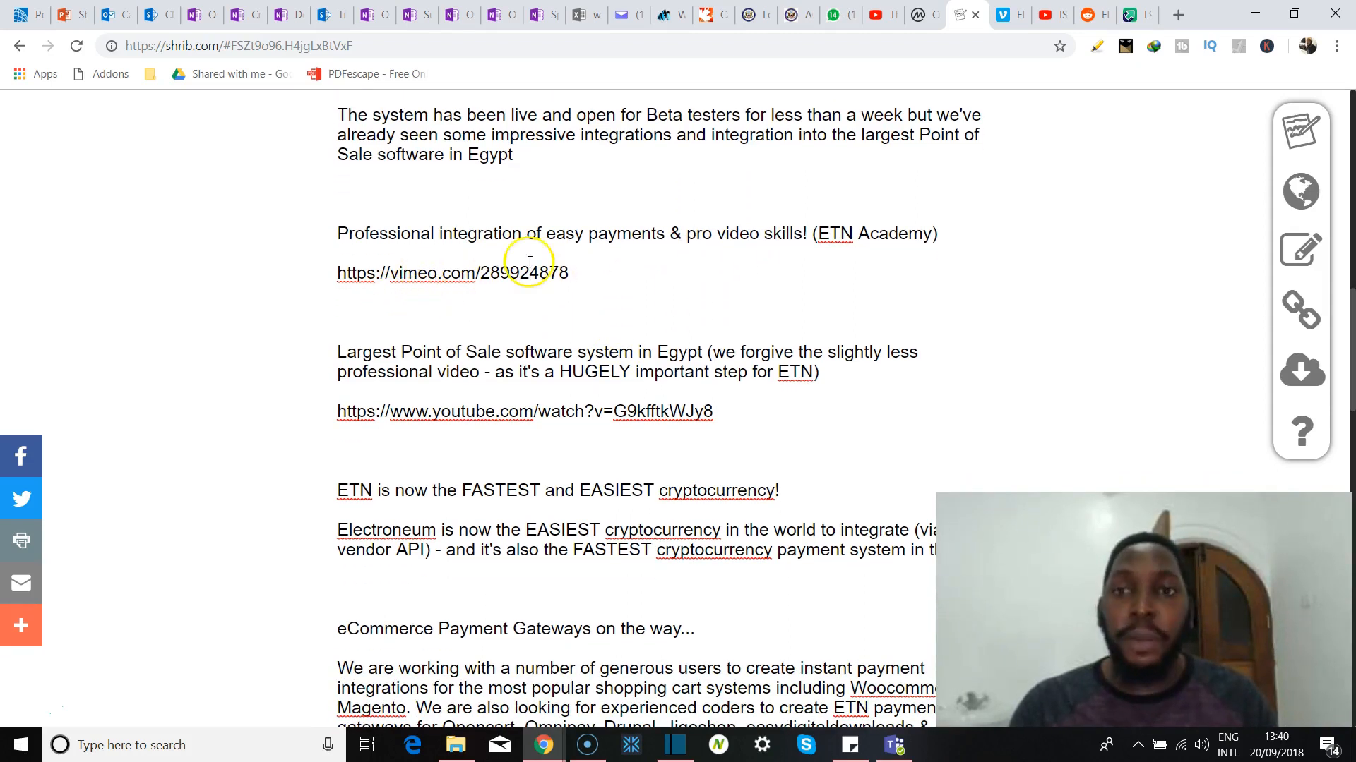
Preview the ETN Academy Vimeo donations demo, then return to the Shrib announcement.
click(429, 272)
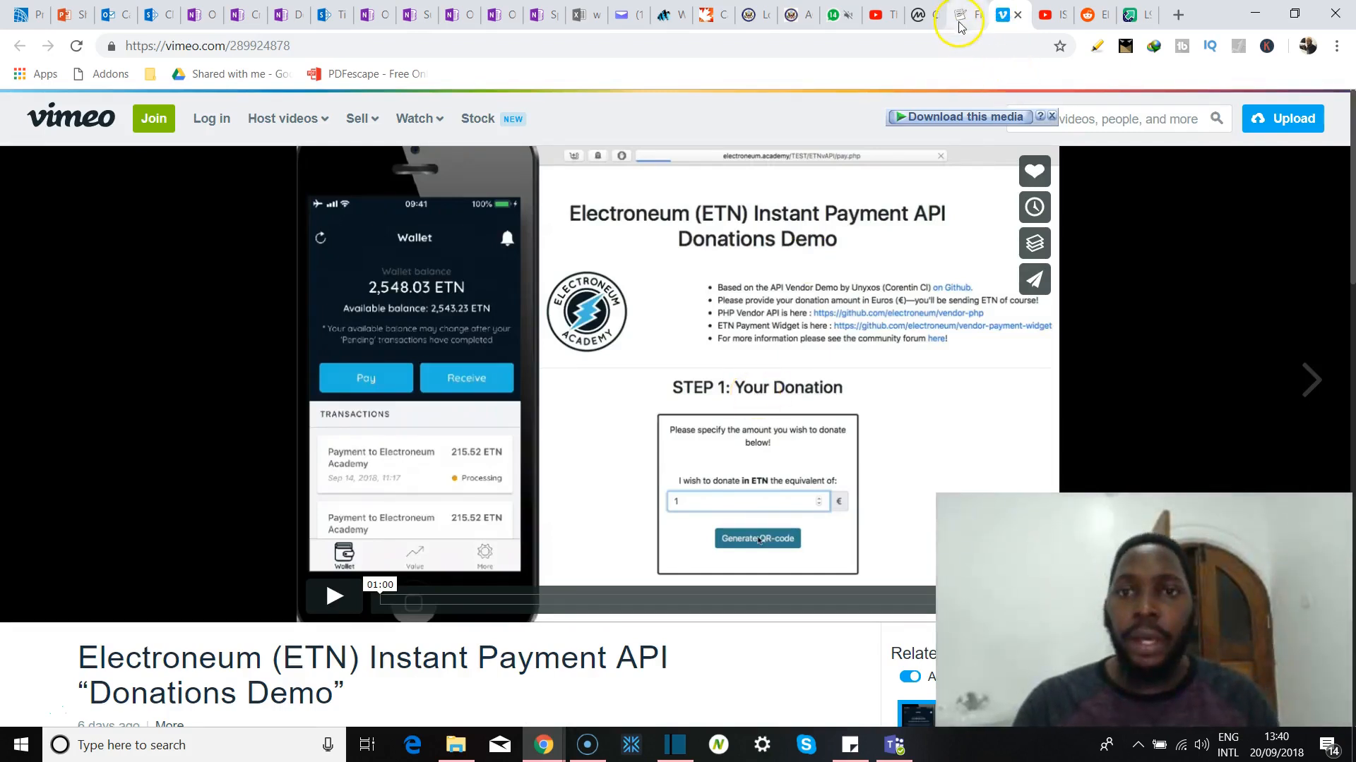
click(956, 14)
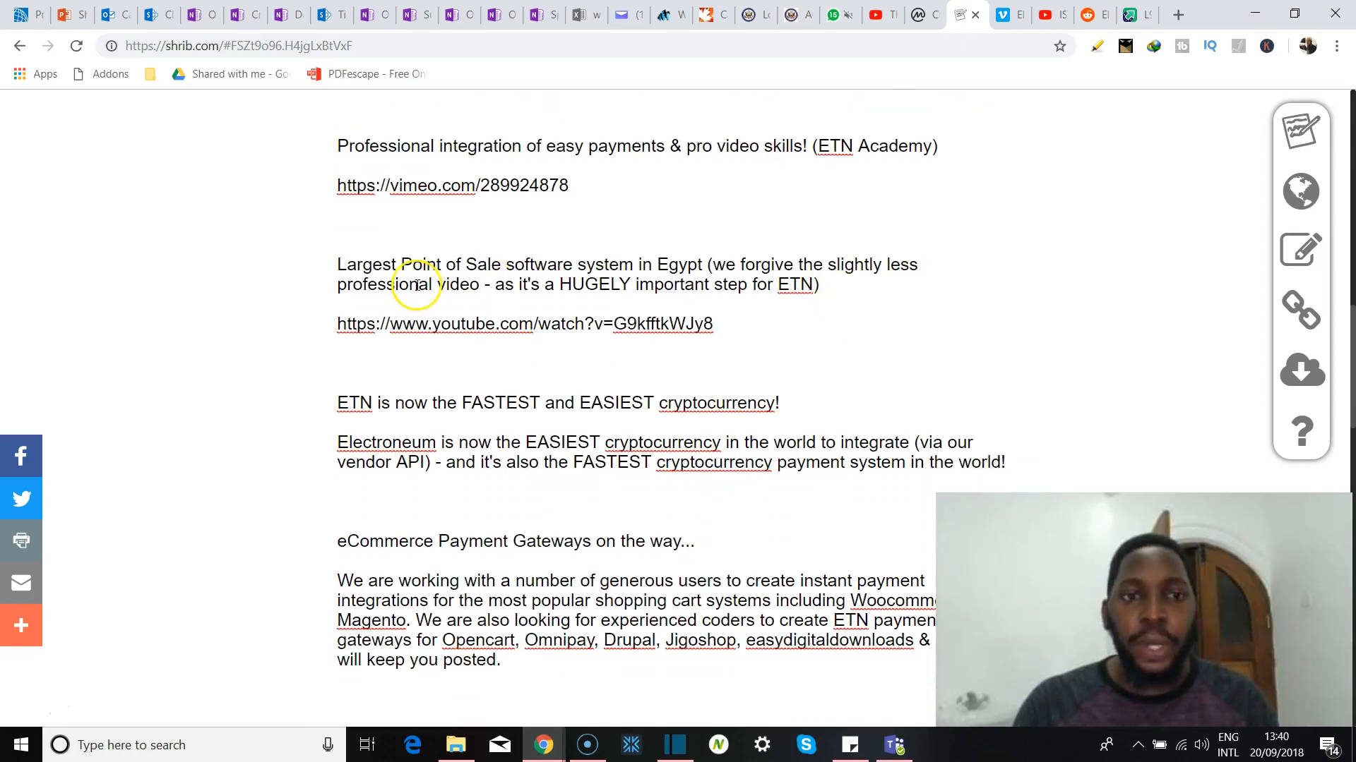
mouse_move(691, 284)
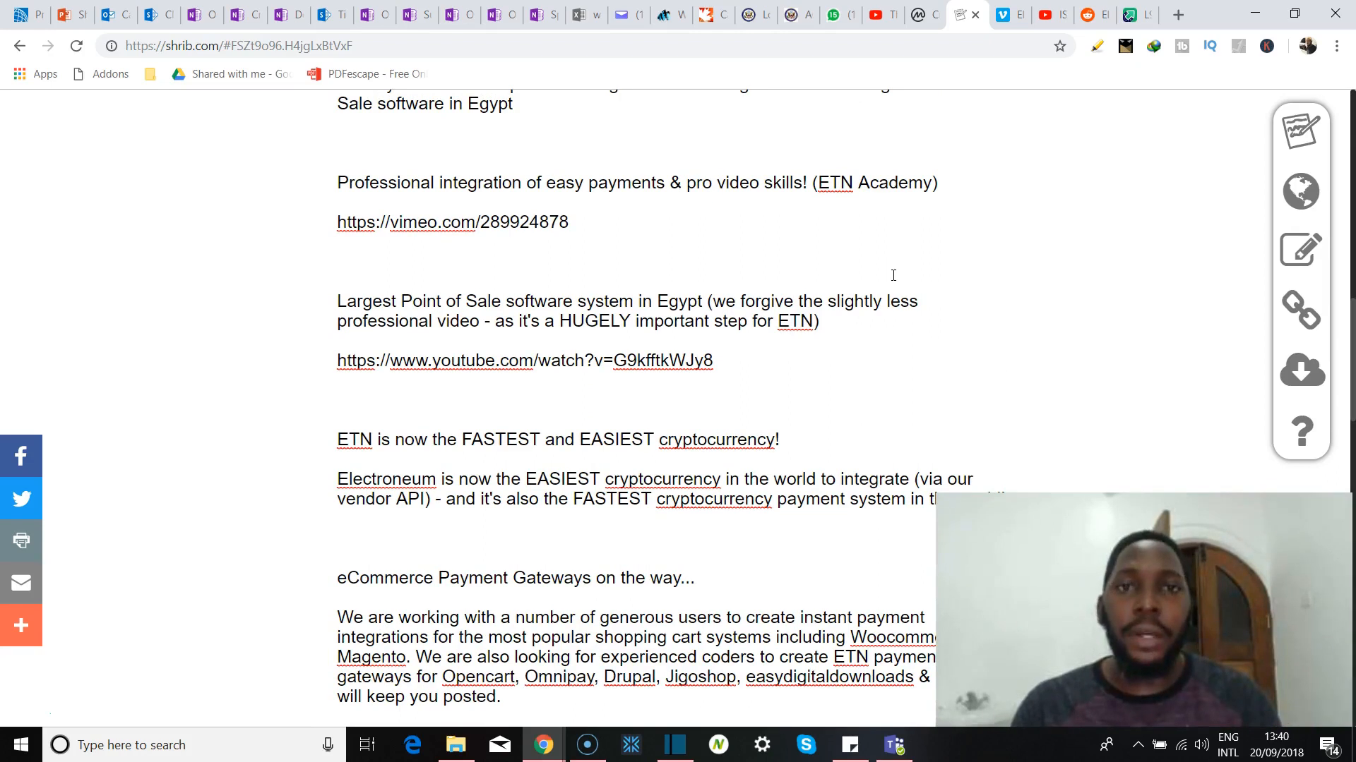
scroll(down, 3)
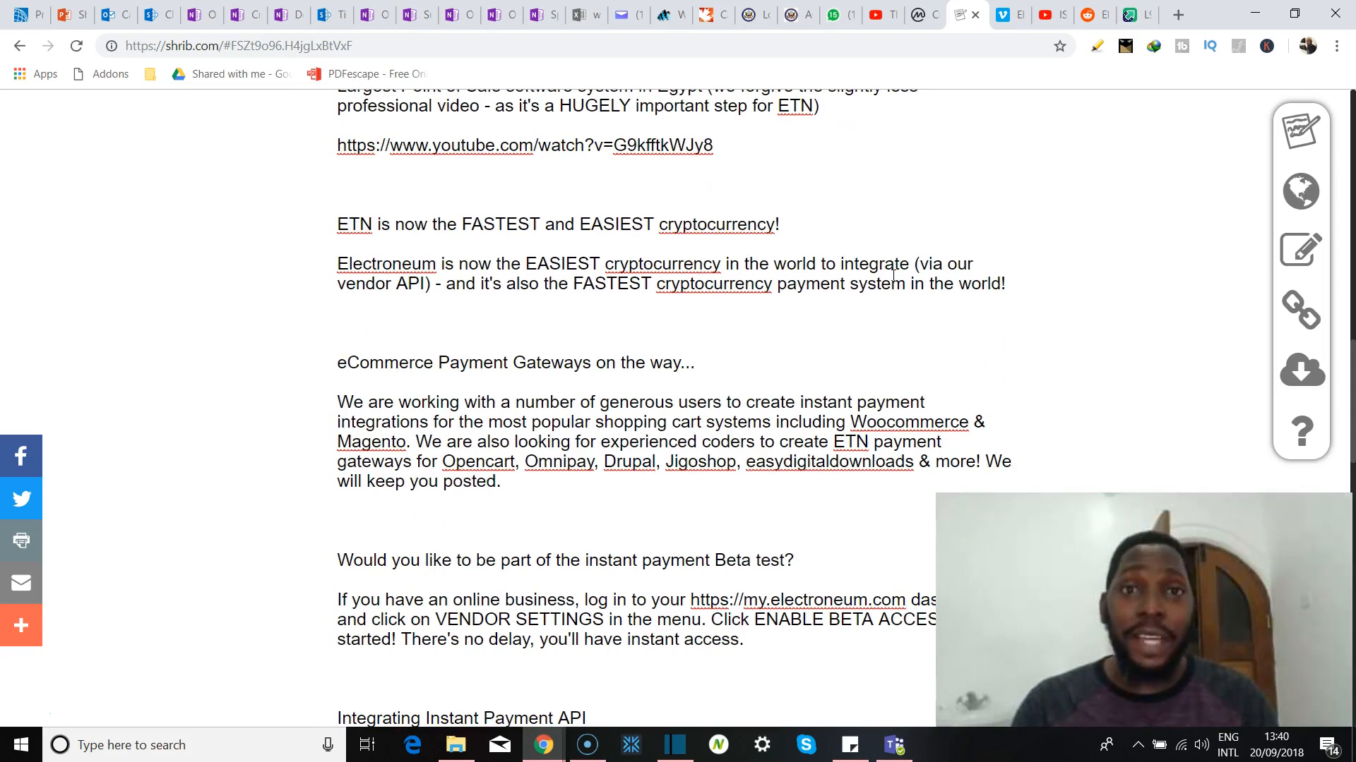
scroll(down, 3)
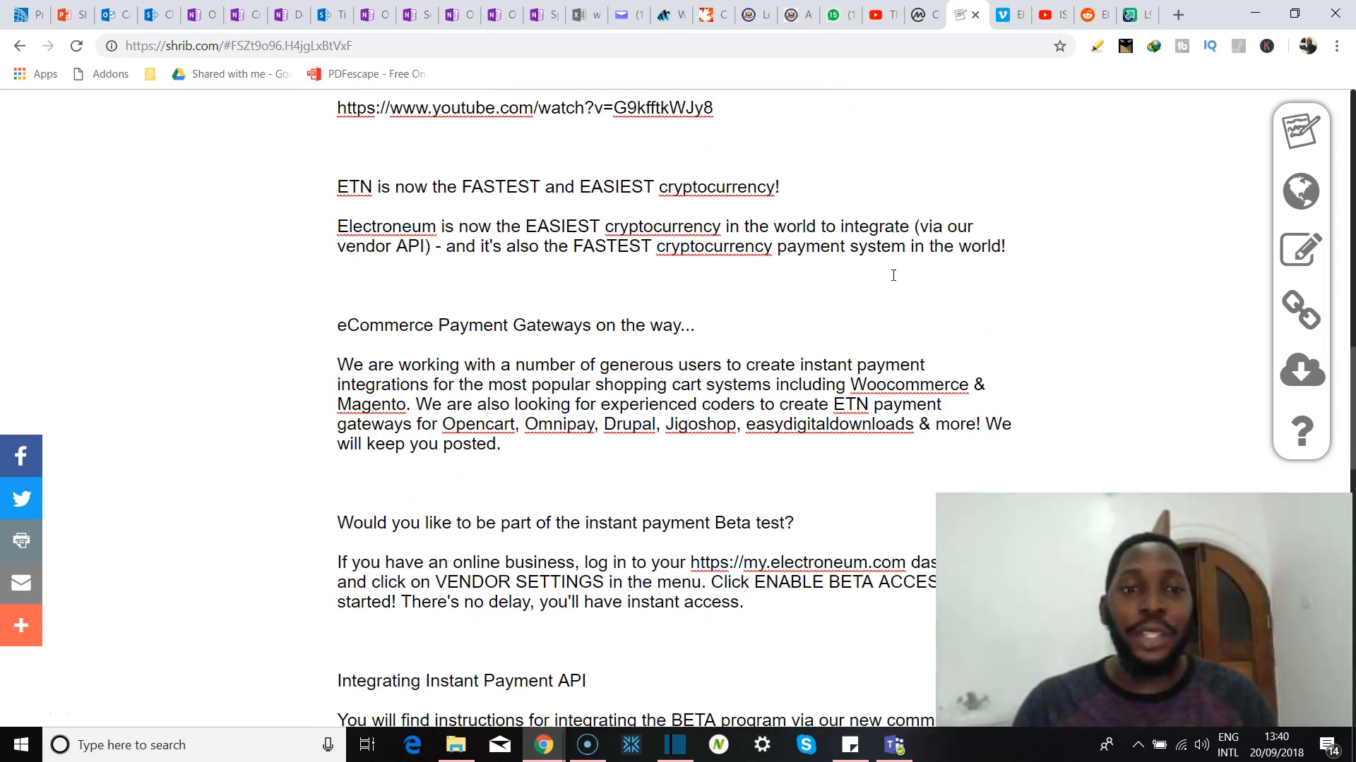
scroll(down, 3)
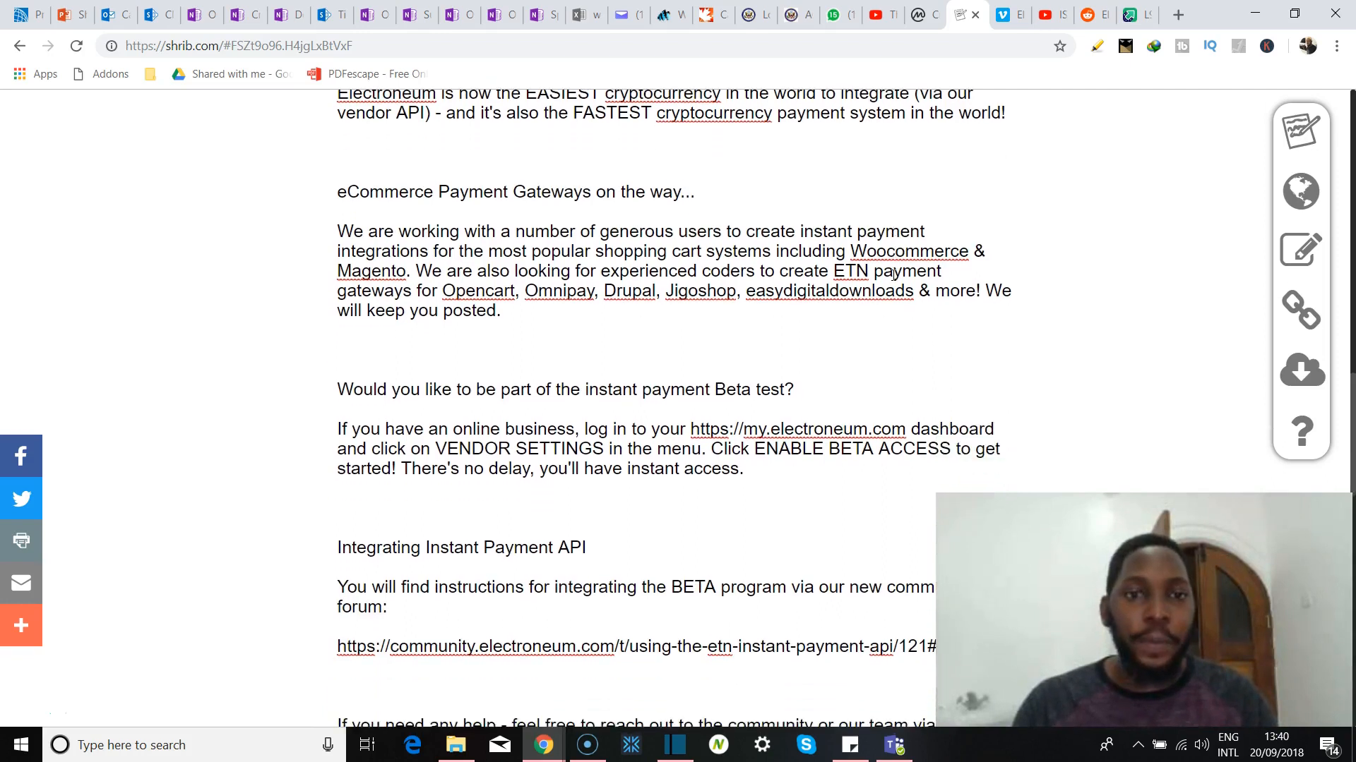
scroll(down, 3)
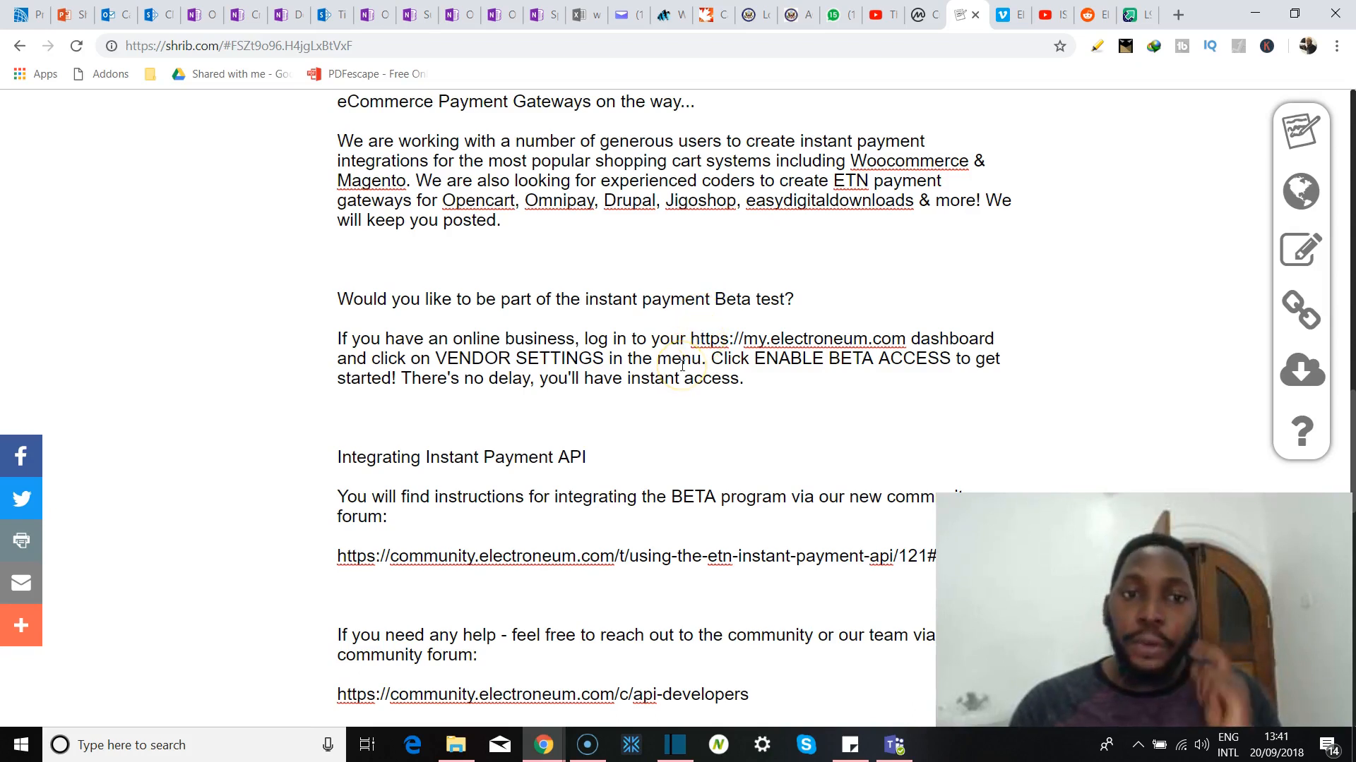
mouse_move(636, 387)
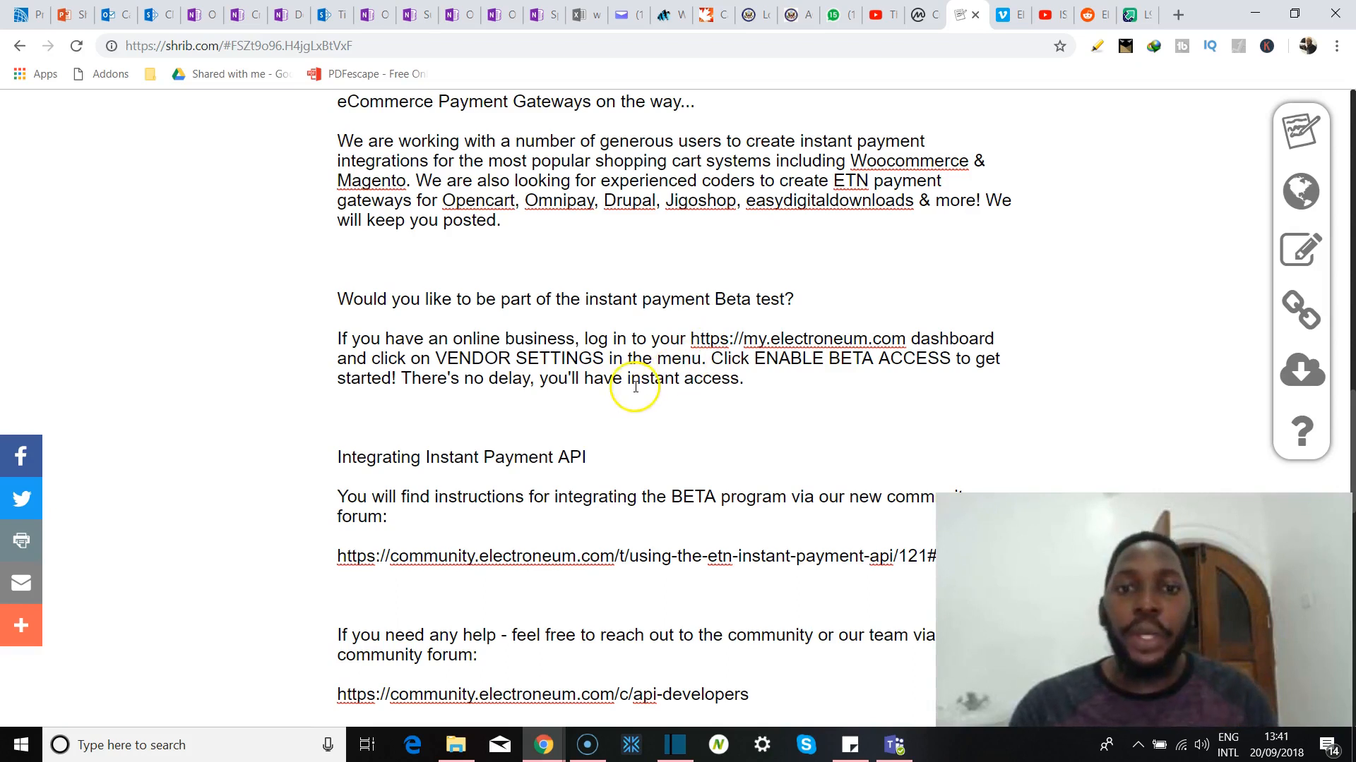
mouse_move(679, 360)
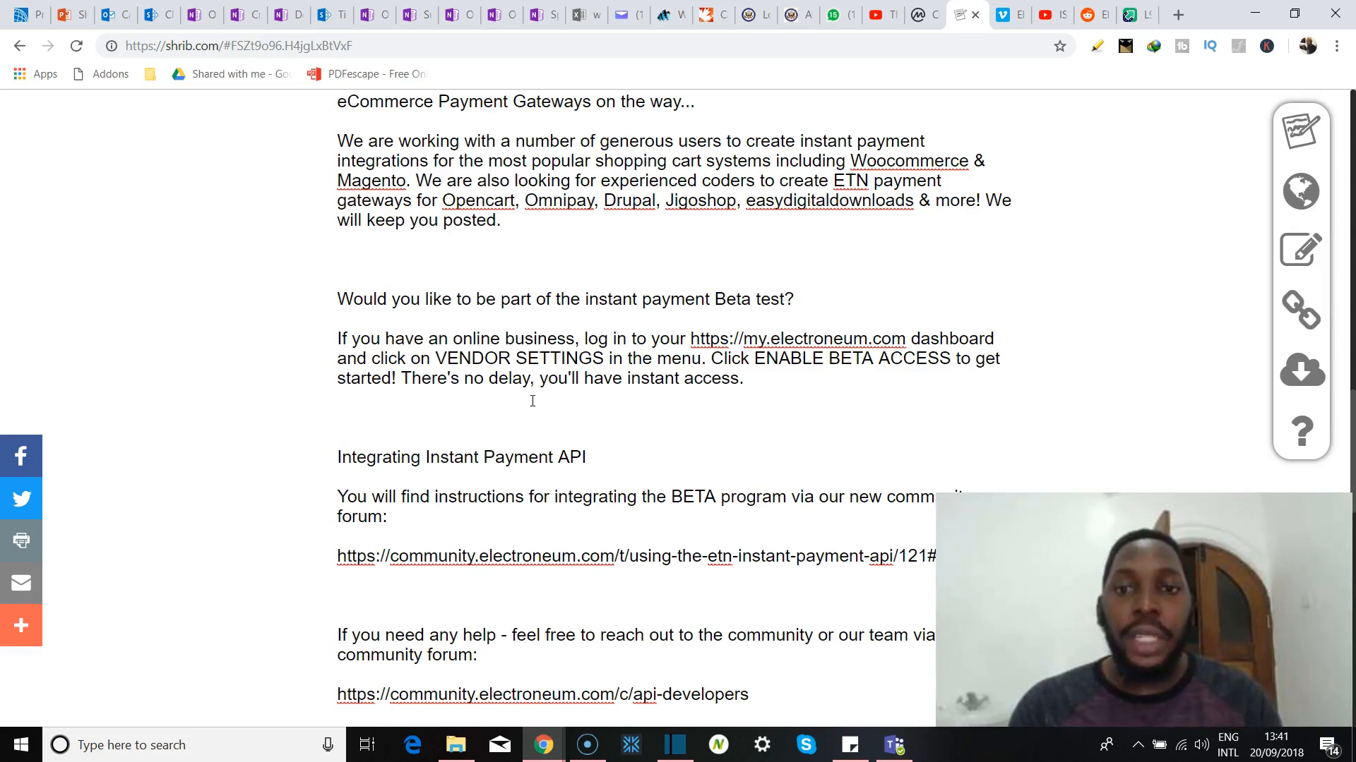
Read the announcement past the eCommerce Payment Gateways section.
scroll(down, 3)
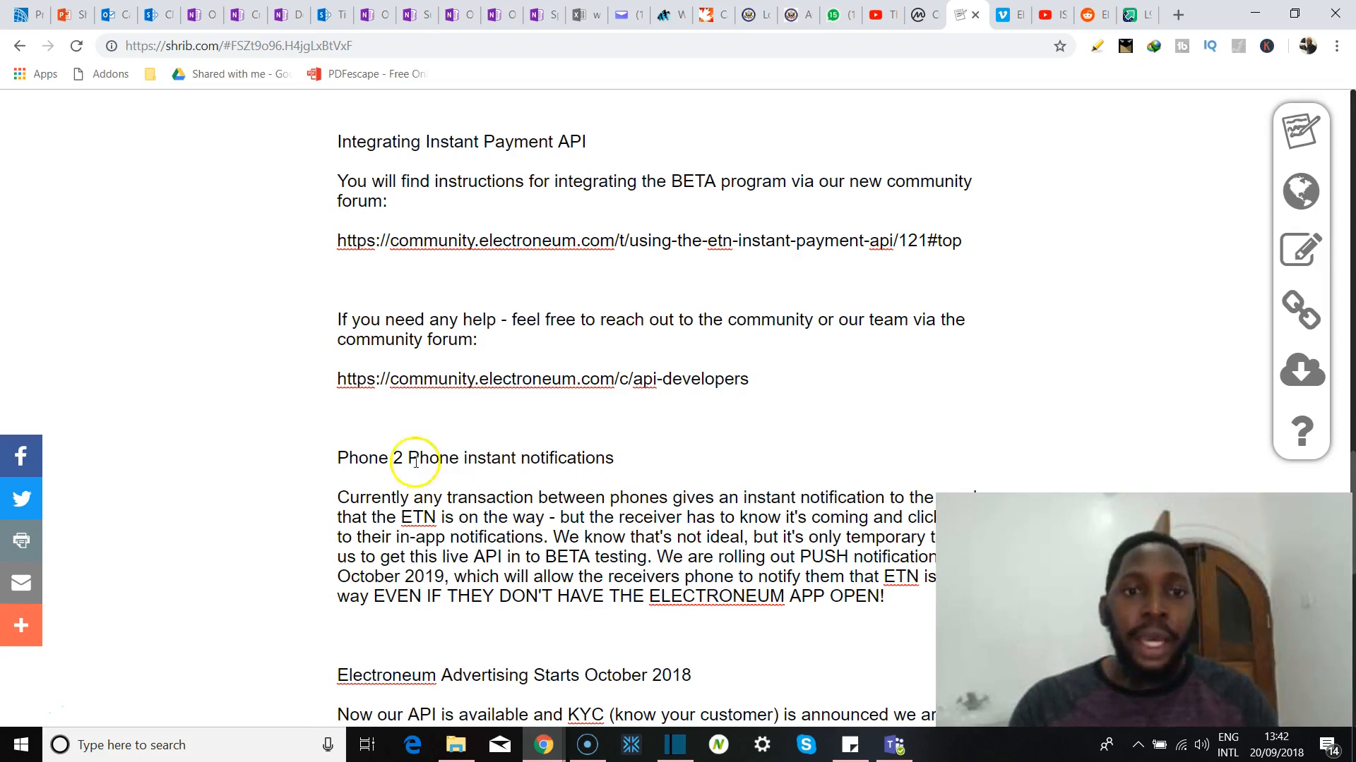
mouse_move(429, 434)
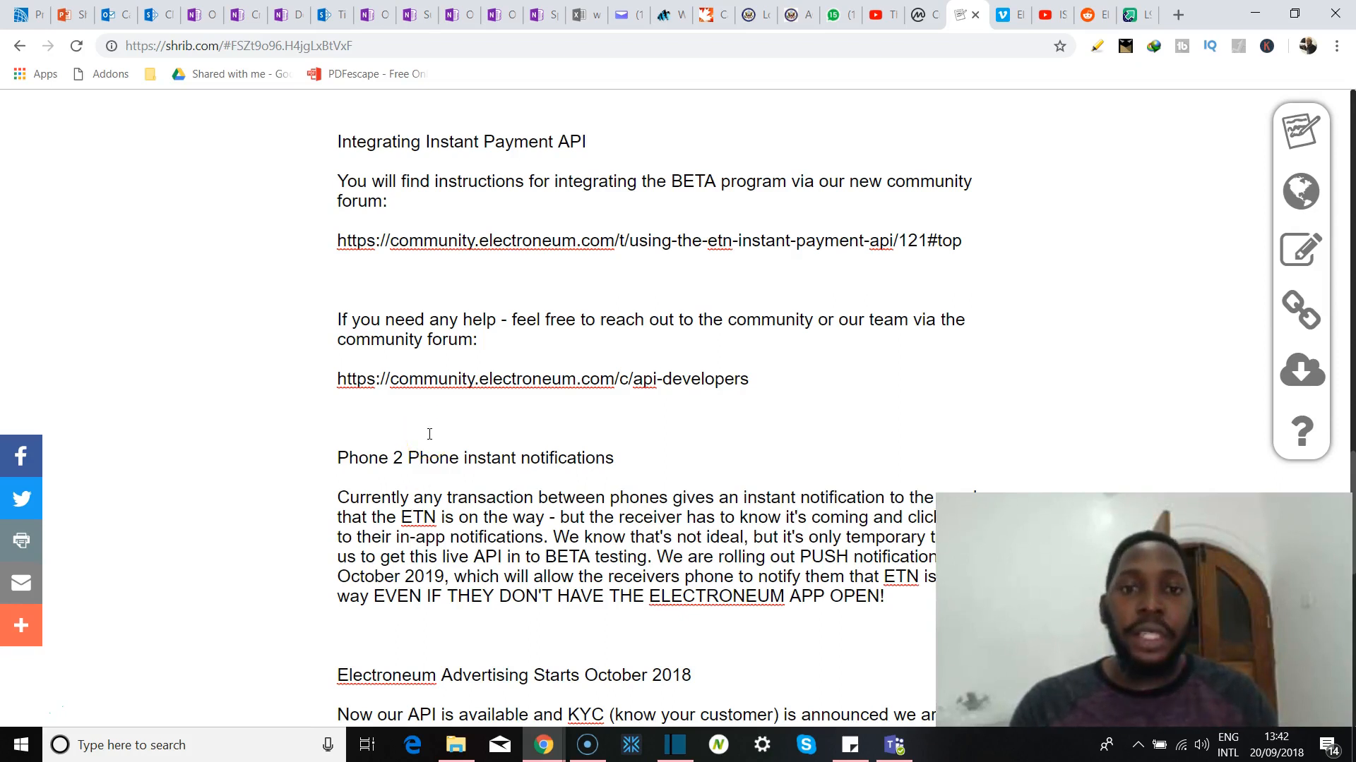
mouse_move(390, 414)
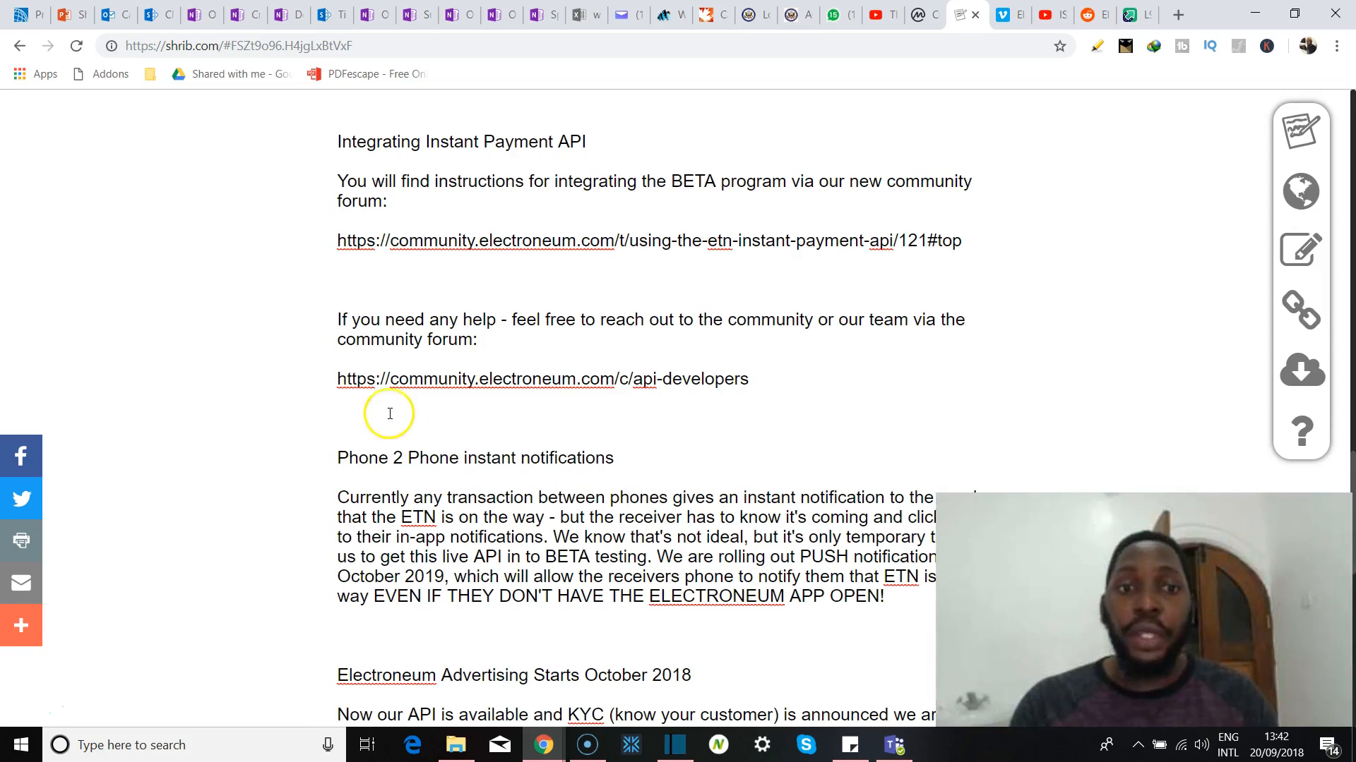
mouse_move(562, 260)
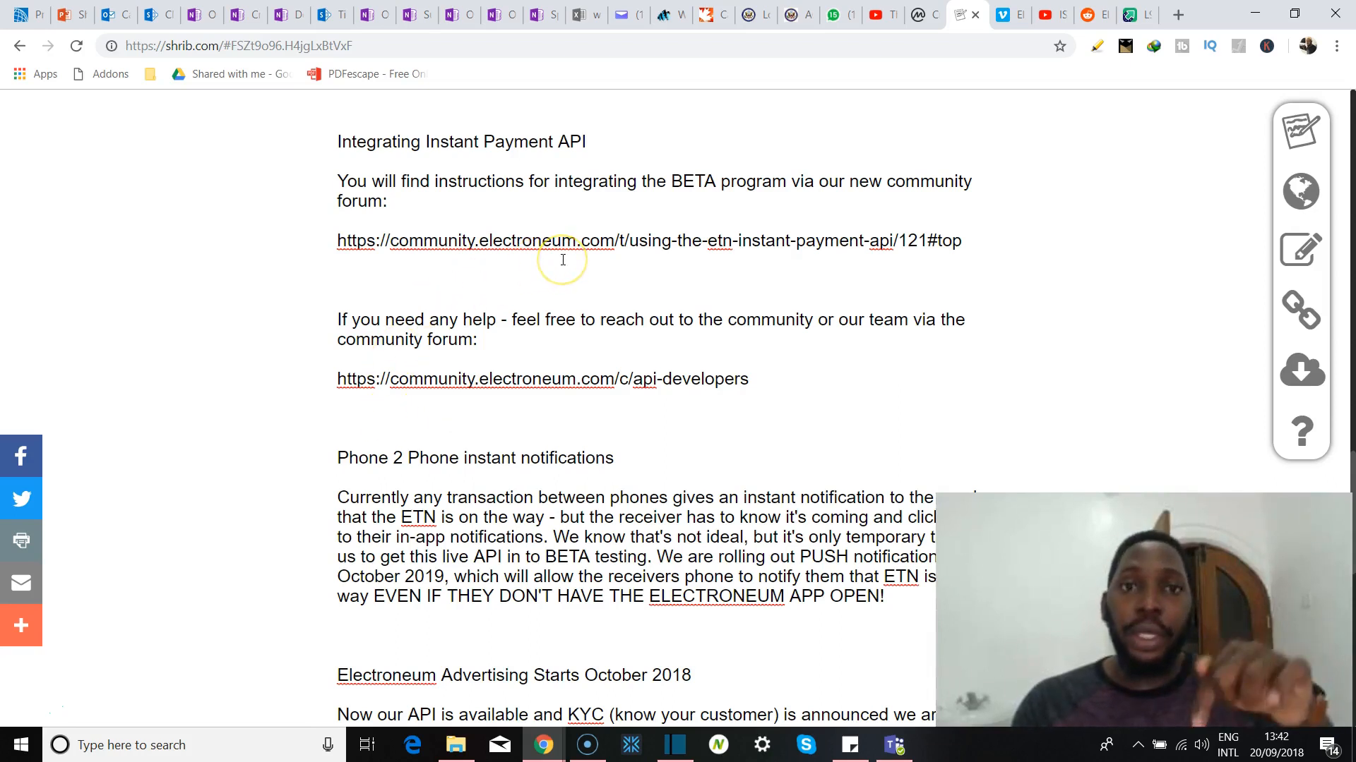
scroll(down, 3)
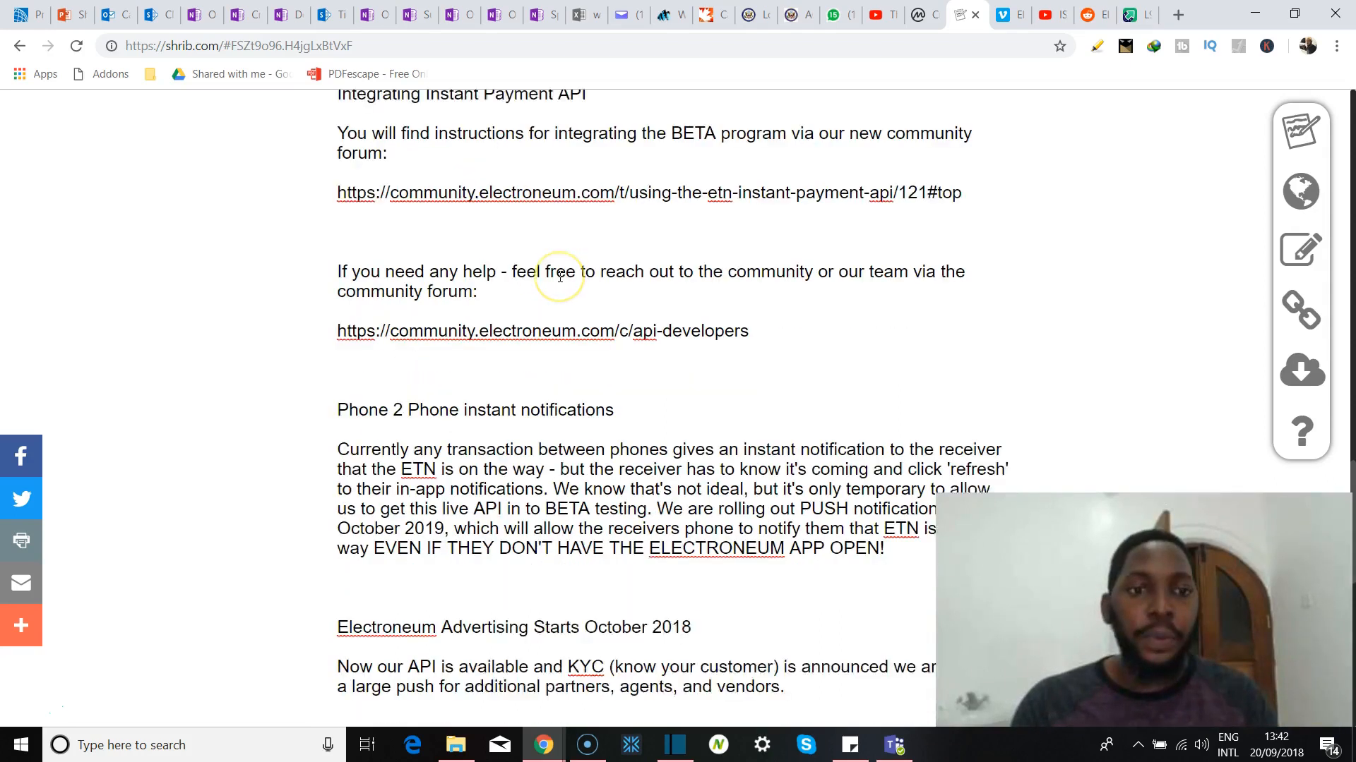
scroll(down, 3)
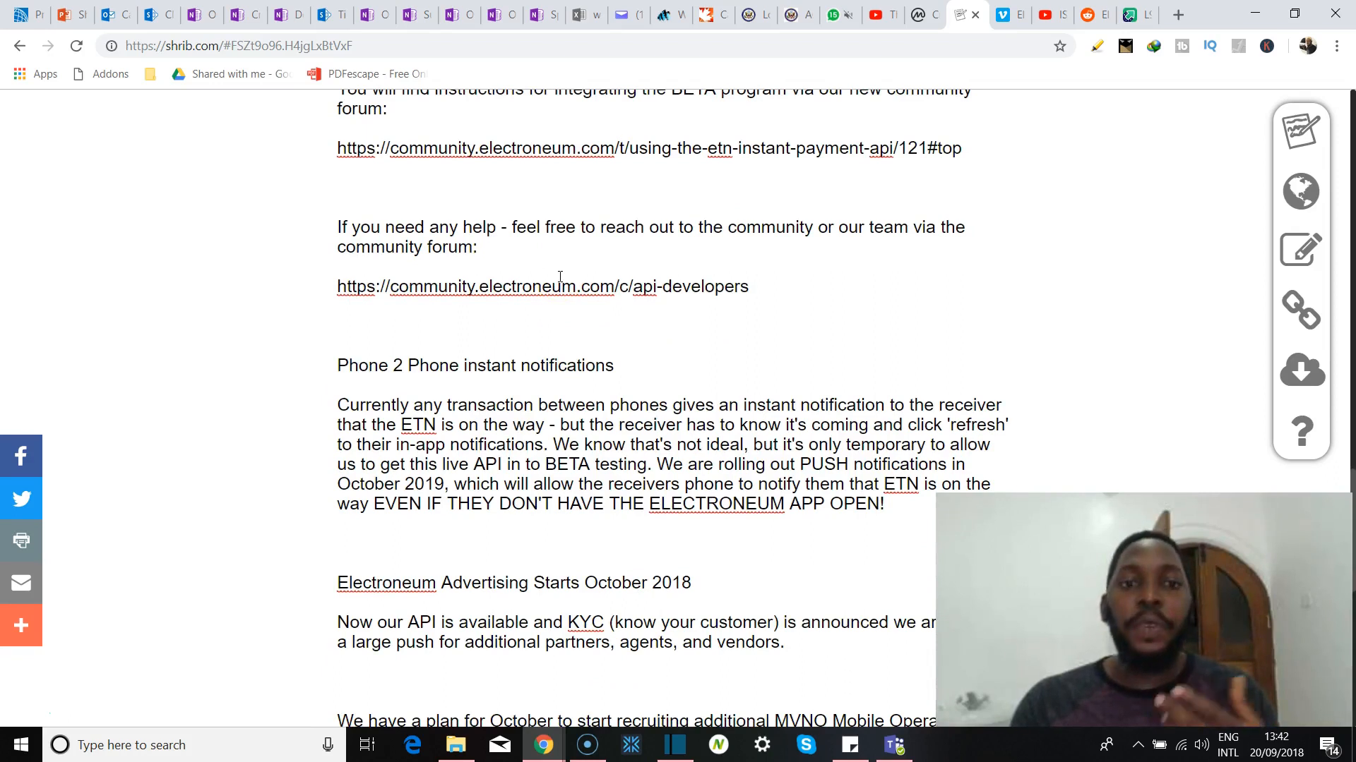
mouse_move(639, 271)
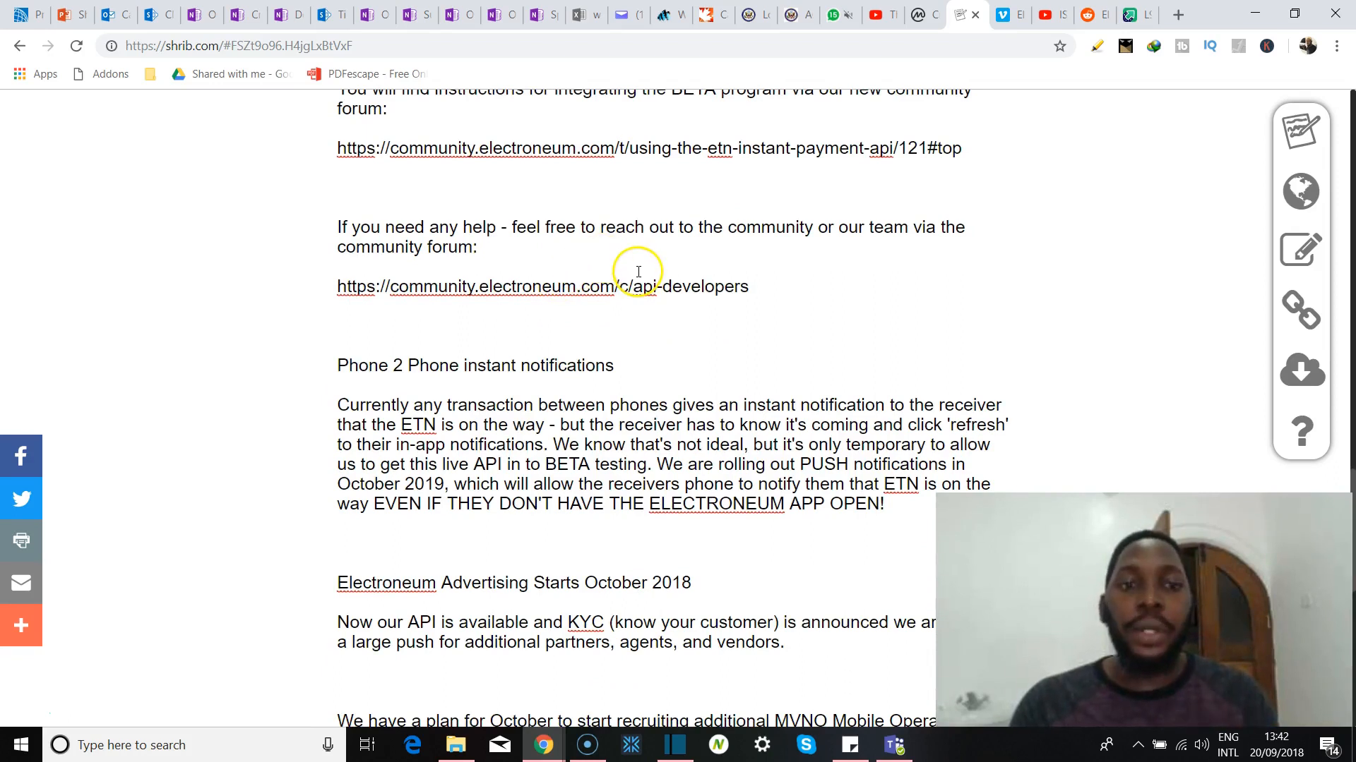
scroll(down, 3)
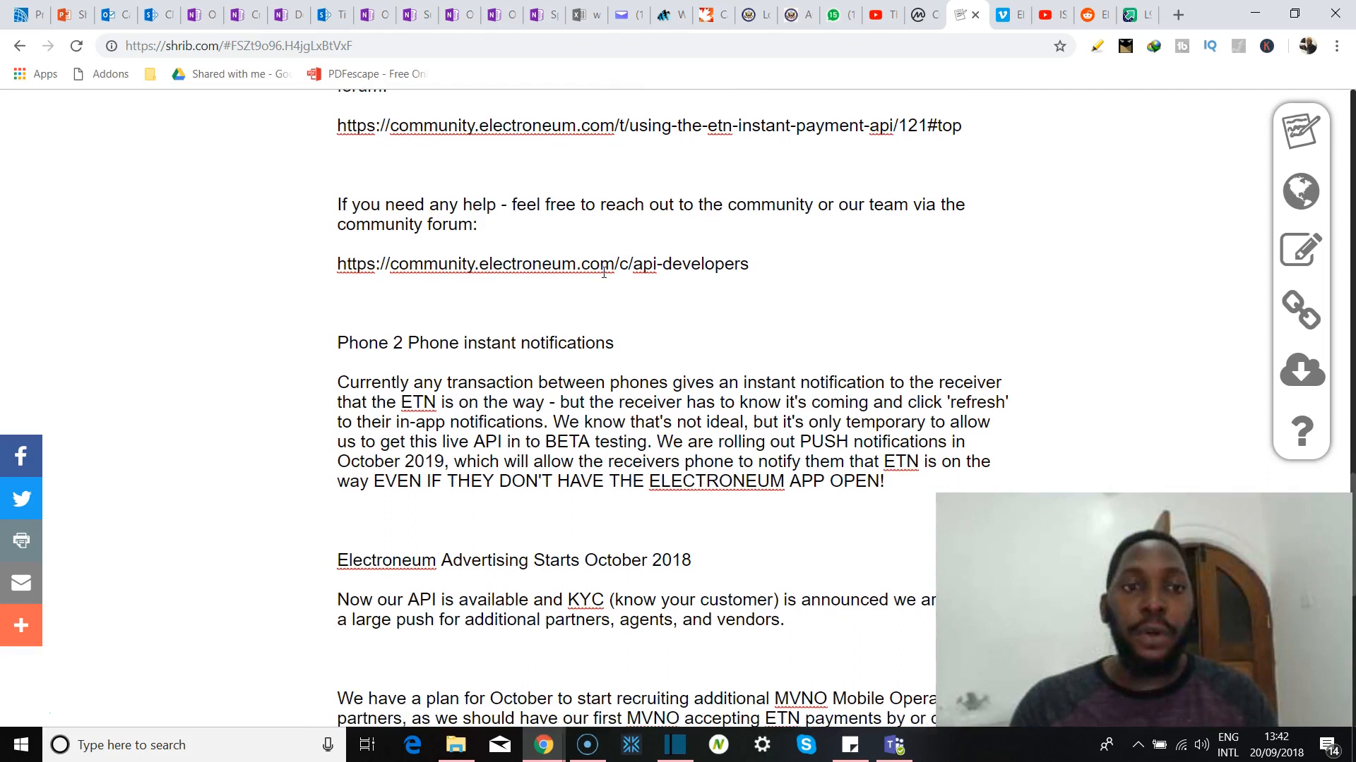
scroll(down, 3)
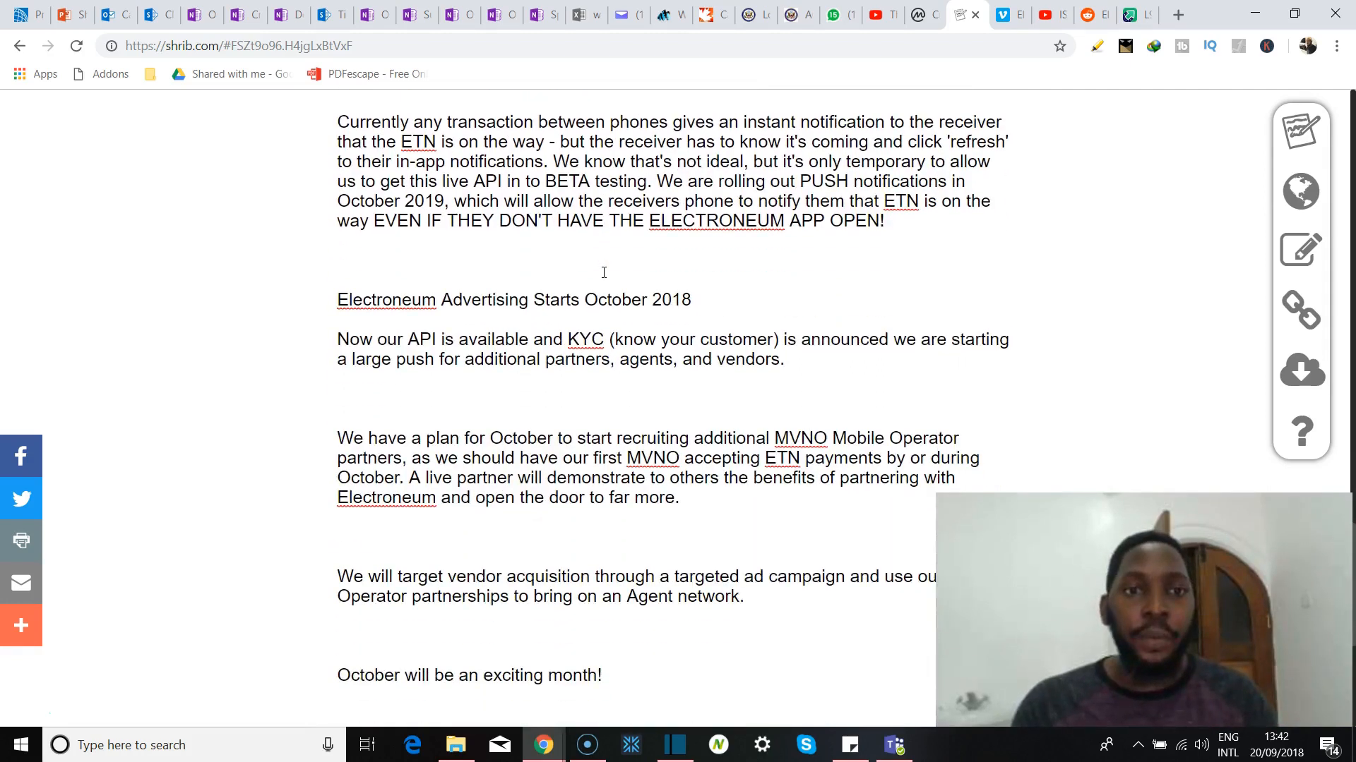
scroll(up, 3)
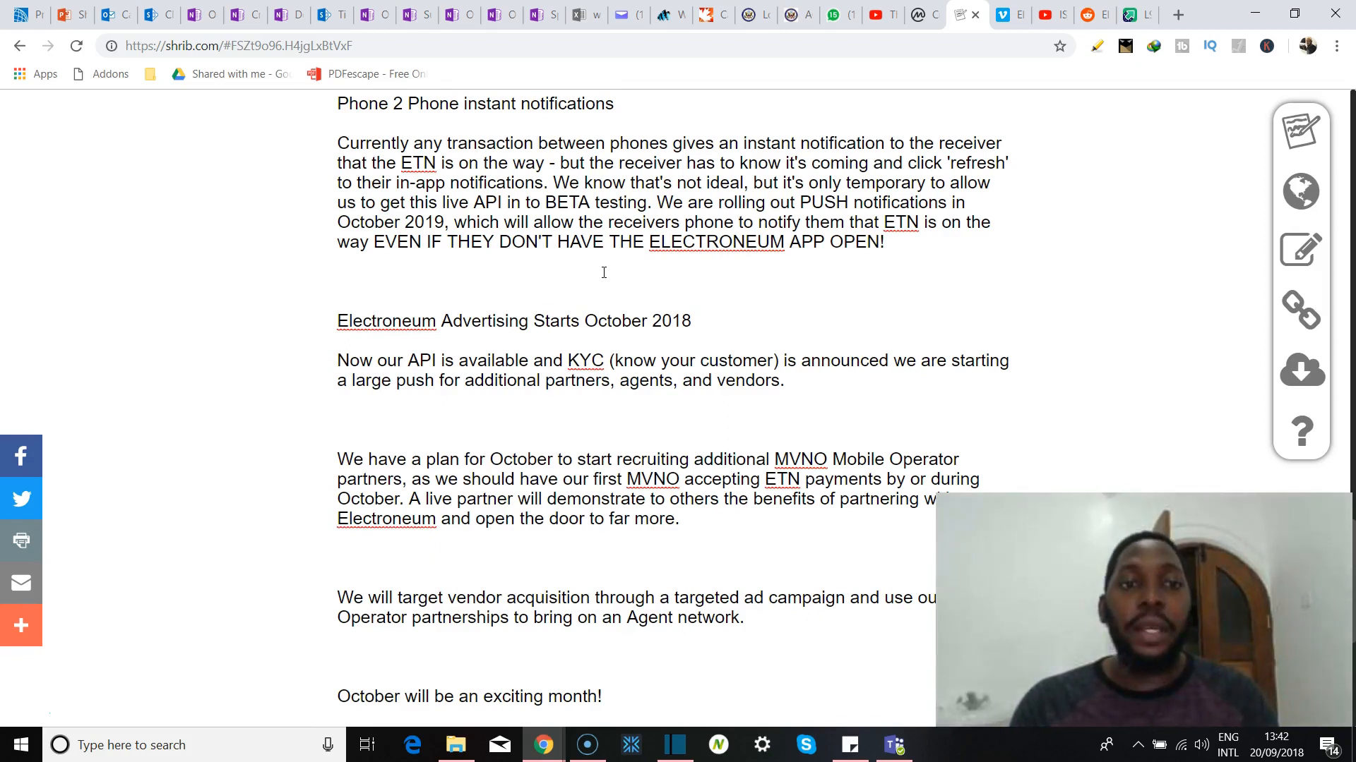
scroll(down, 3)
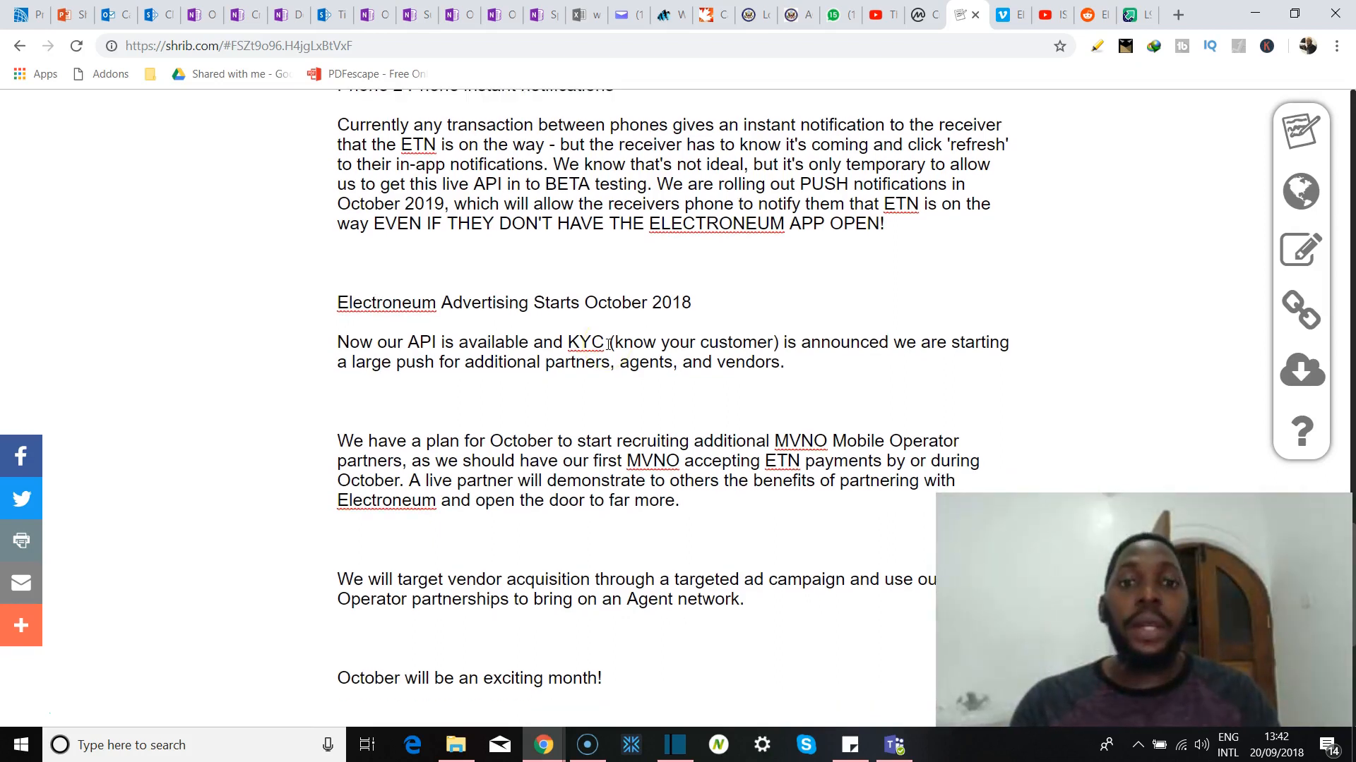
mouse_move(611, 357)
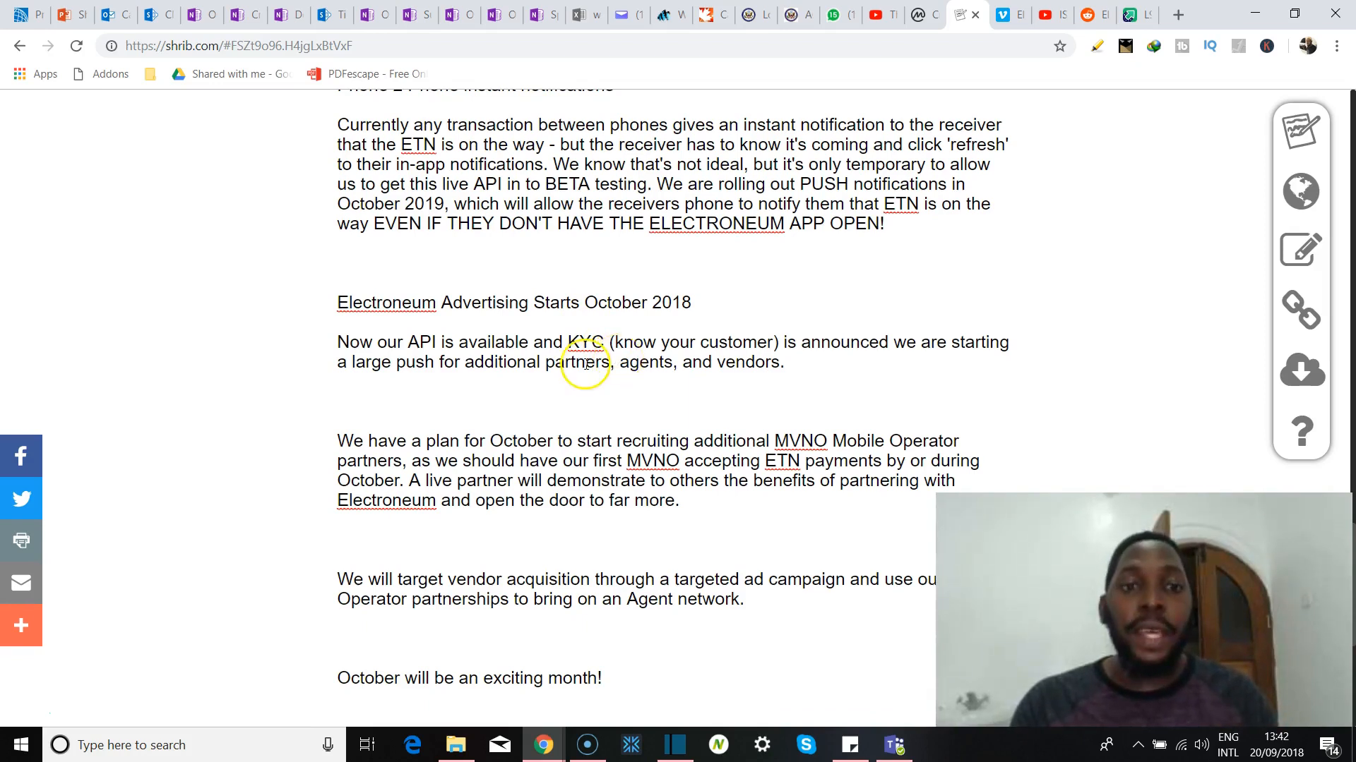
Finish the note at Richard Ells' signature and return to the CoinMarketCap rankings.
scroll(down, 3)
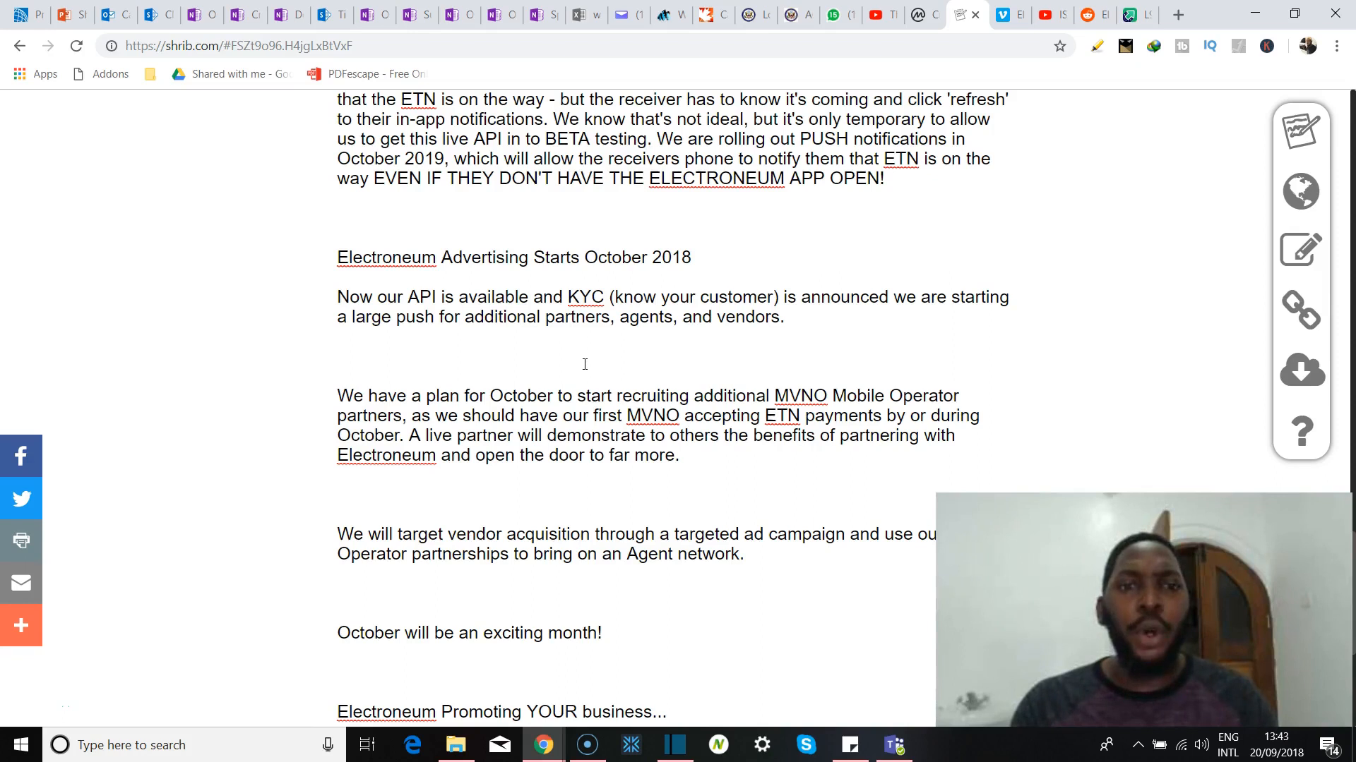
scroll(down, 3)
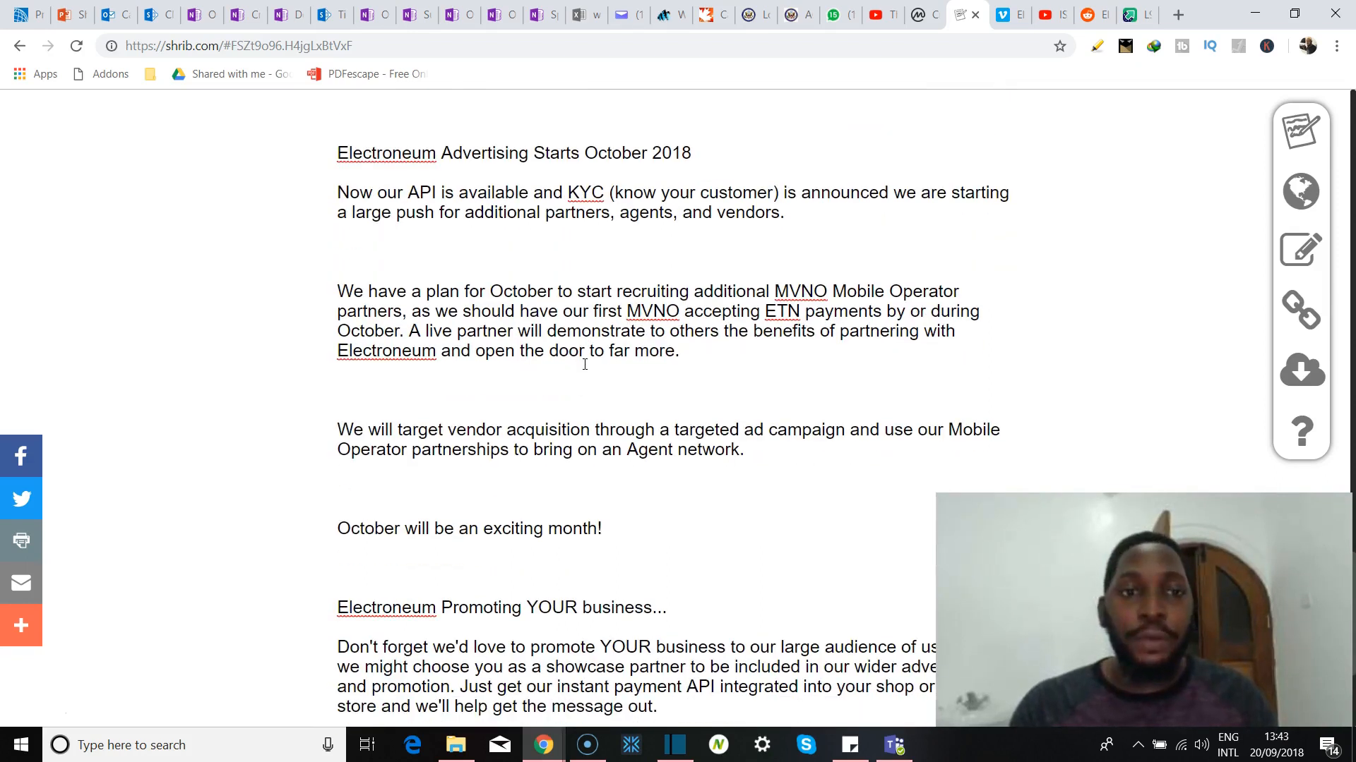
scroll(down, 3)
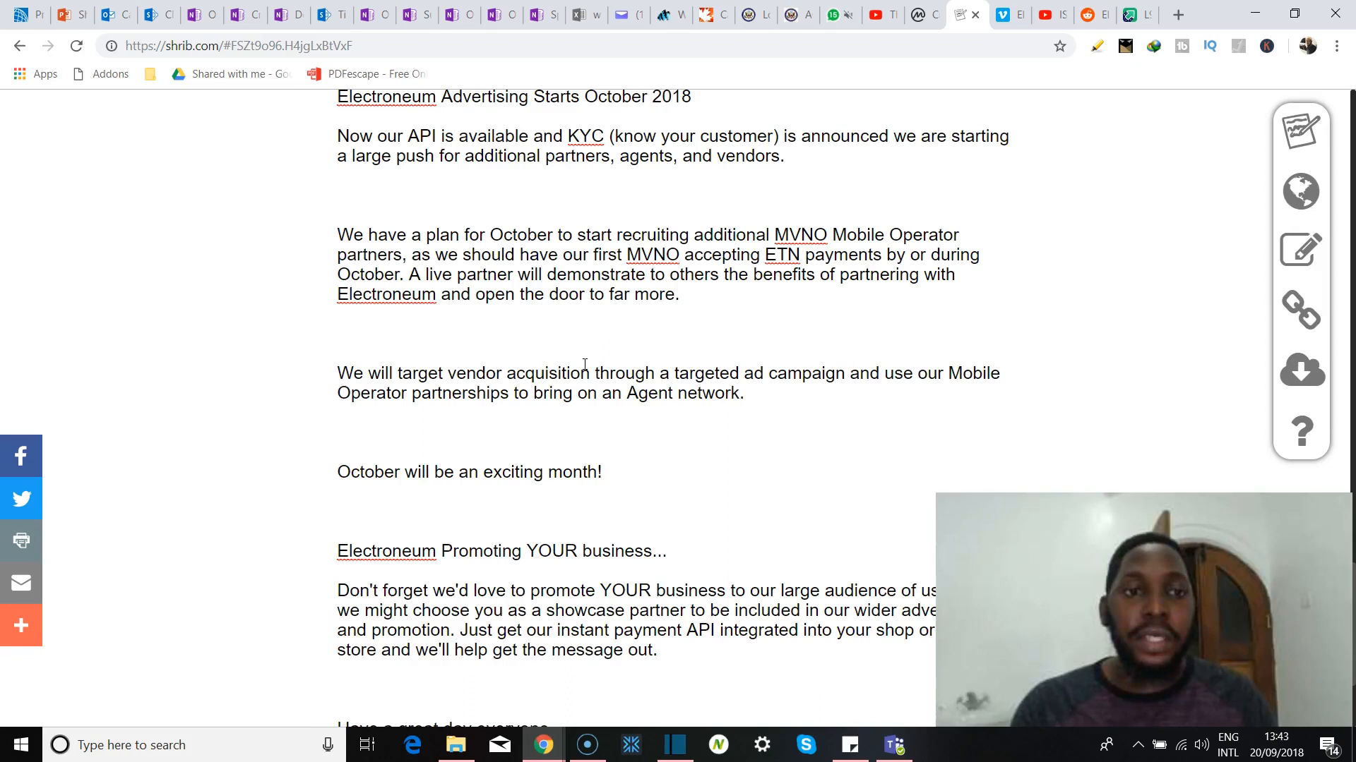
scroll(down, 3)
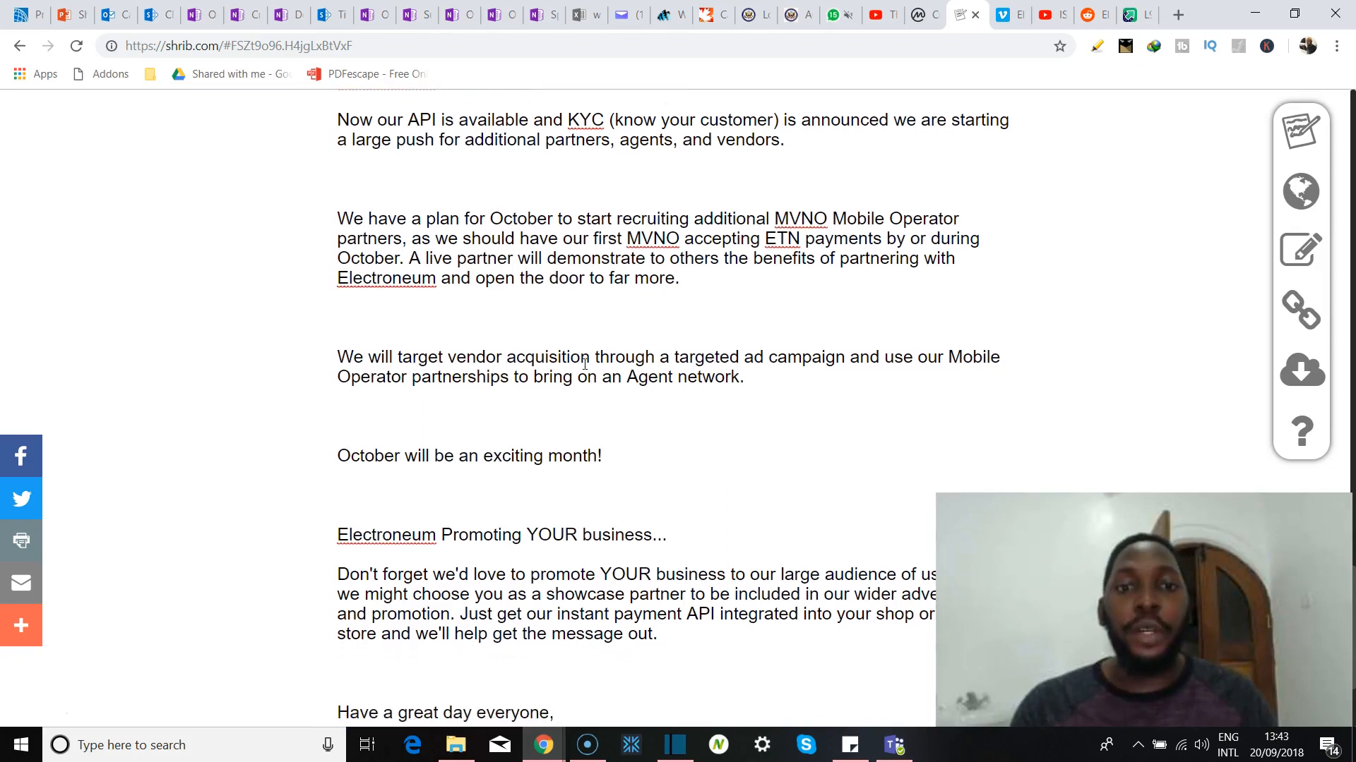
scroll(down, 3)
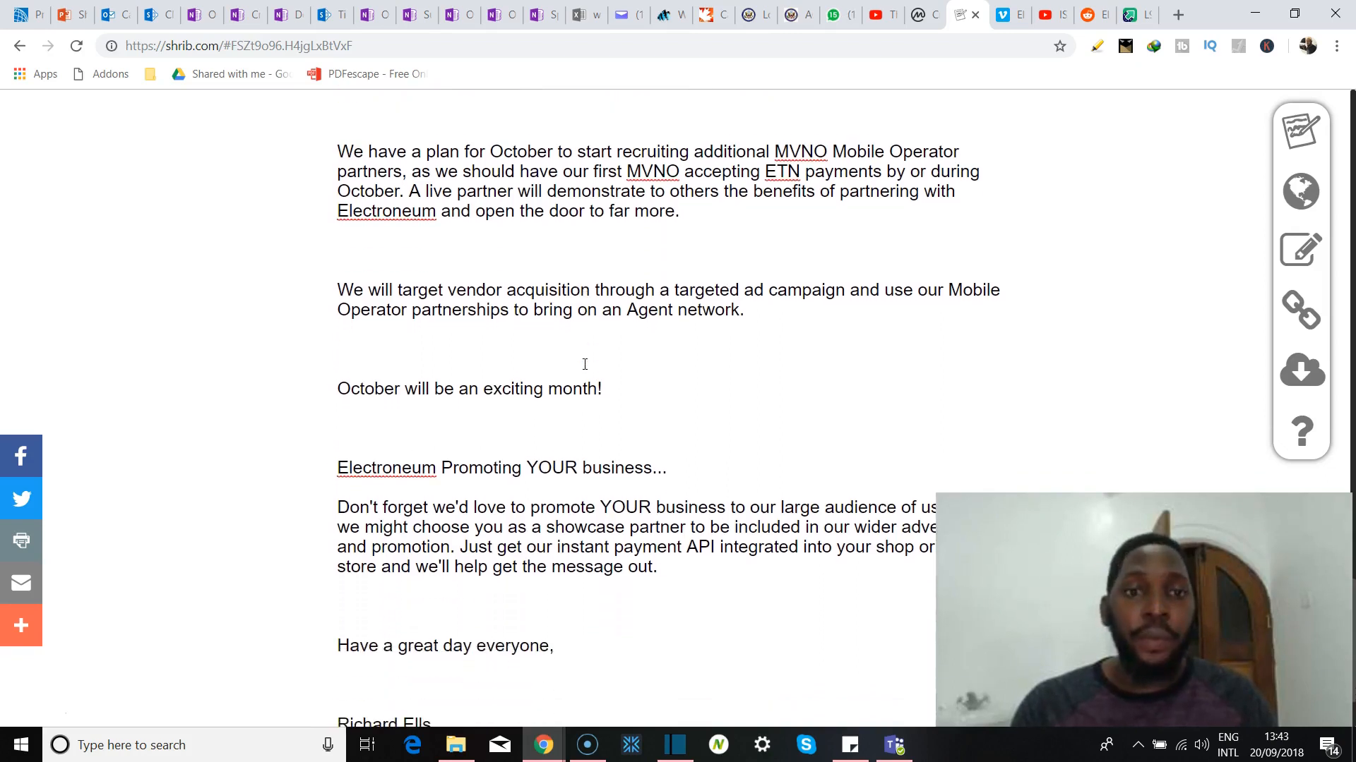
scroll(down, 3)
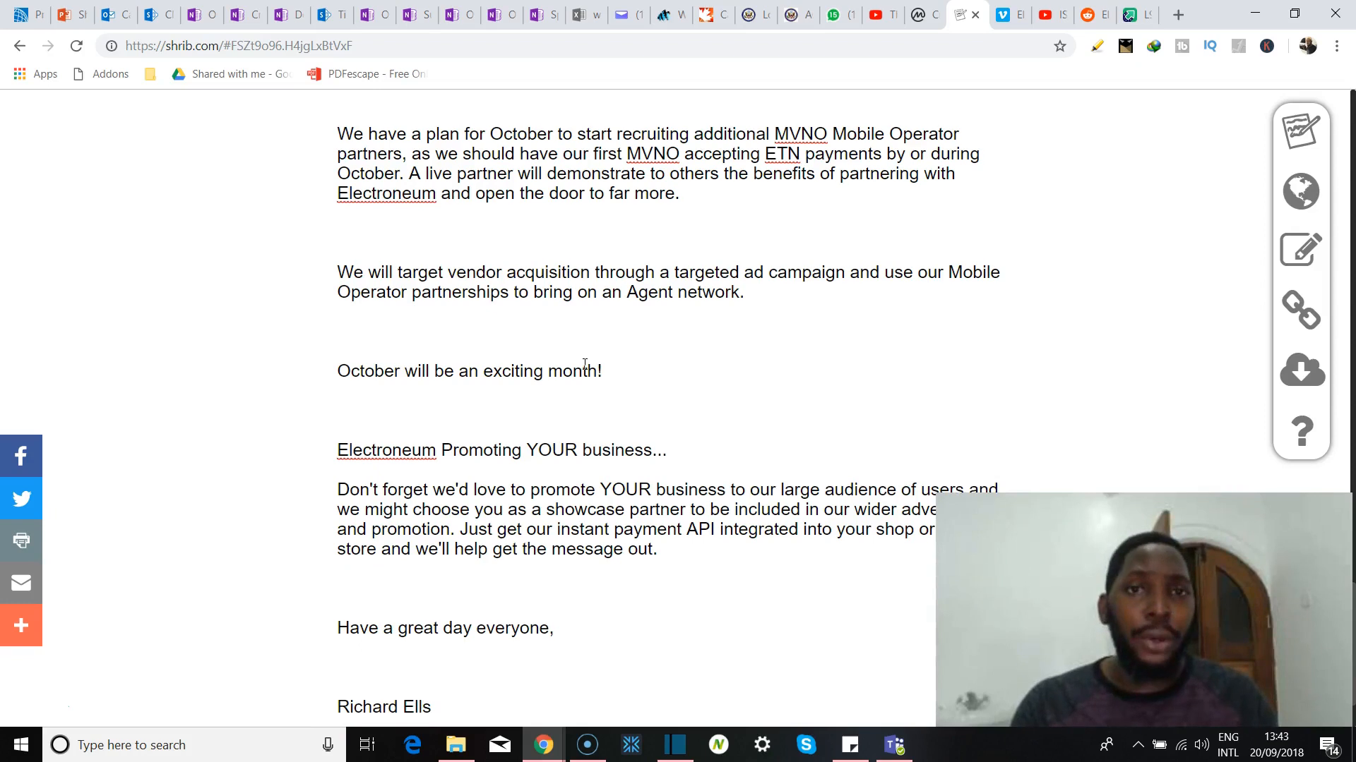
scroll(down, 3)
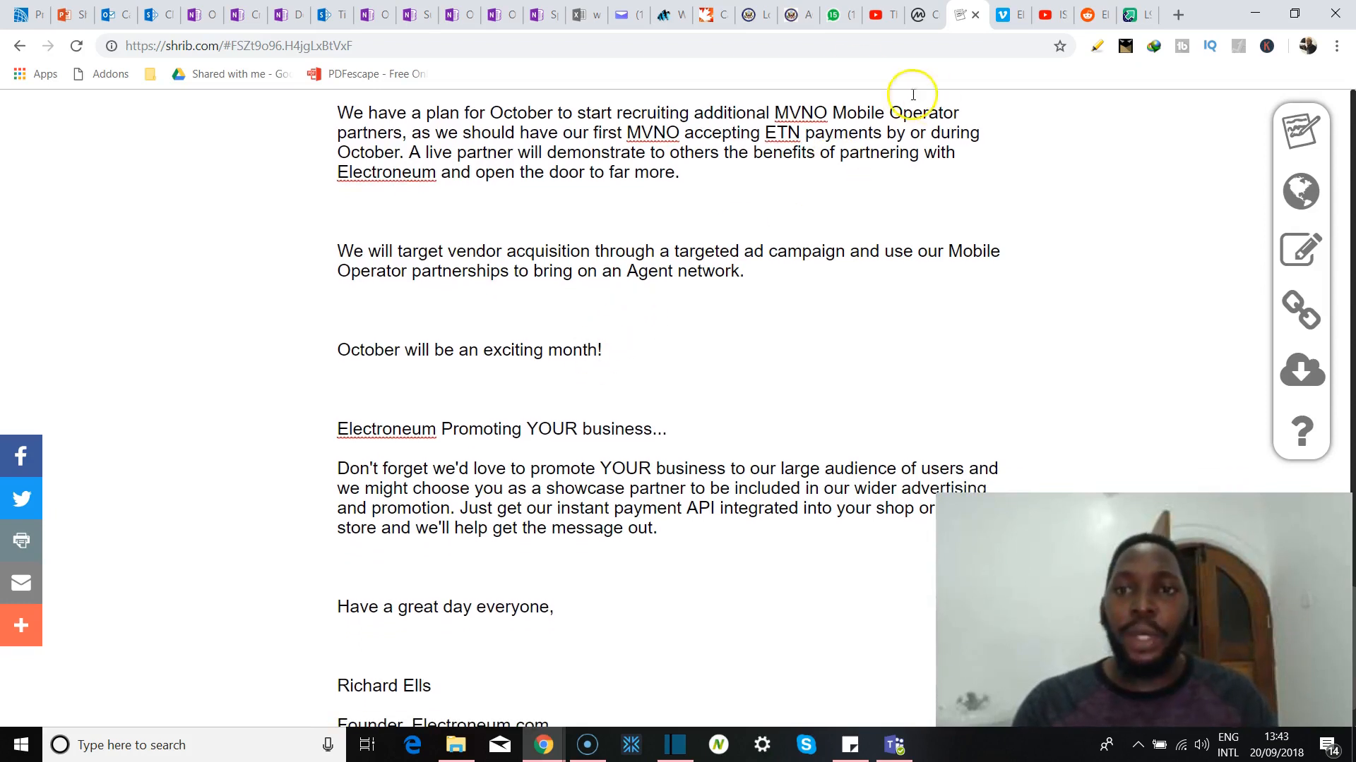
click(923, 14)
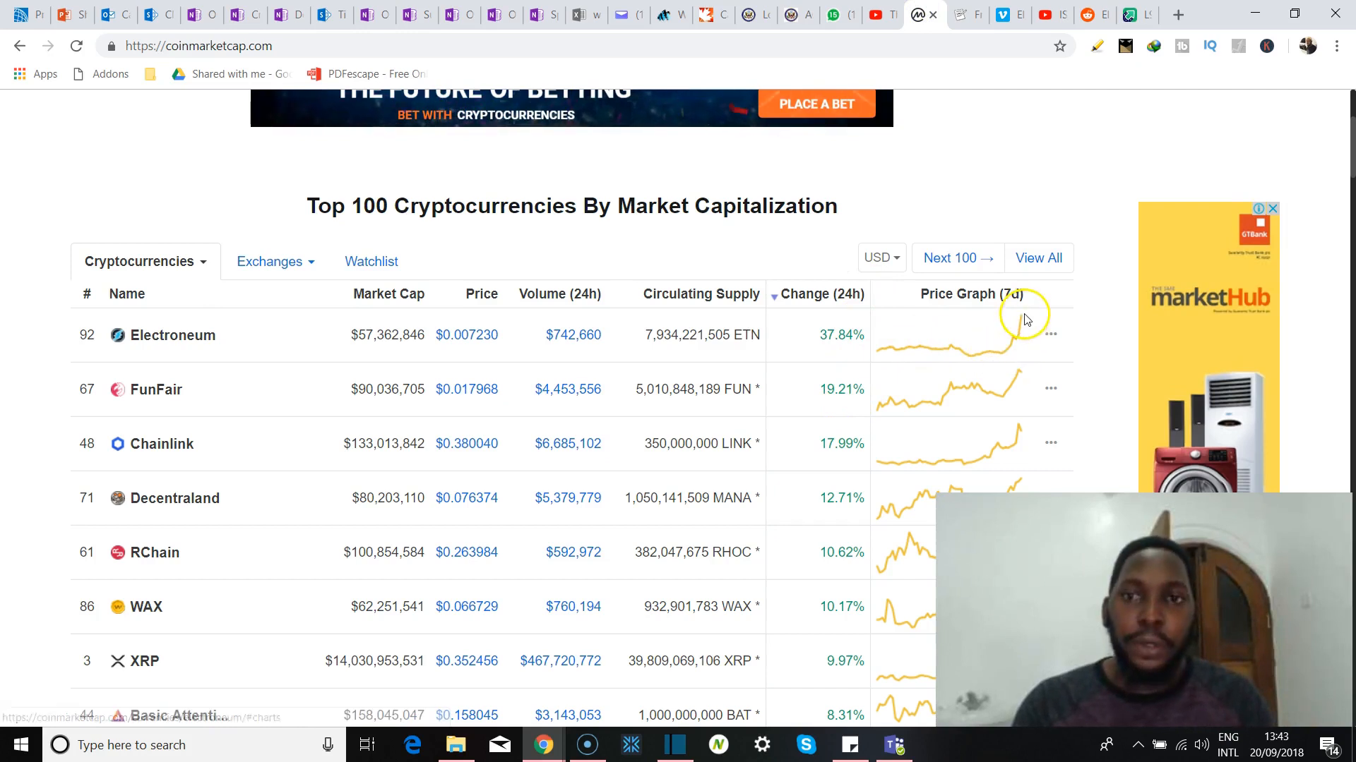
mouse_move(961, 14)
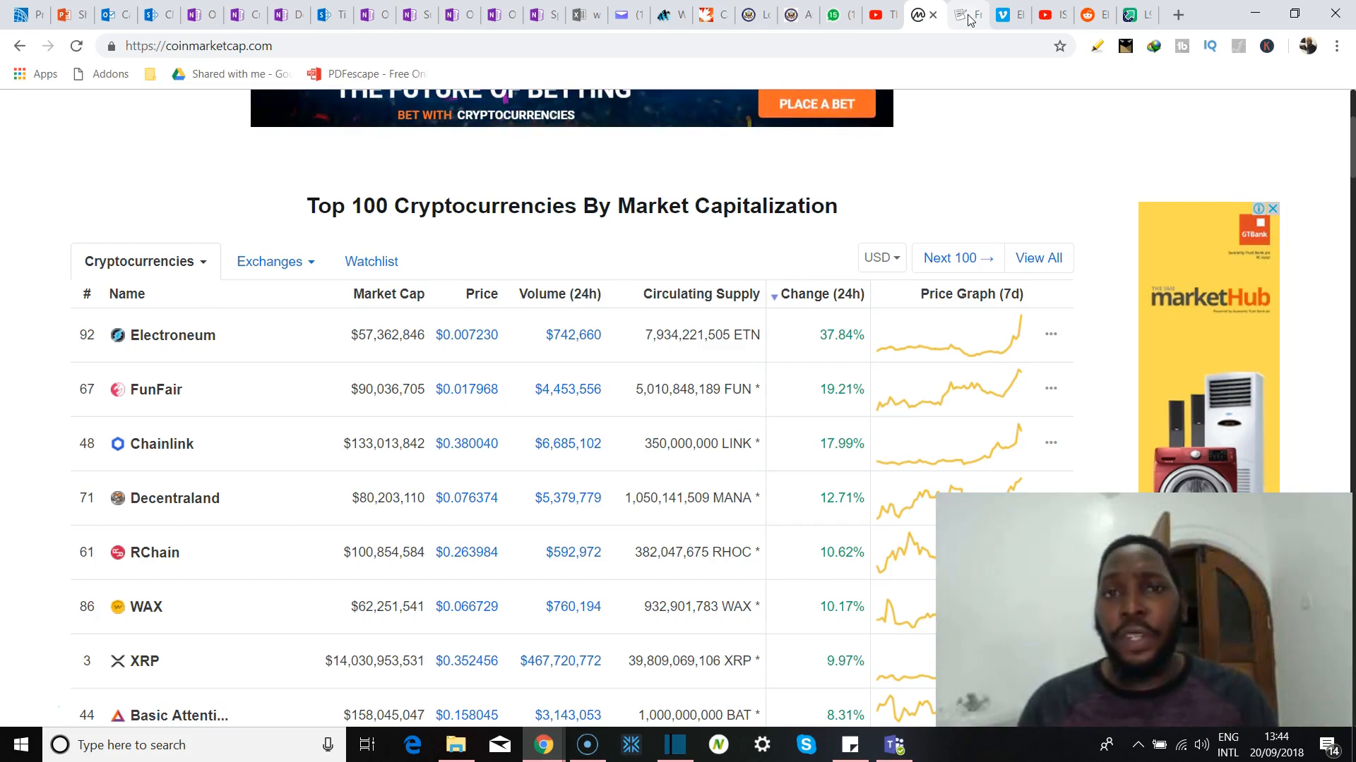
mouse_move(1003, 15)
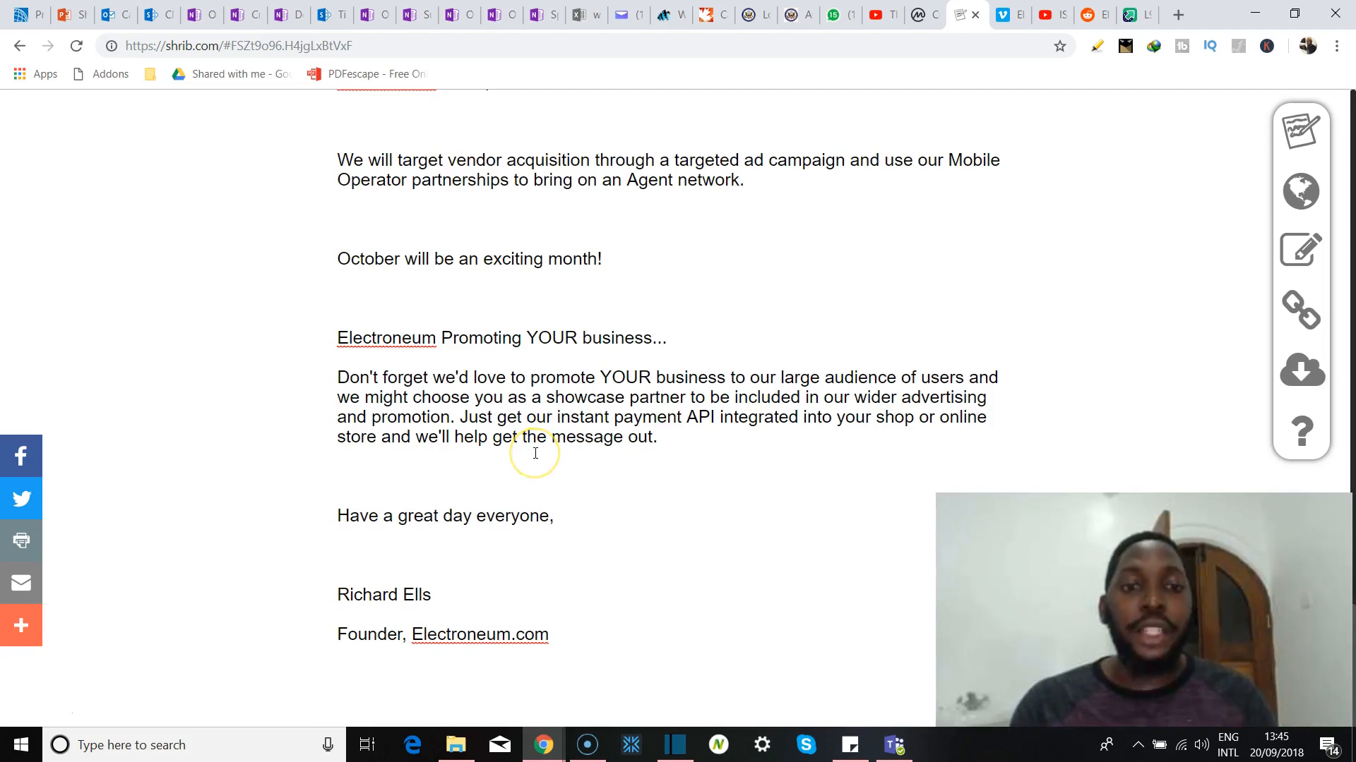
mouse_move(664, 476)
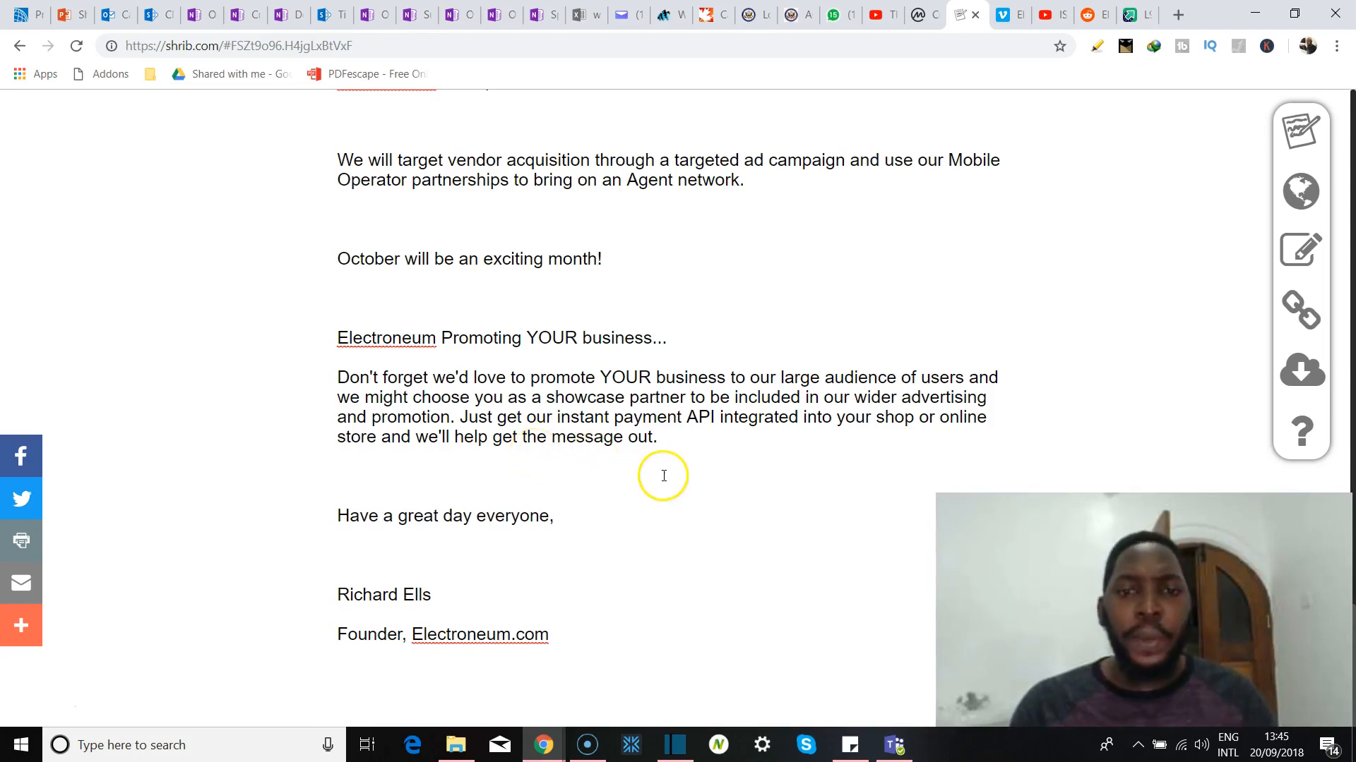
mouse_move(696, 481)
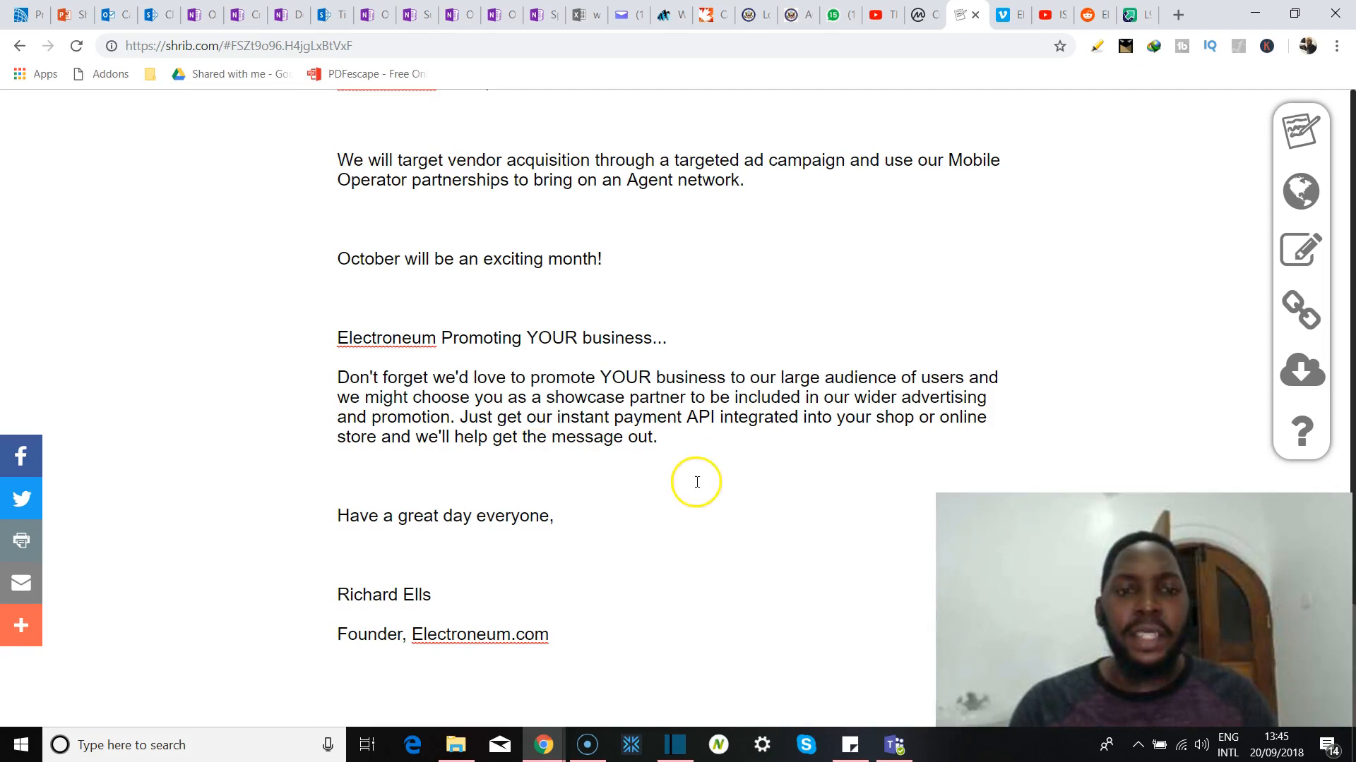
mouse_move(619, 449)
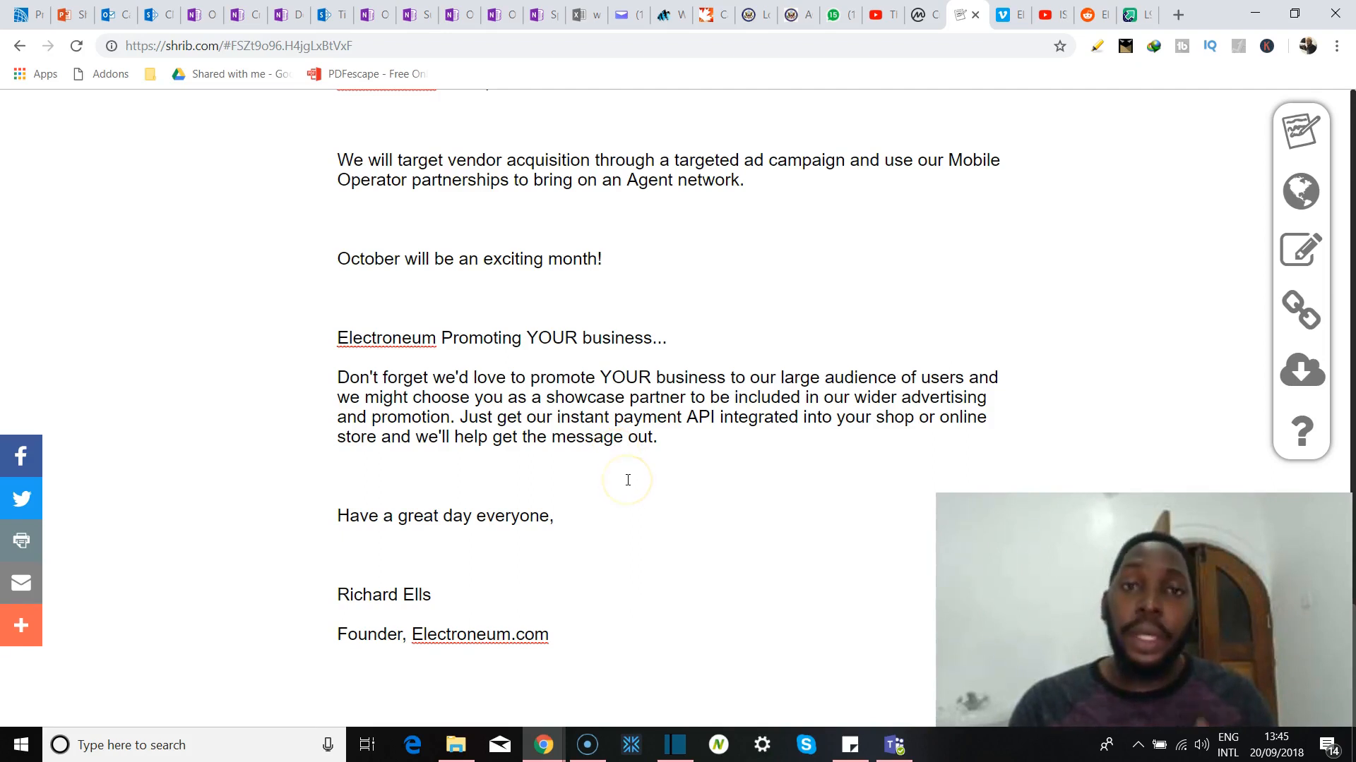
scroll(up, 3)
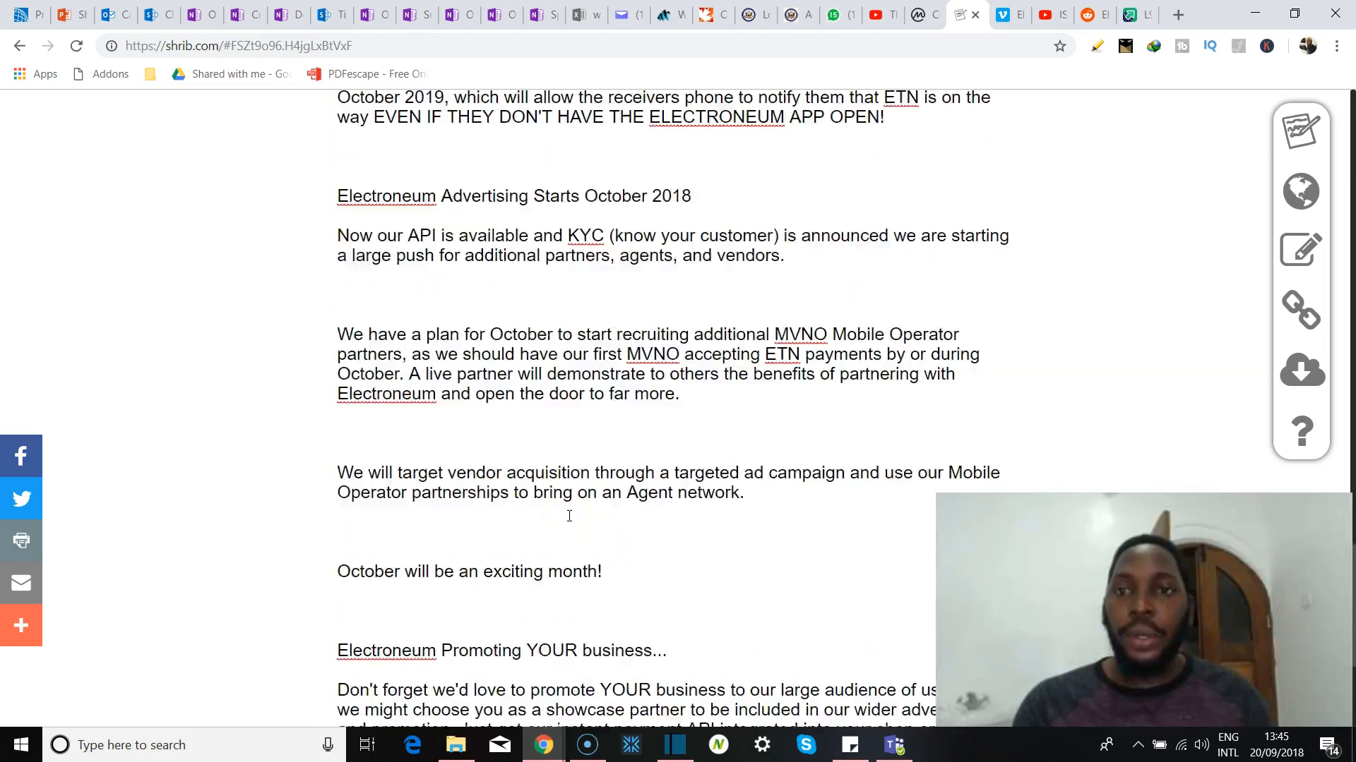
scroll(up, 3)
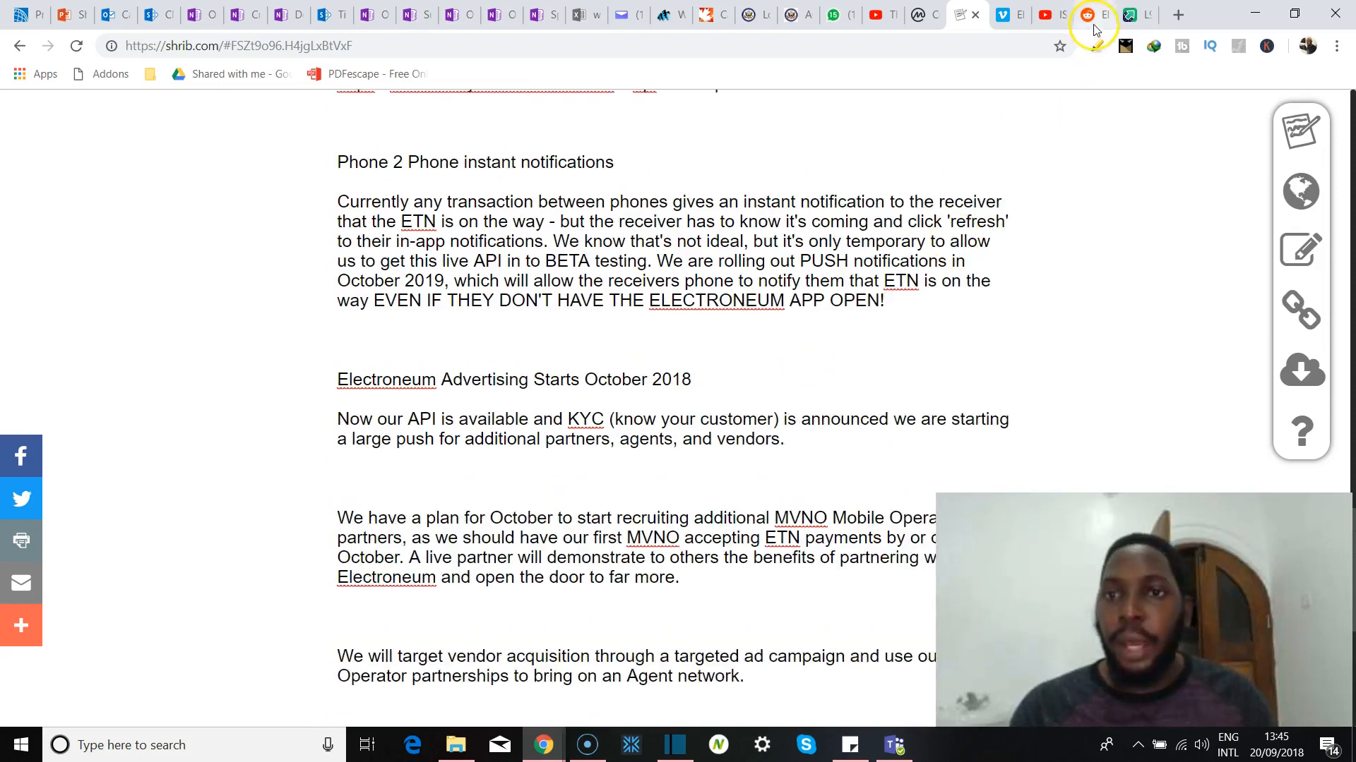
Read the r/CryptoCurrency post mocking Electroneum's "instant payment" down to the comment box.
click(1085, 15)
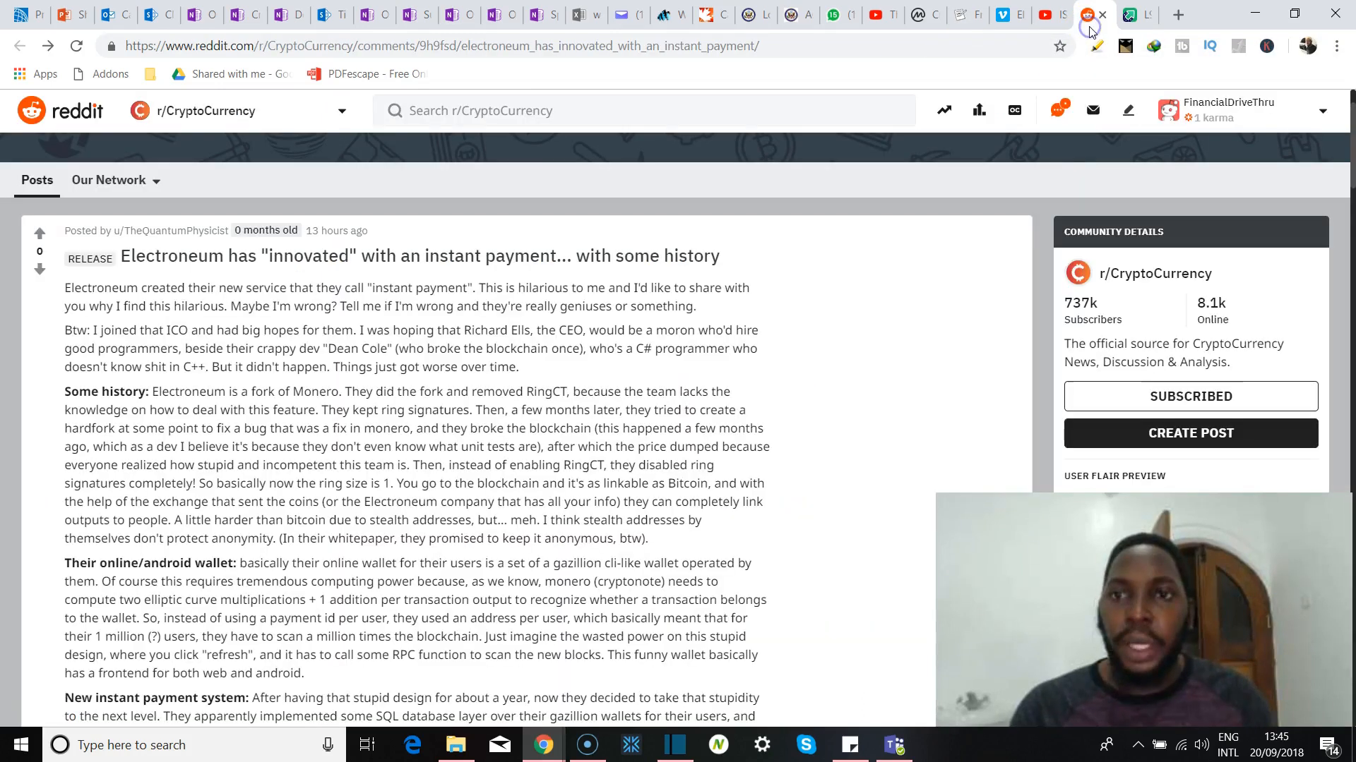
scroll(down, 3)
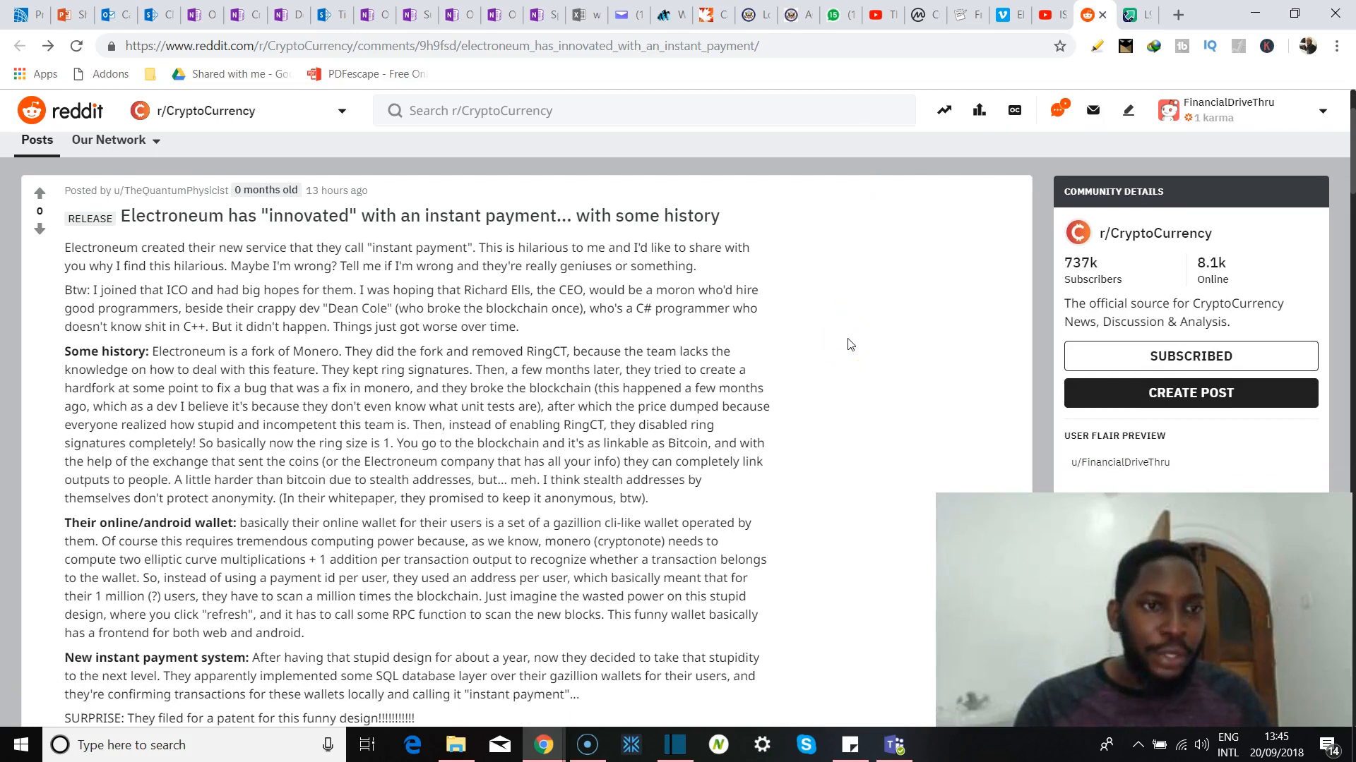
scroll(down, 3)
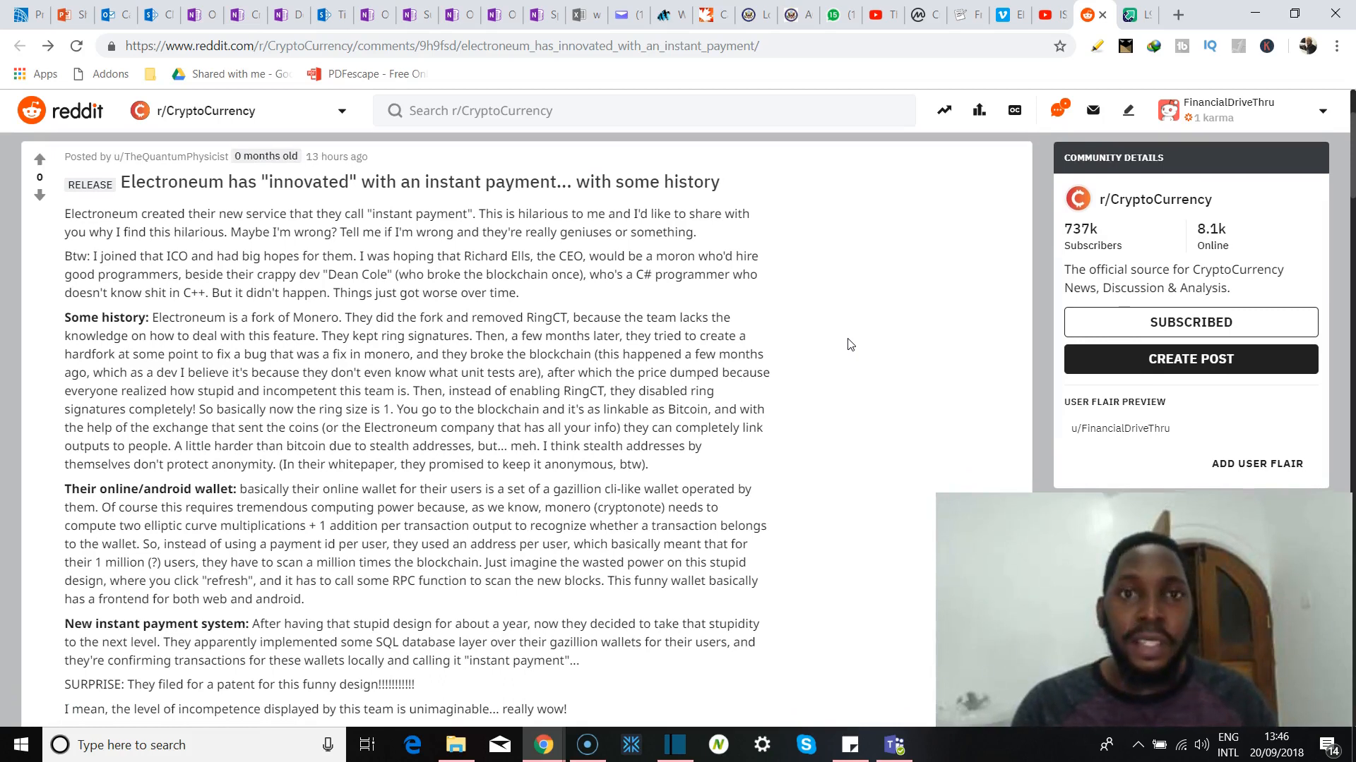
scroll(down, 3)
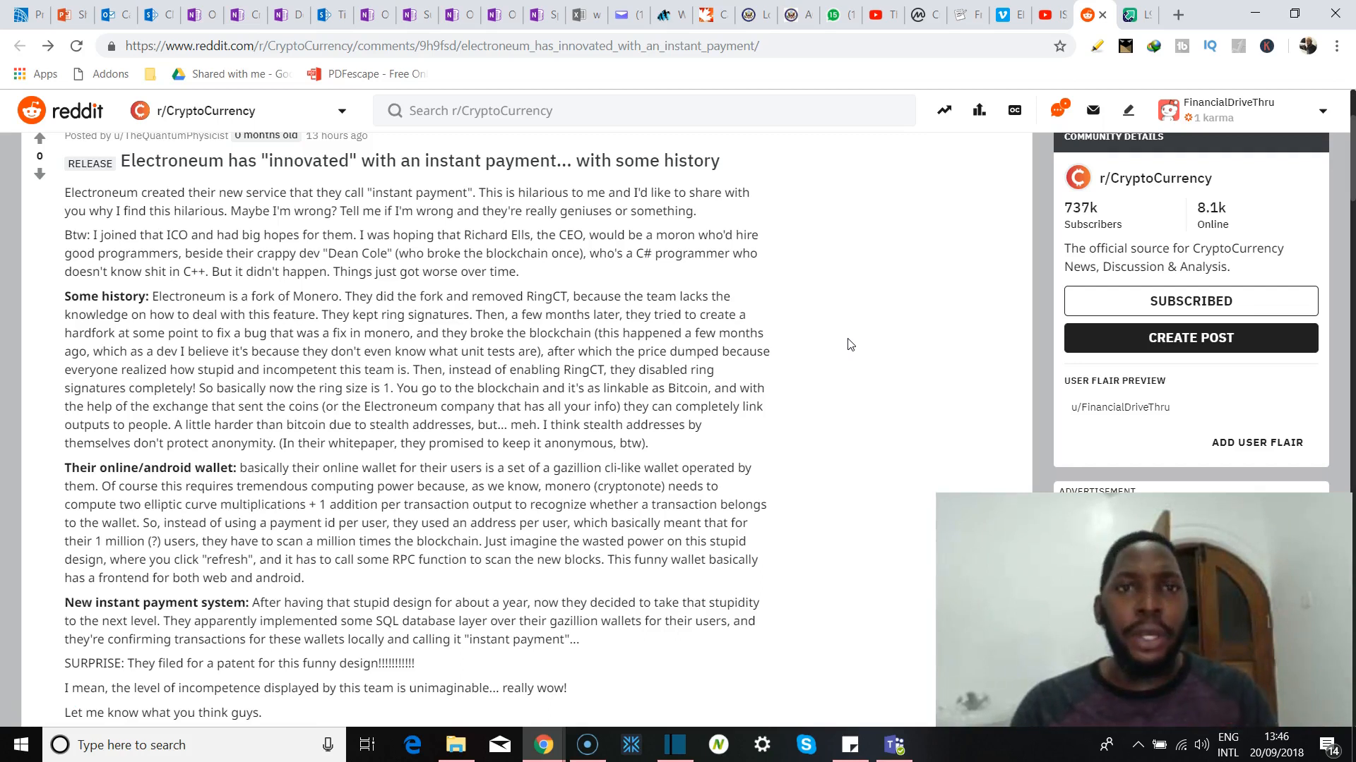
scroll(down, 3)
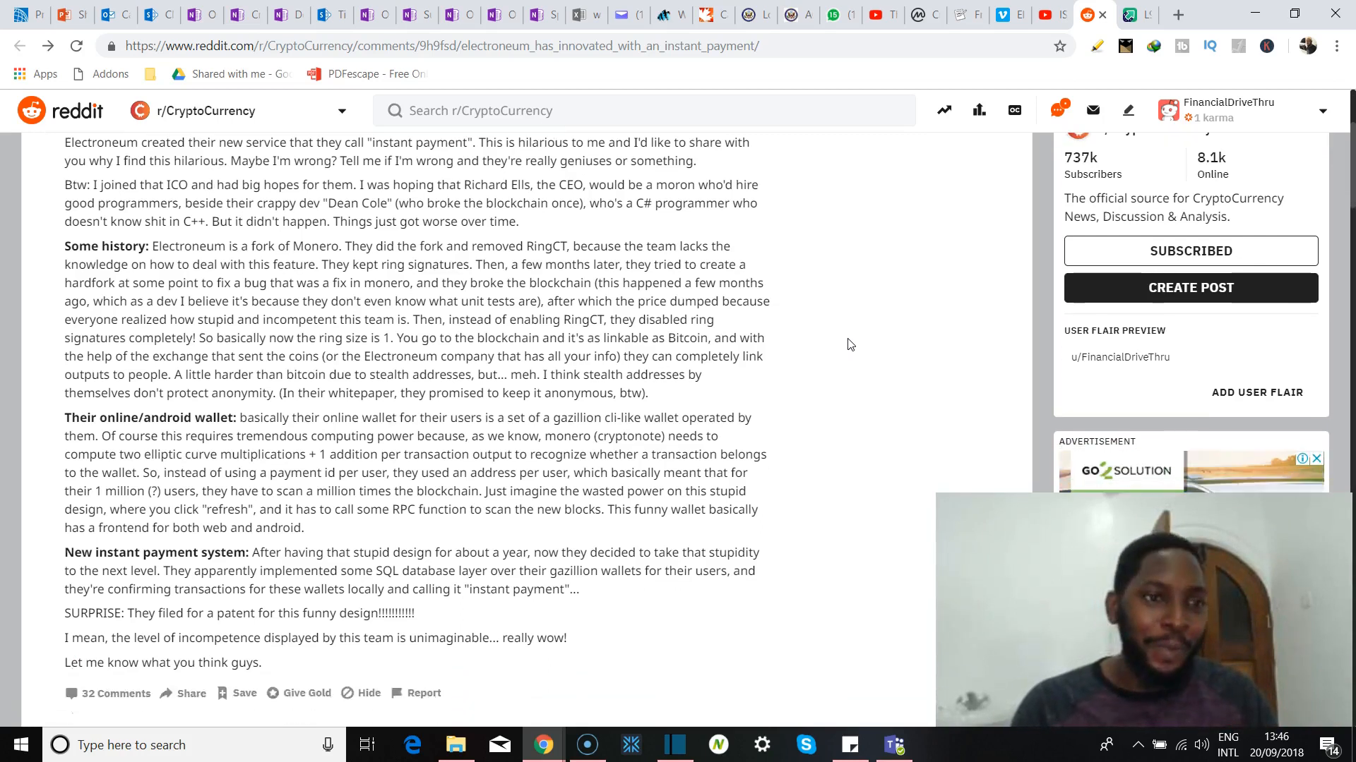
scroll(up, 3)
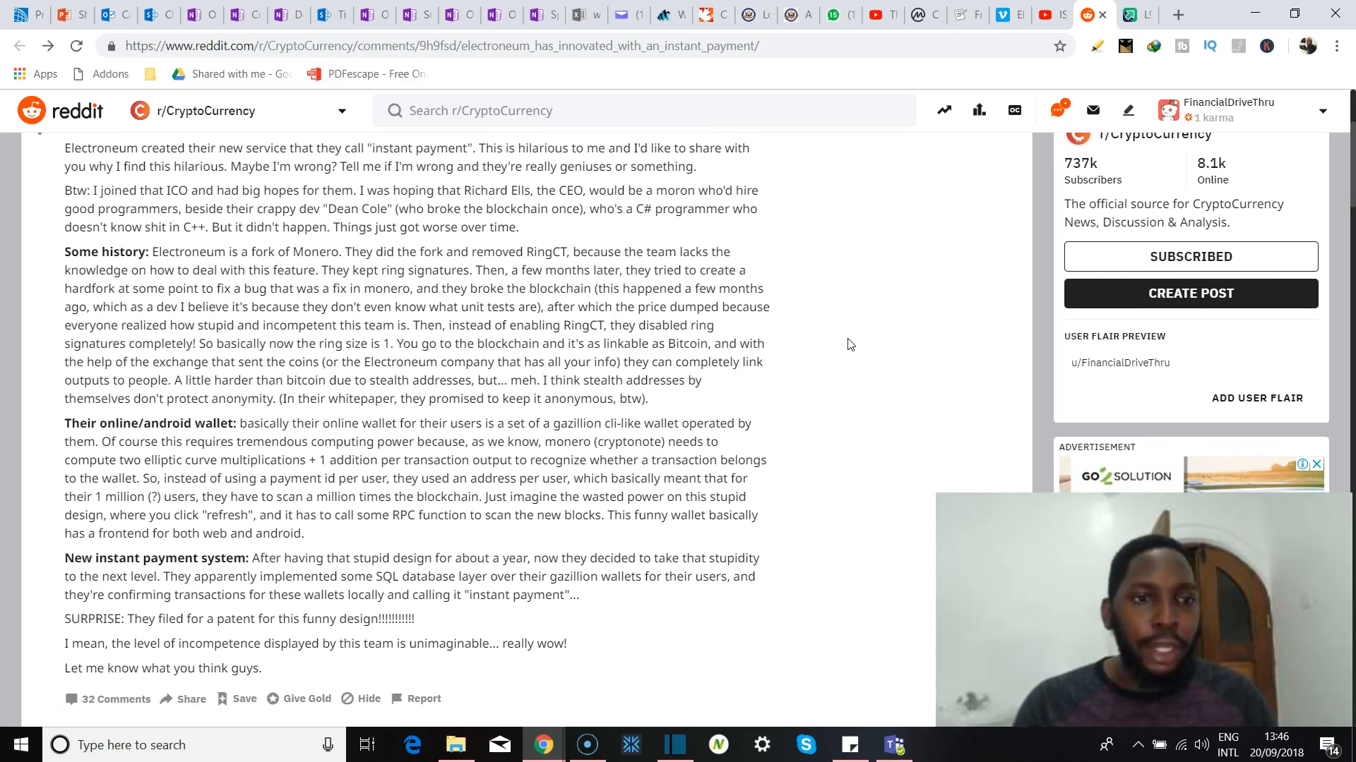
scroll(down, 3)
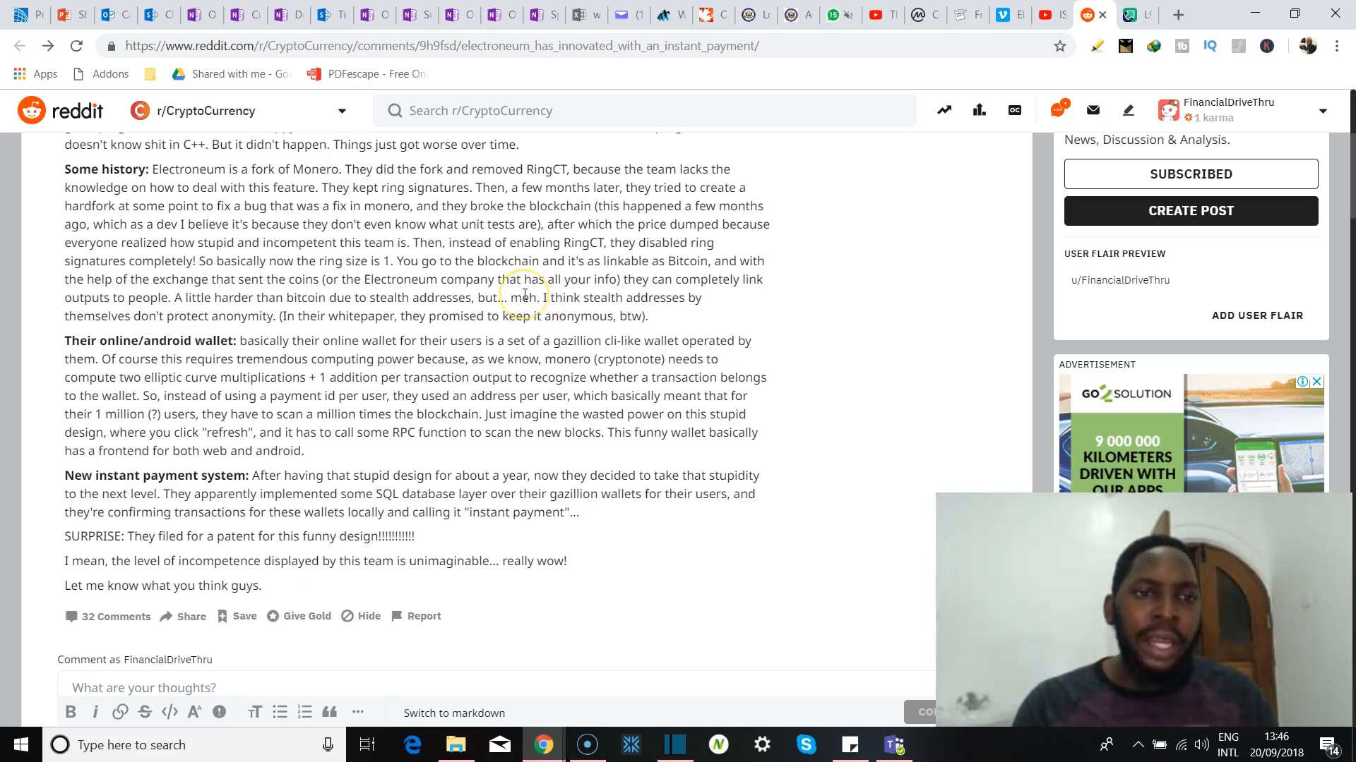
scroll(down, 3)
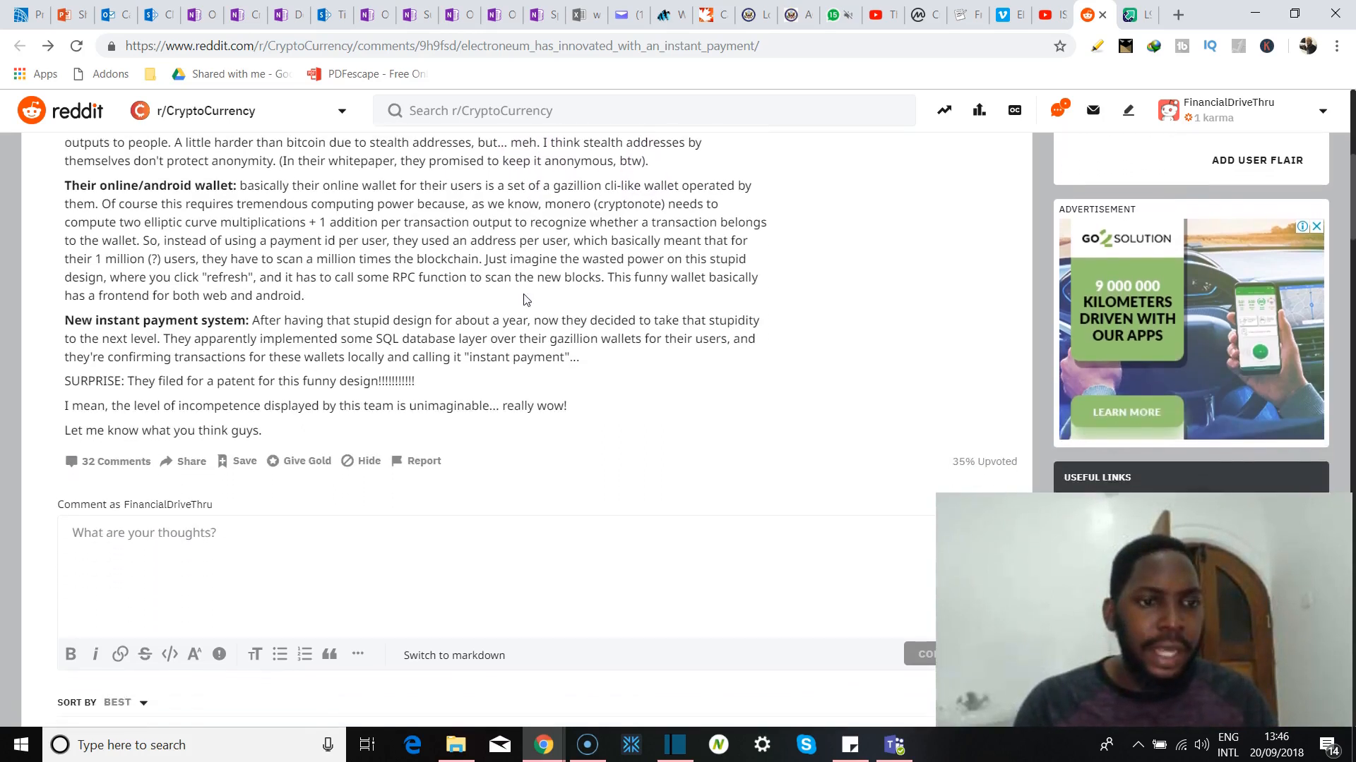
mouse_move(290, 331)
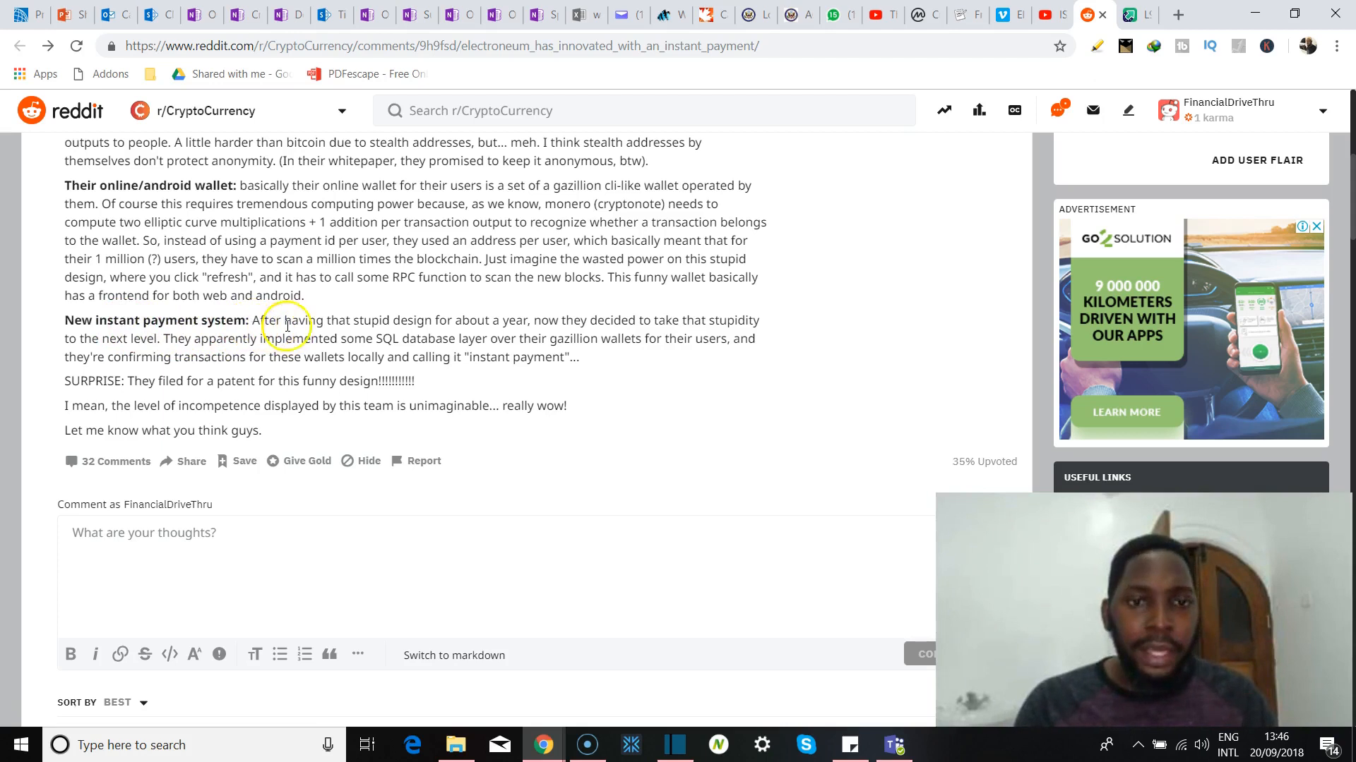
mouse_move(449, 340)
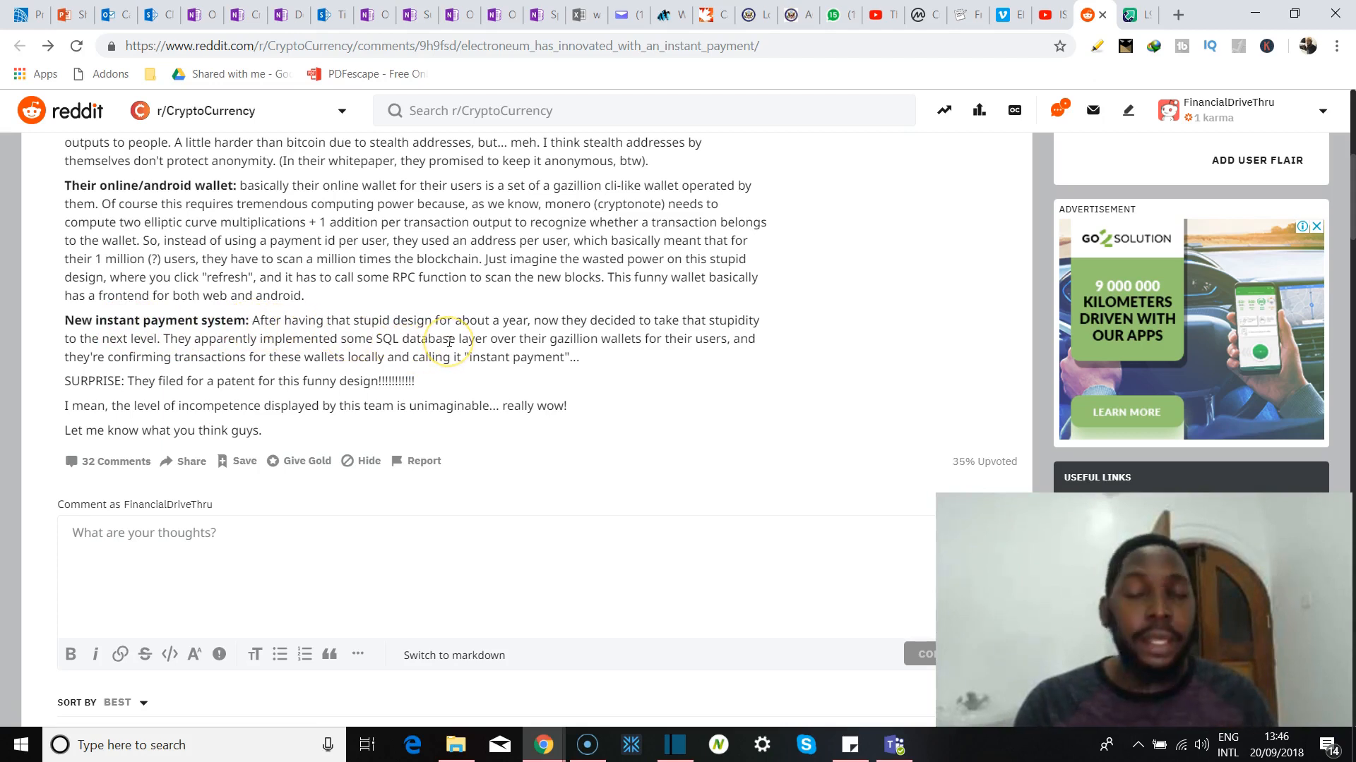
mouse_move(357, 341)
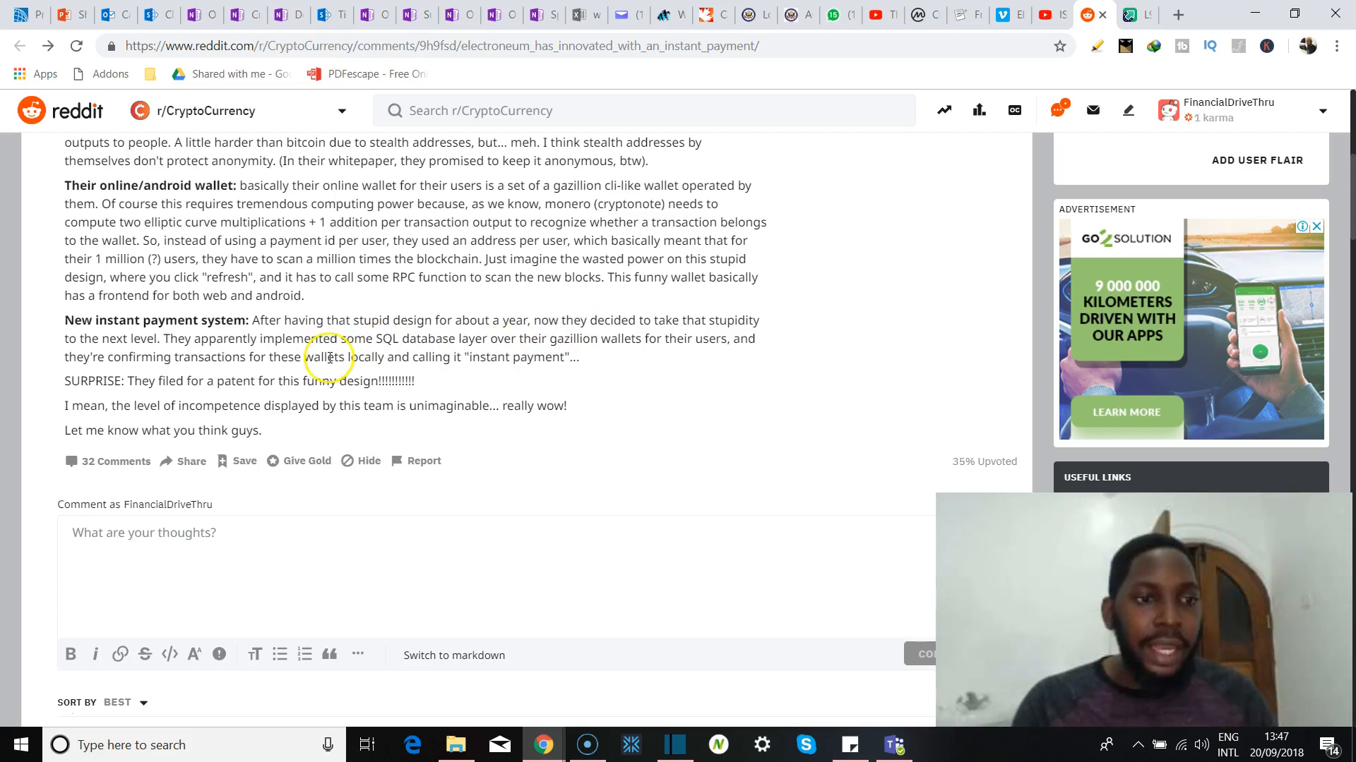
mouse_move(449, 350)
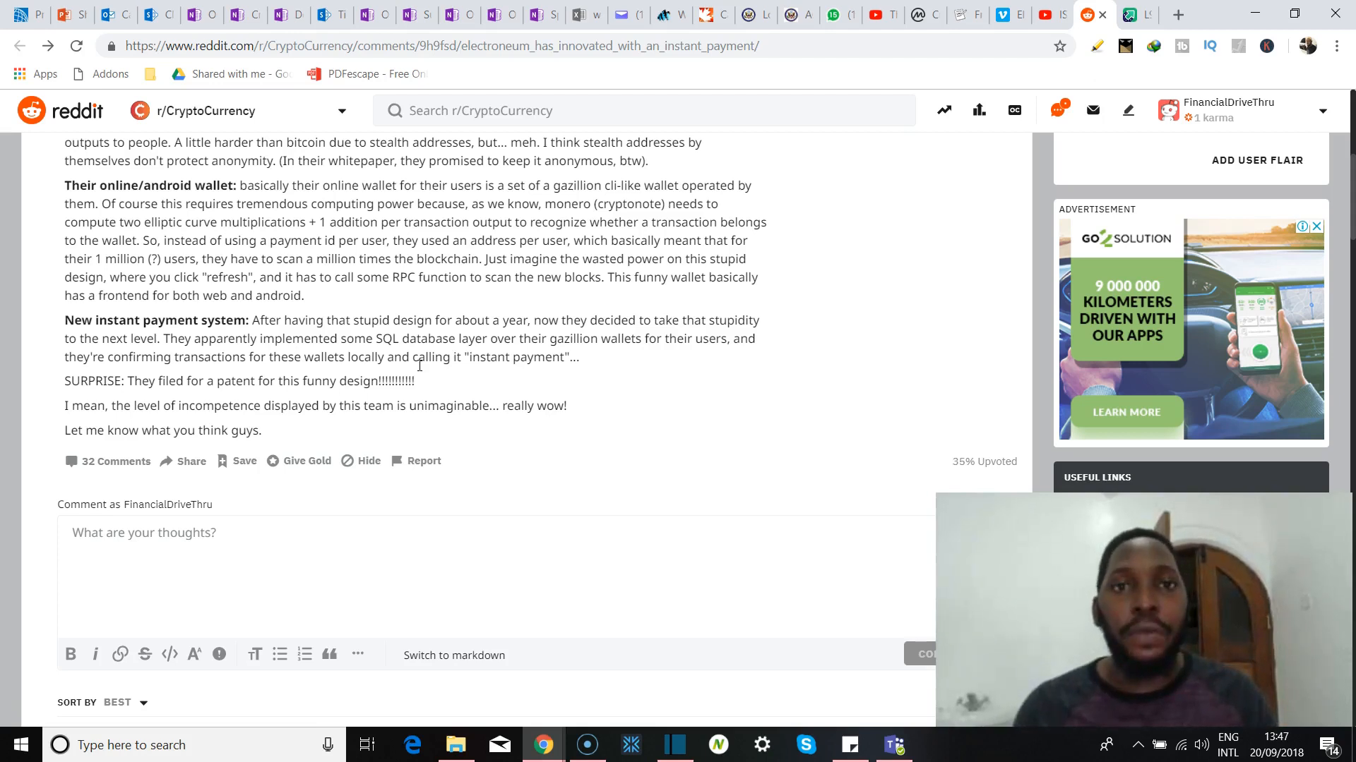
scroll(down, 3)
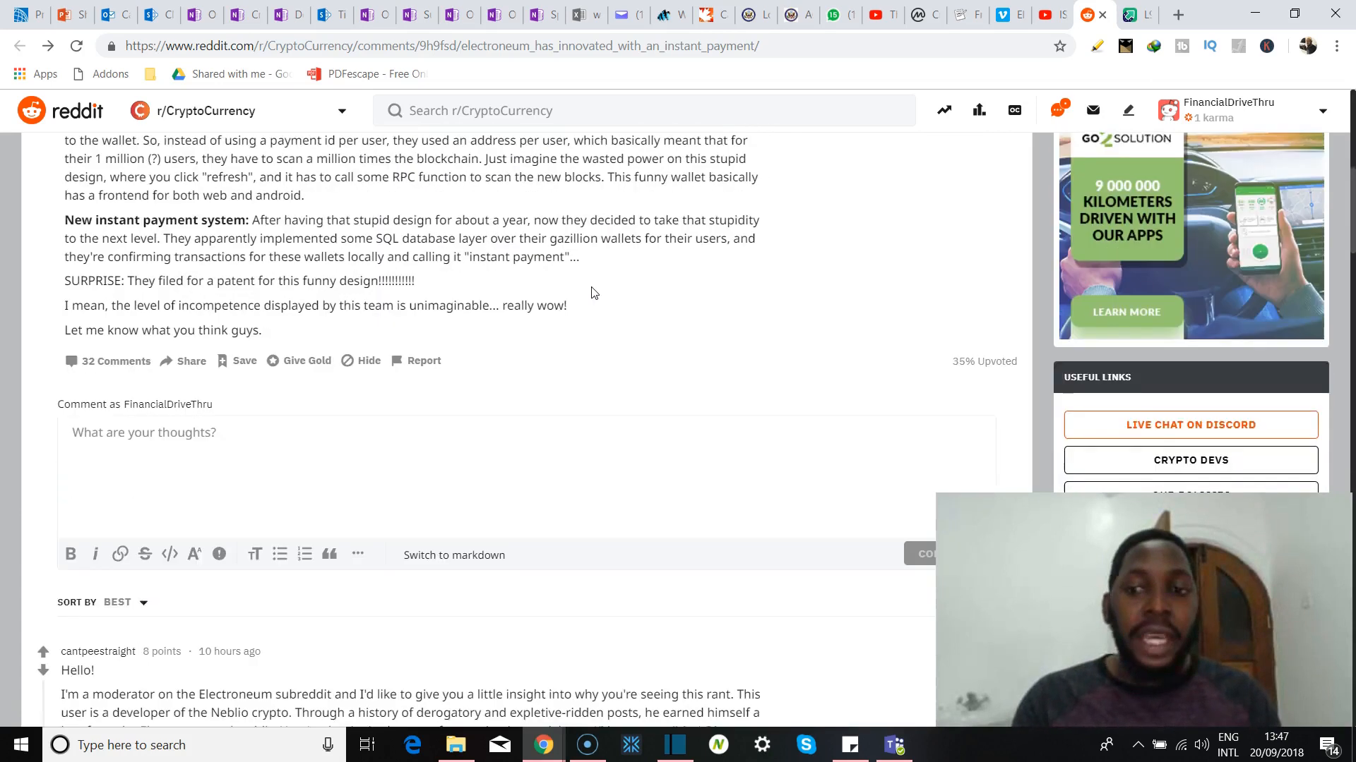
scroll(down, 3)
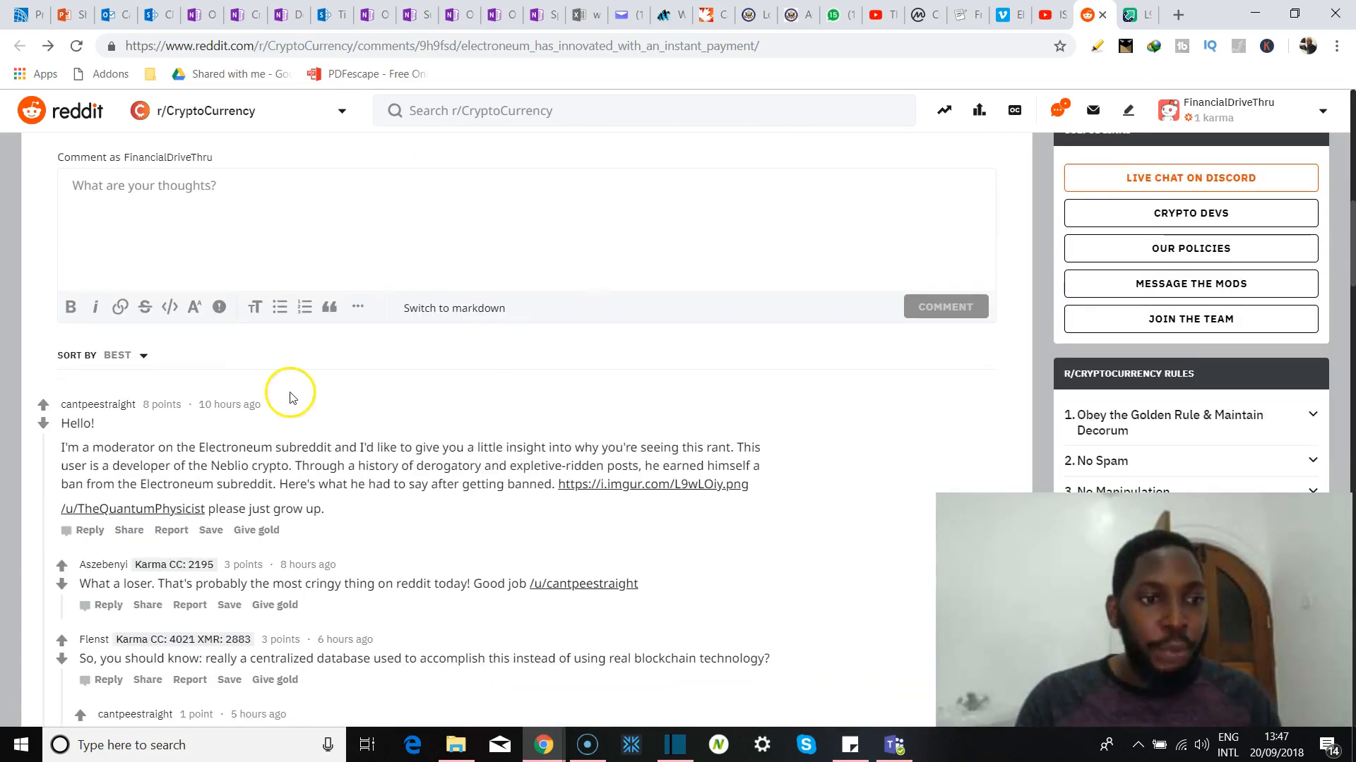
mouse_move(77, 441)
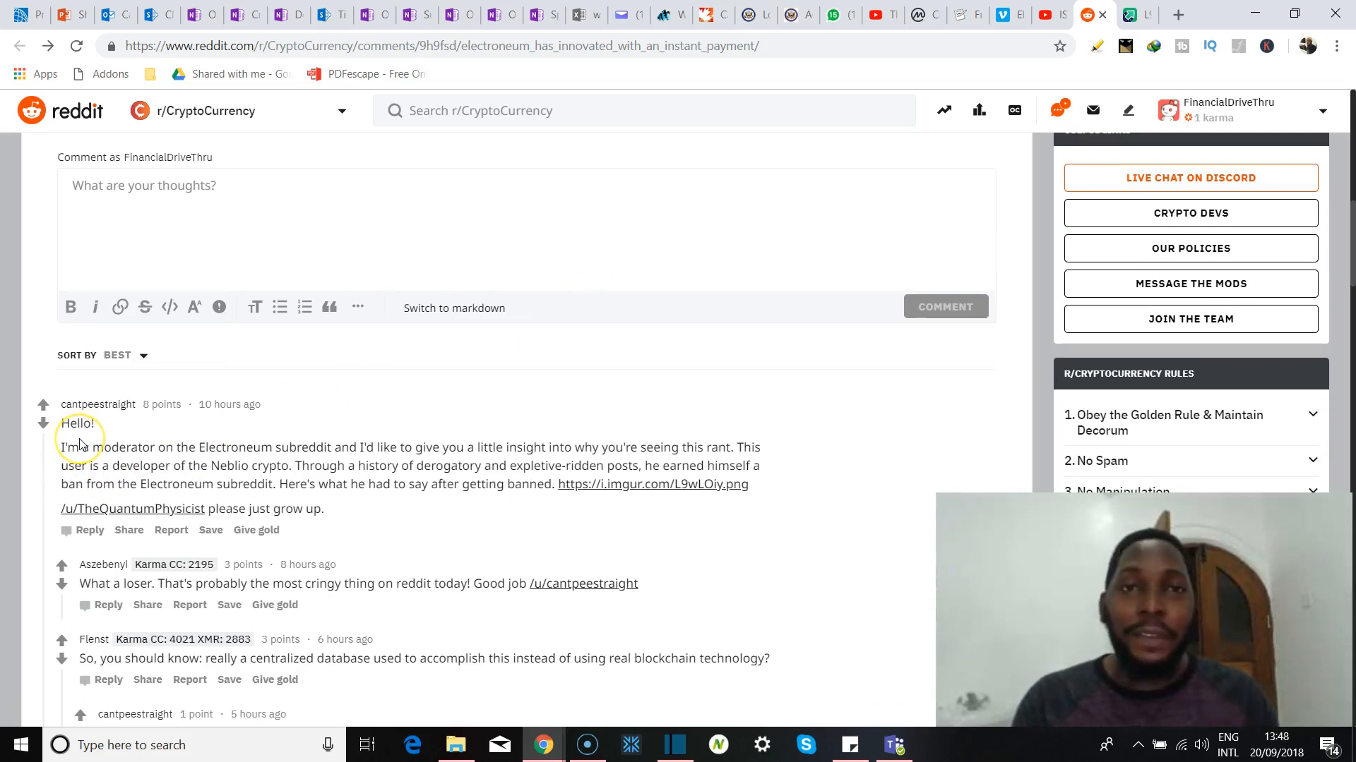
mouse_move(15, 468)
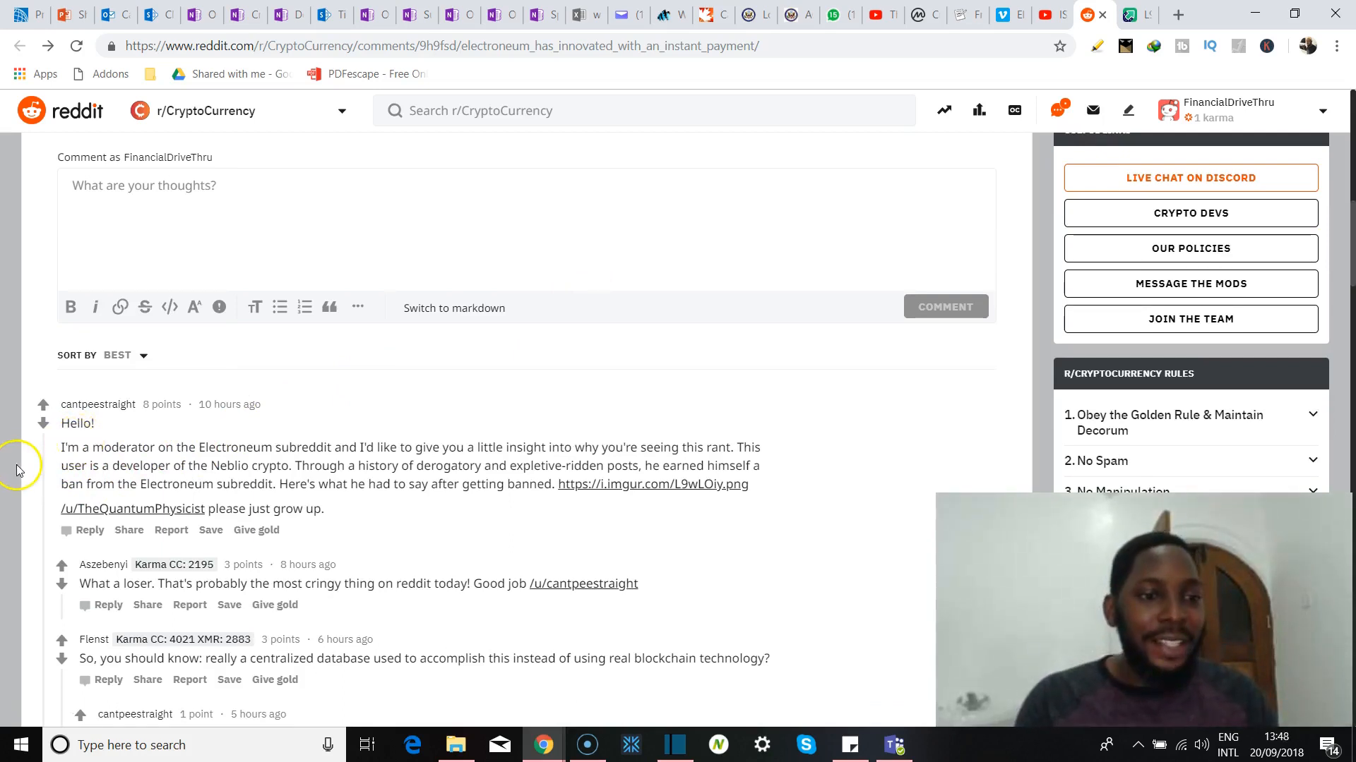
scroll(down, 3)
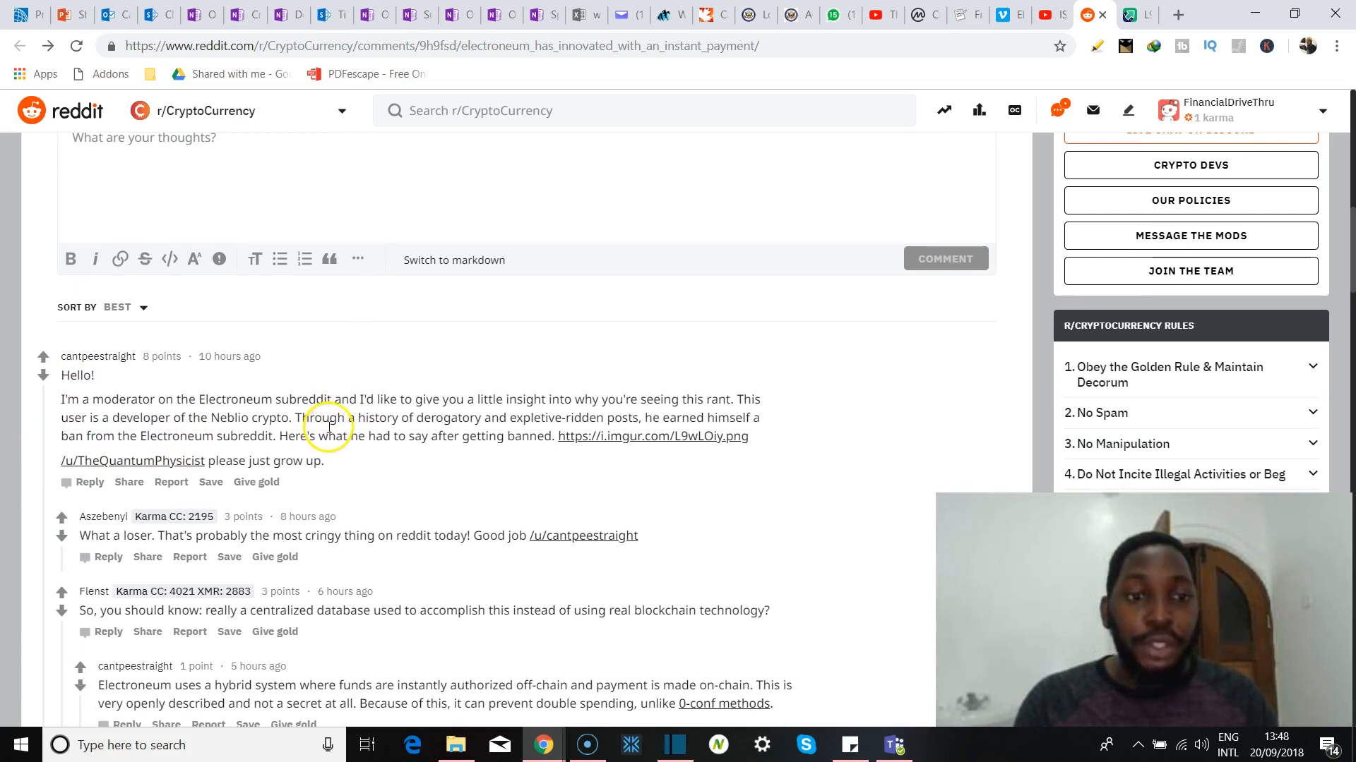
mouse_move(465, 443)
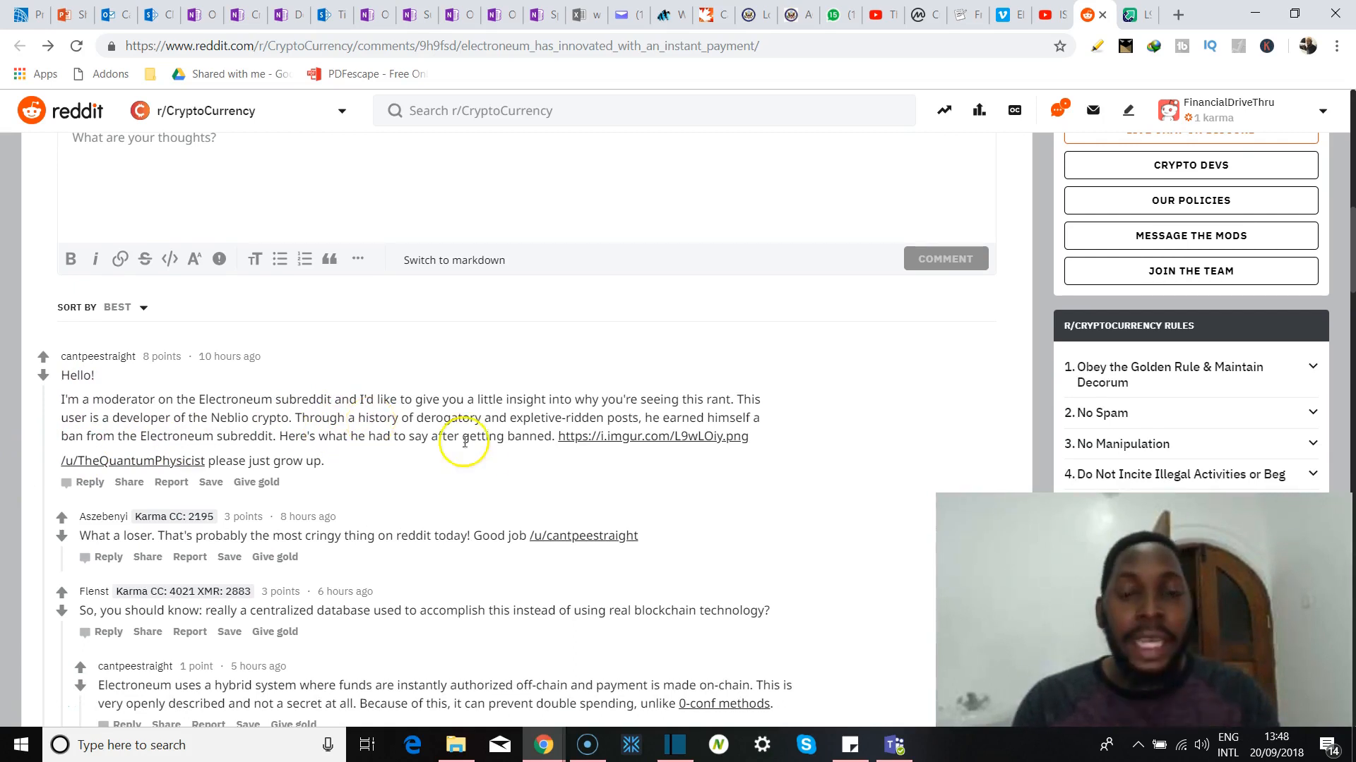
mouse_move(491, 498)
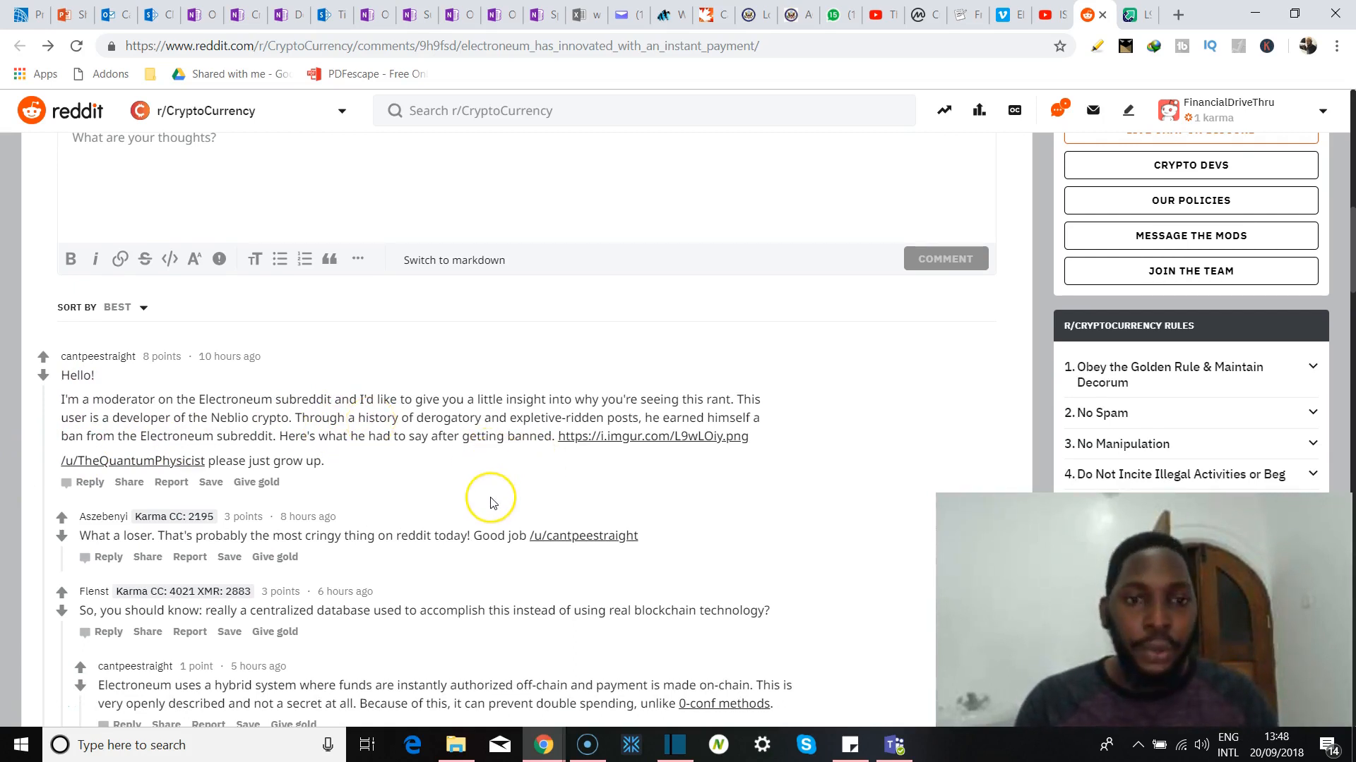
mouse_move(490, 501)
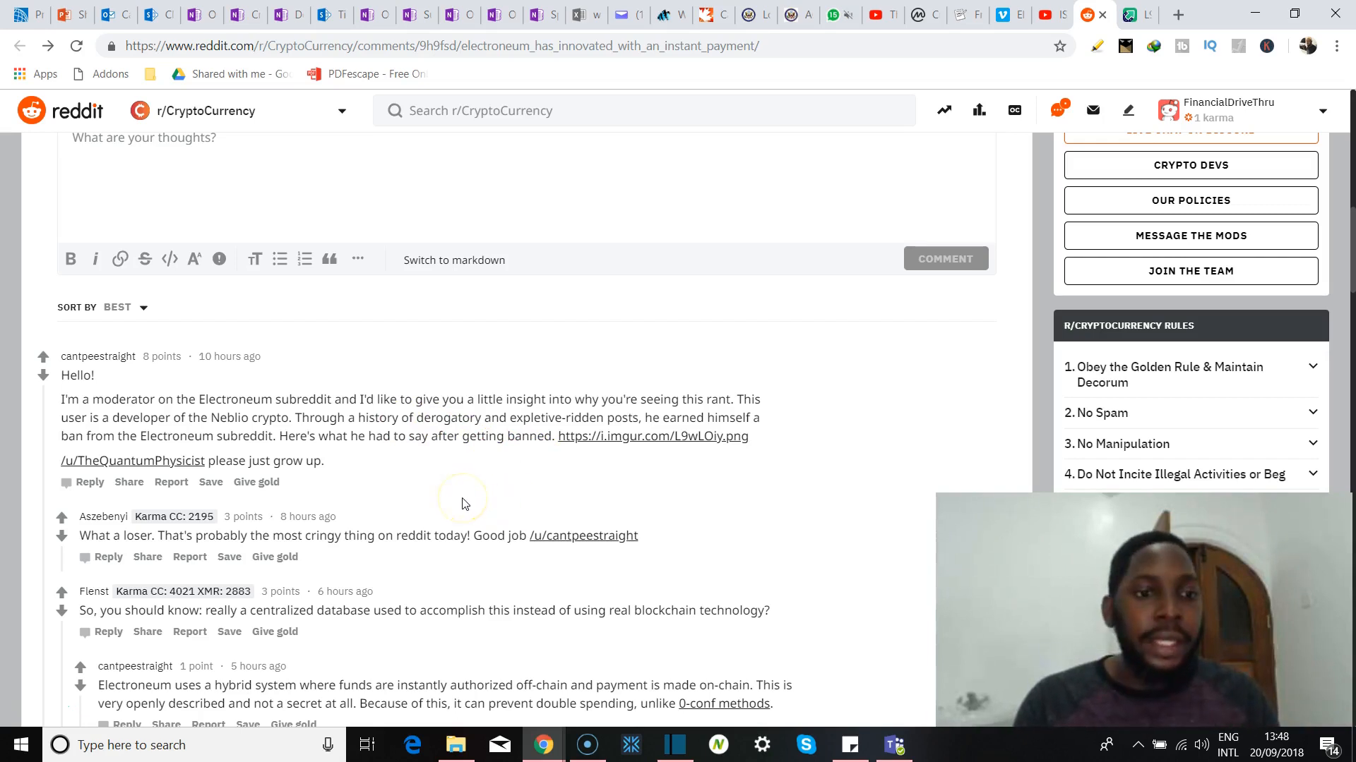
scroll(down, 3)
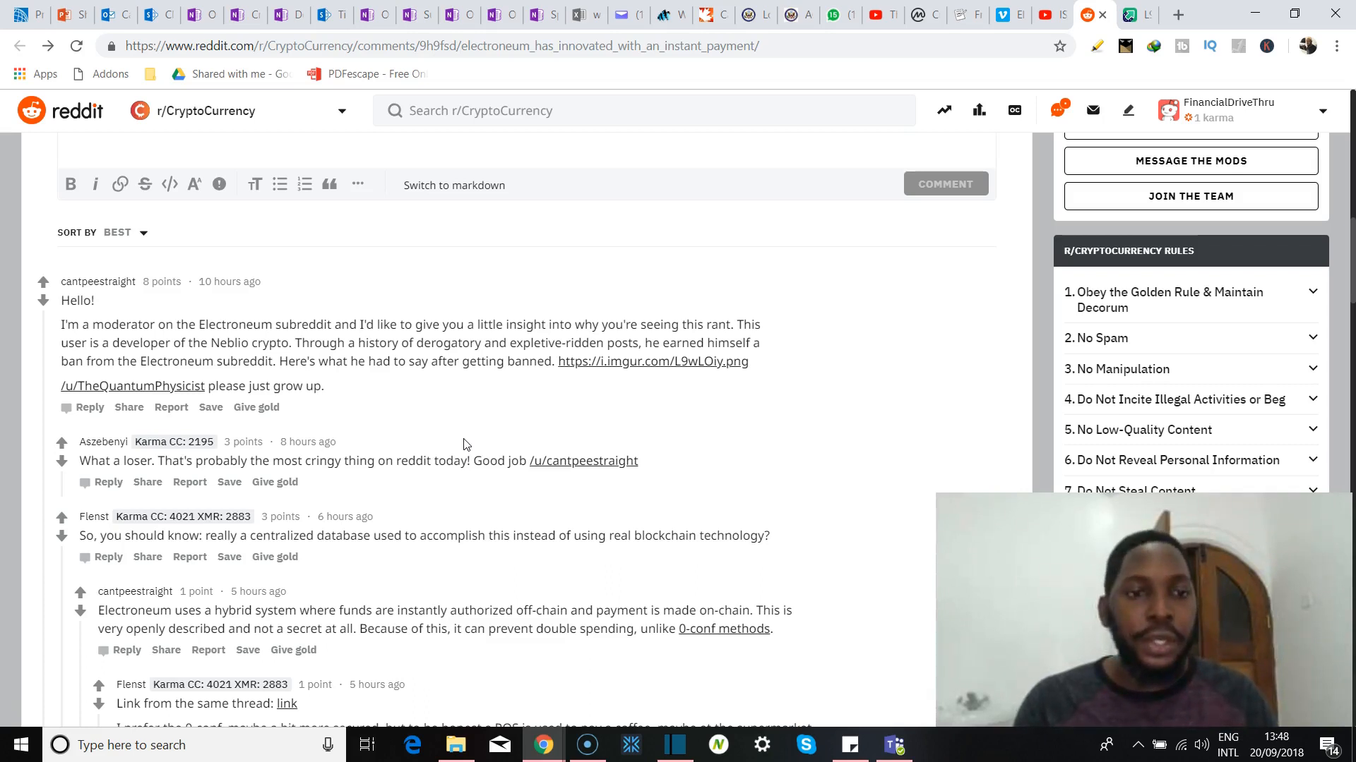
scroll(down, 3)
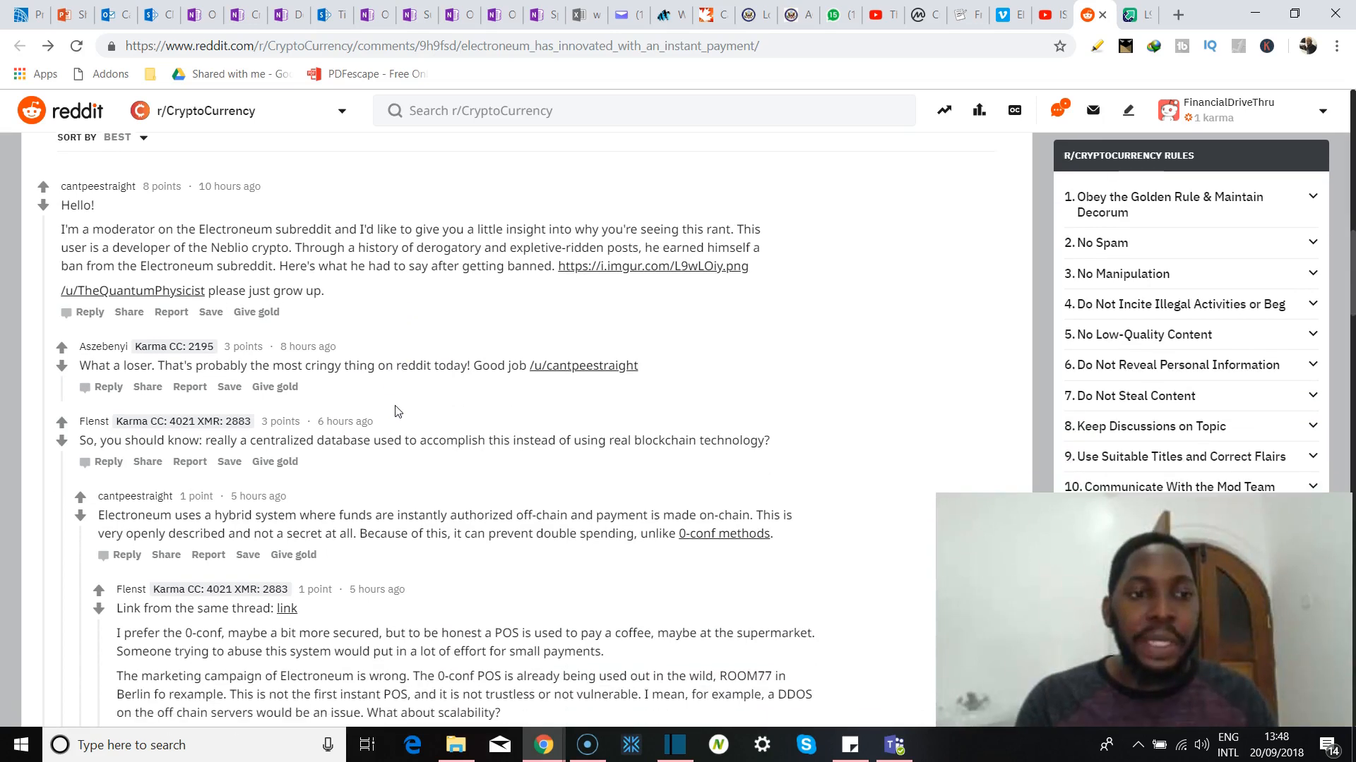
scroll(down, 3)
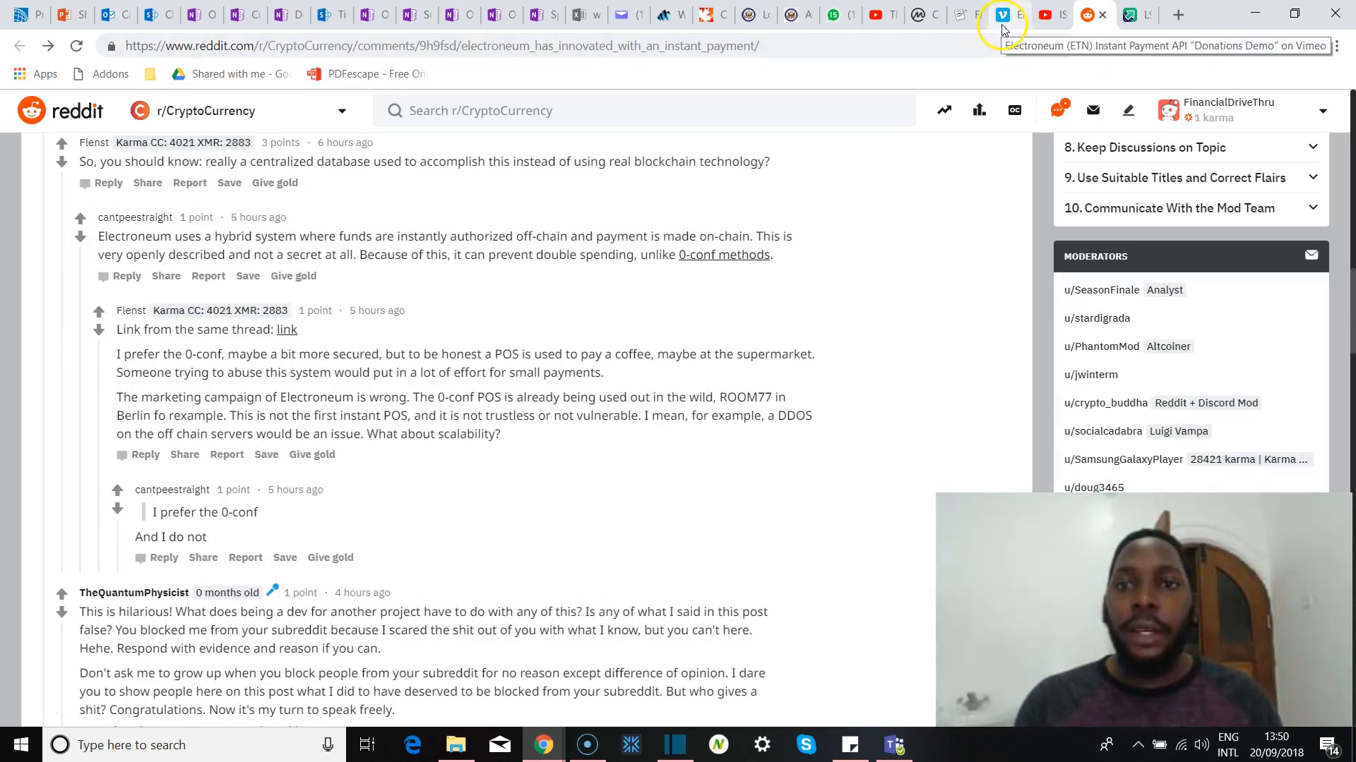
Play the Vimeo Instant Payment API Donations Demo showing the 1€ QR donation and wallet PIN entry.
click(1000, 14)
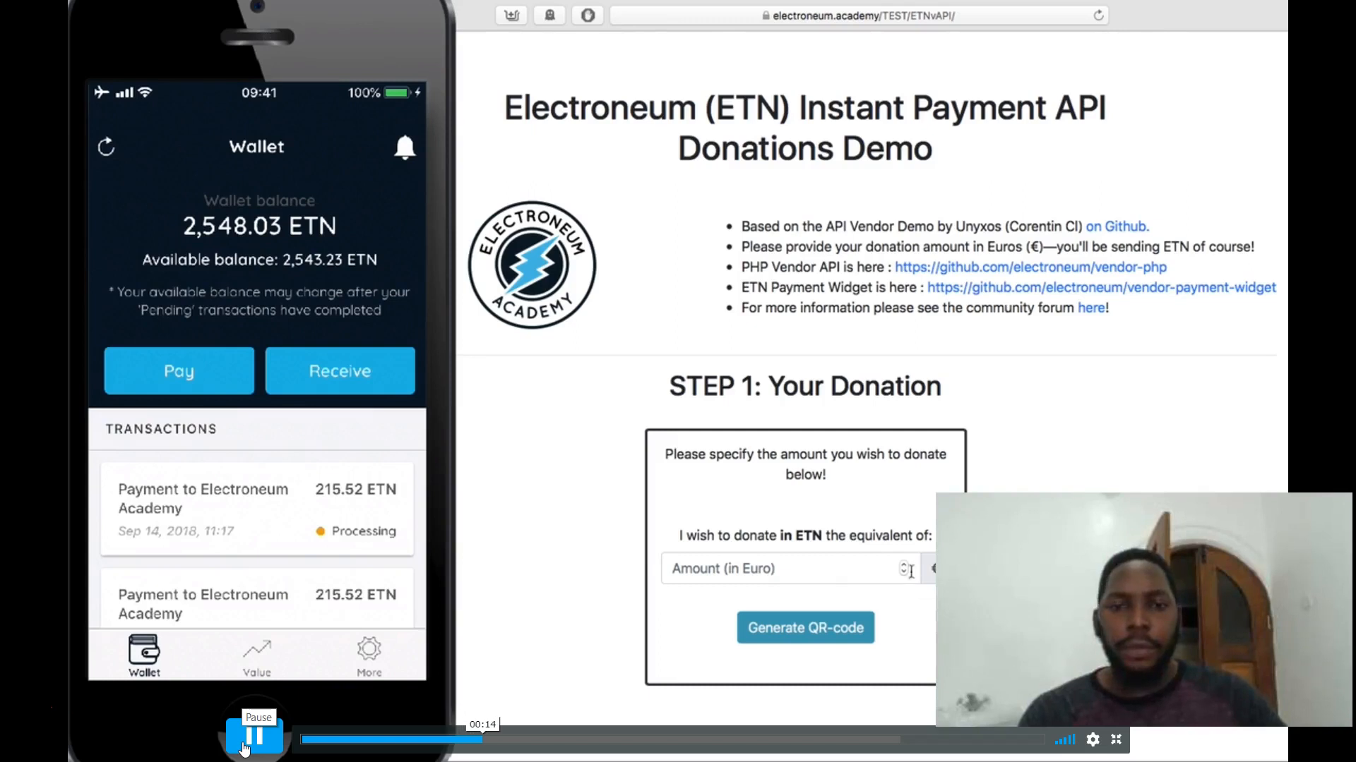
click(786, 567)
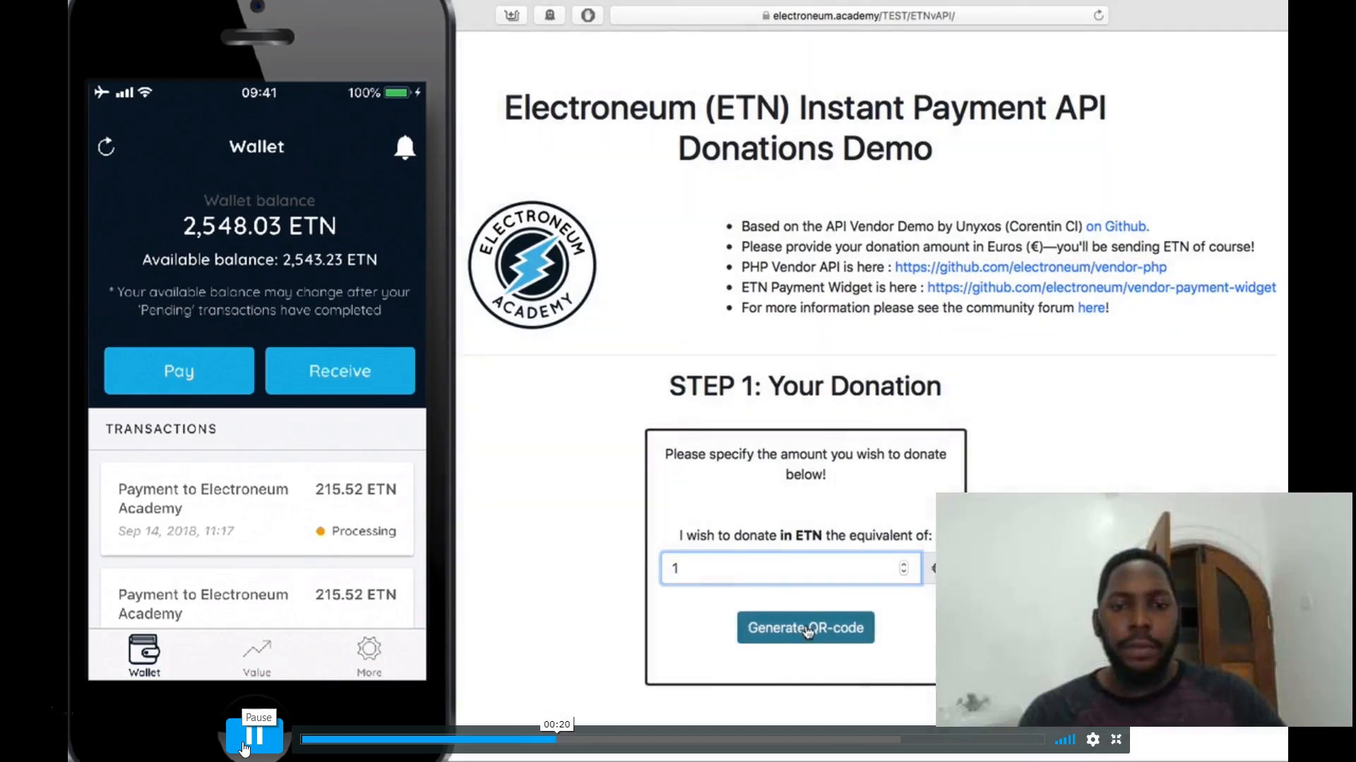
click(803, 627)
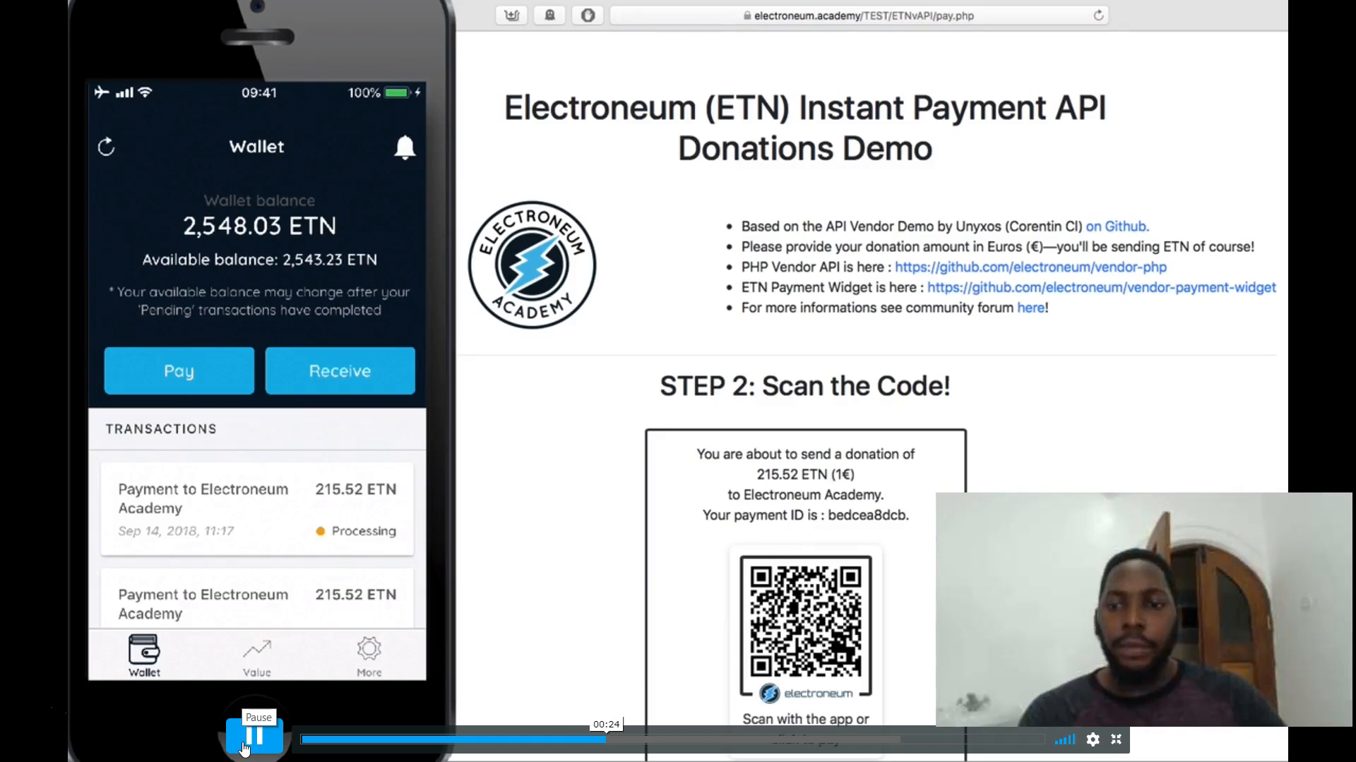
scroll(down, 3)
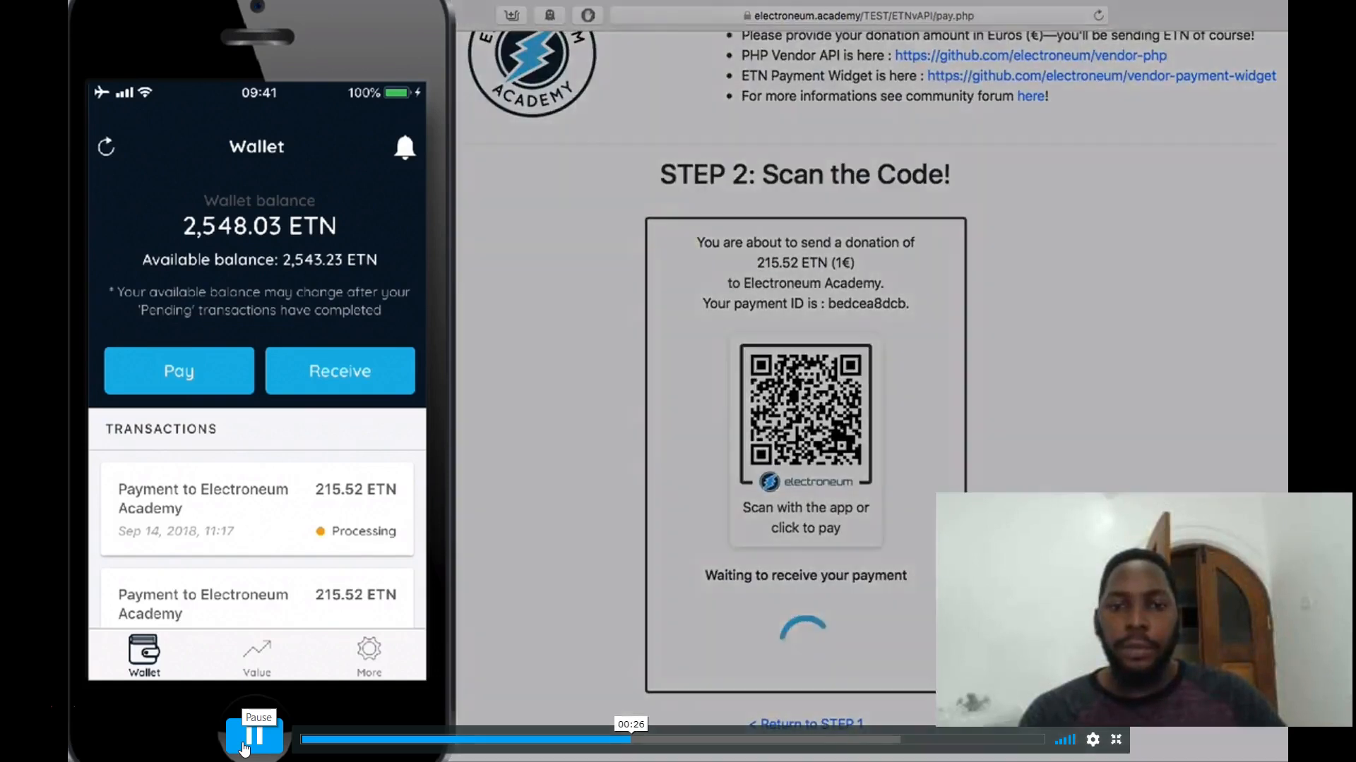
click(178, 372)
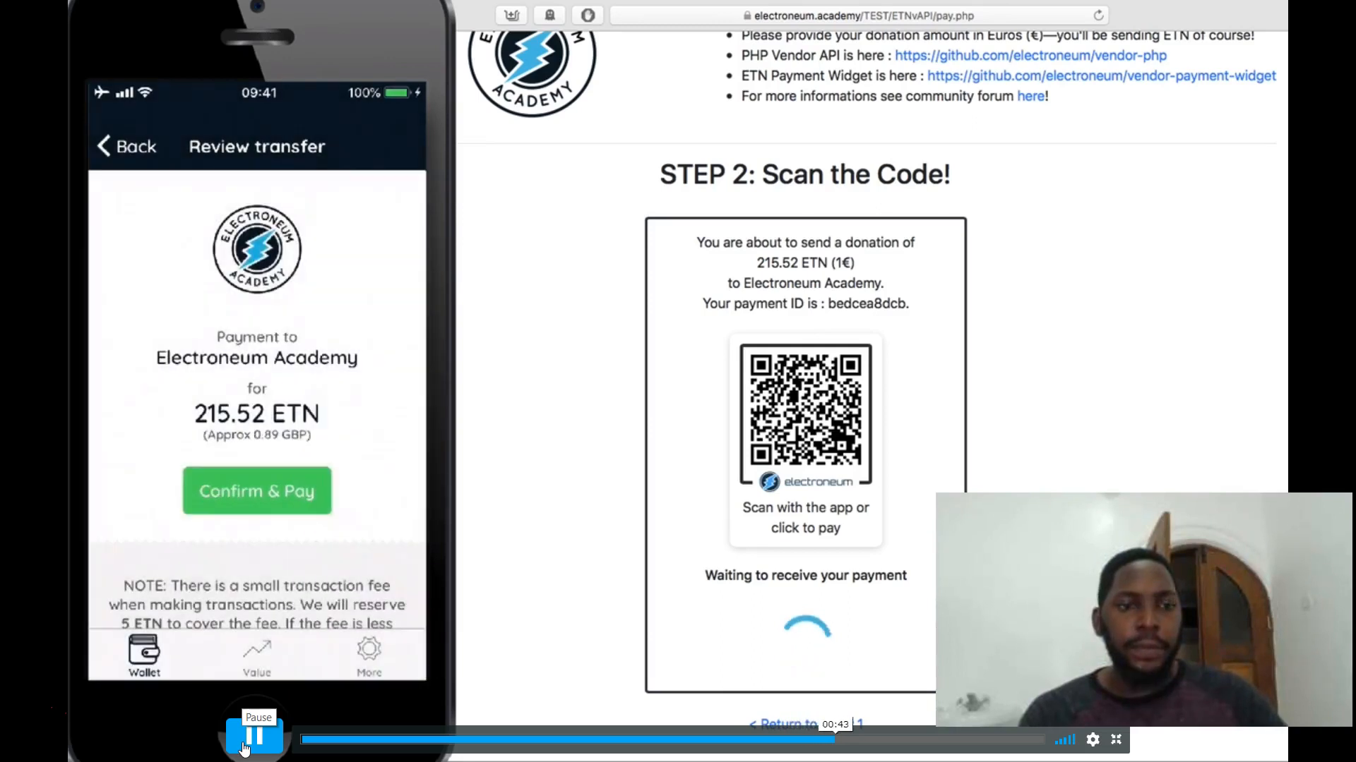
click(255, 490)
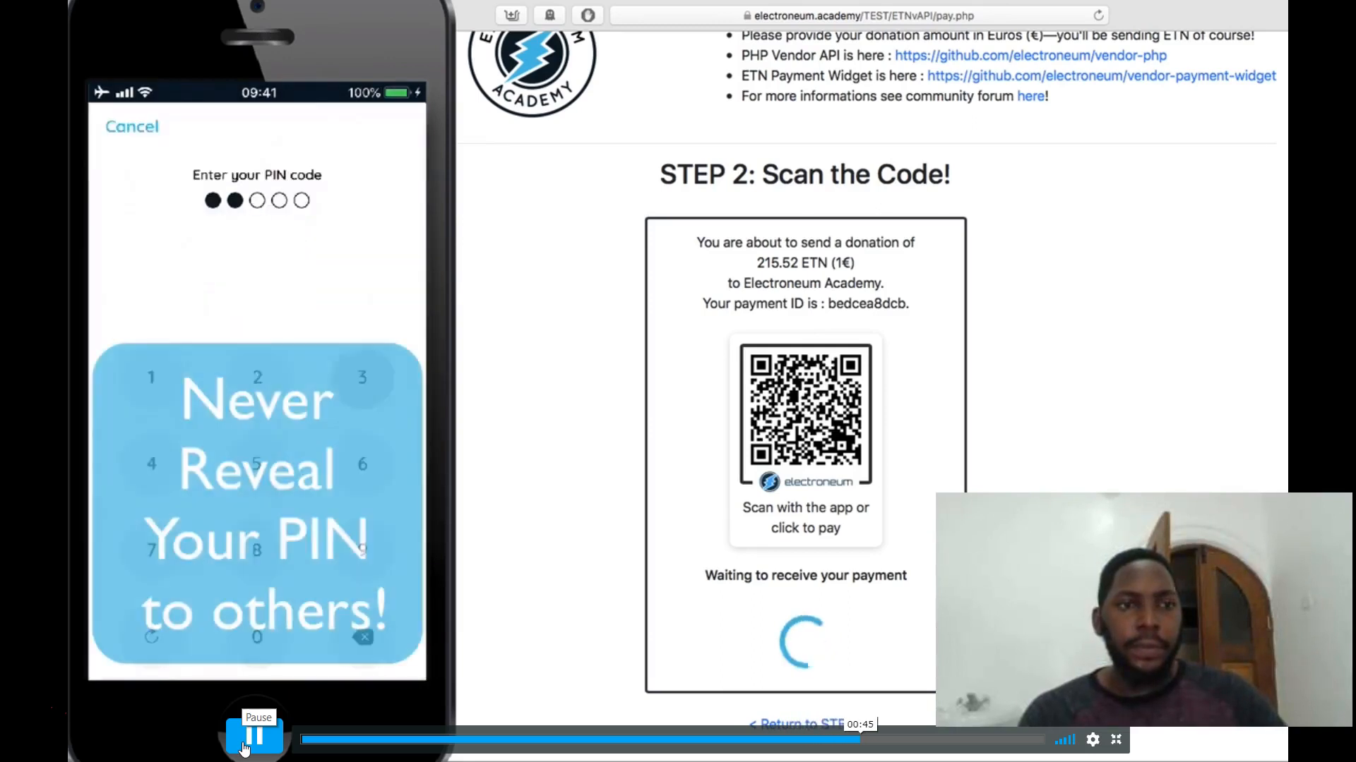